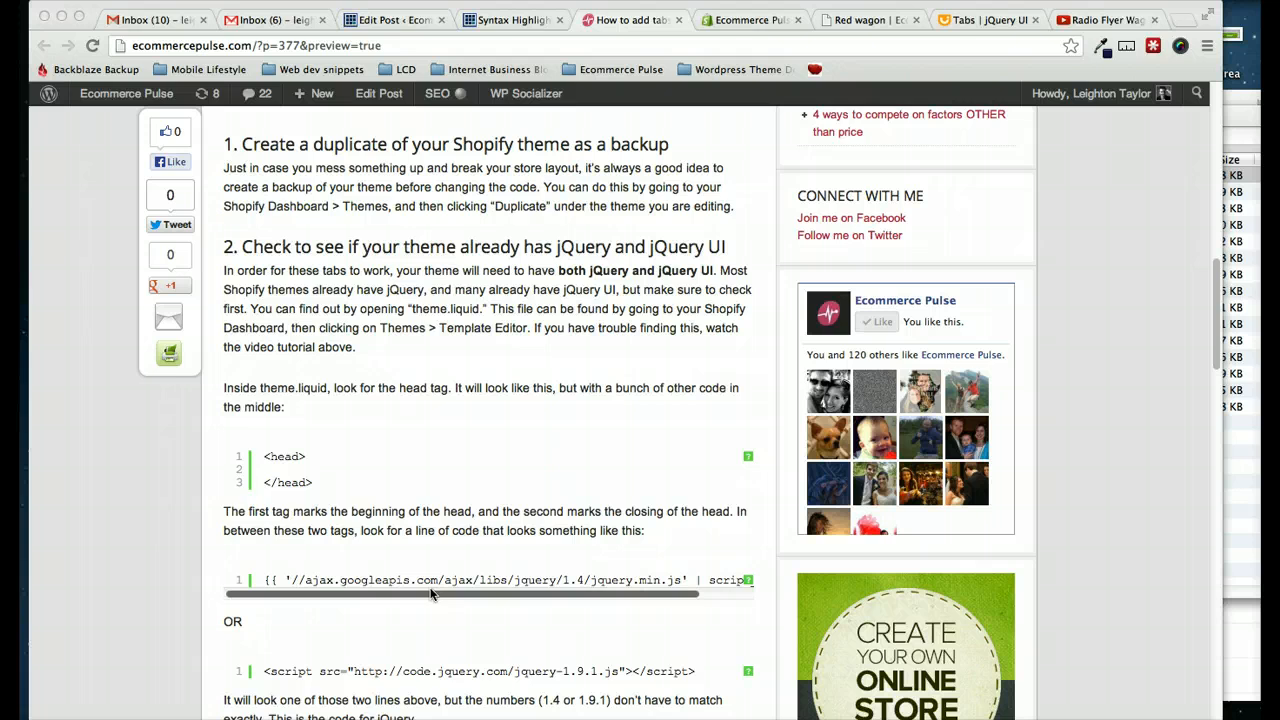
mouse_move(444, 552)
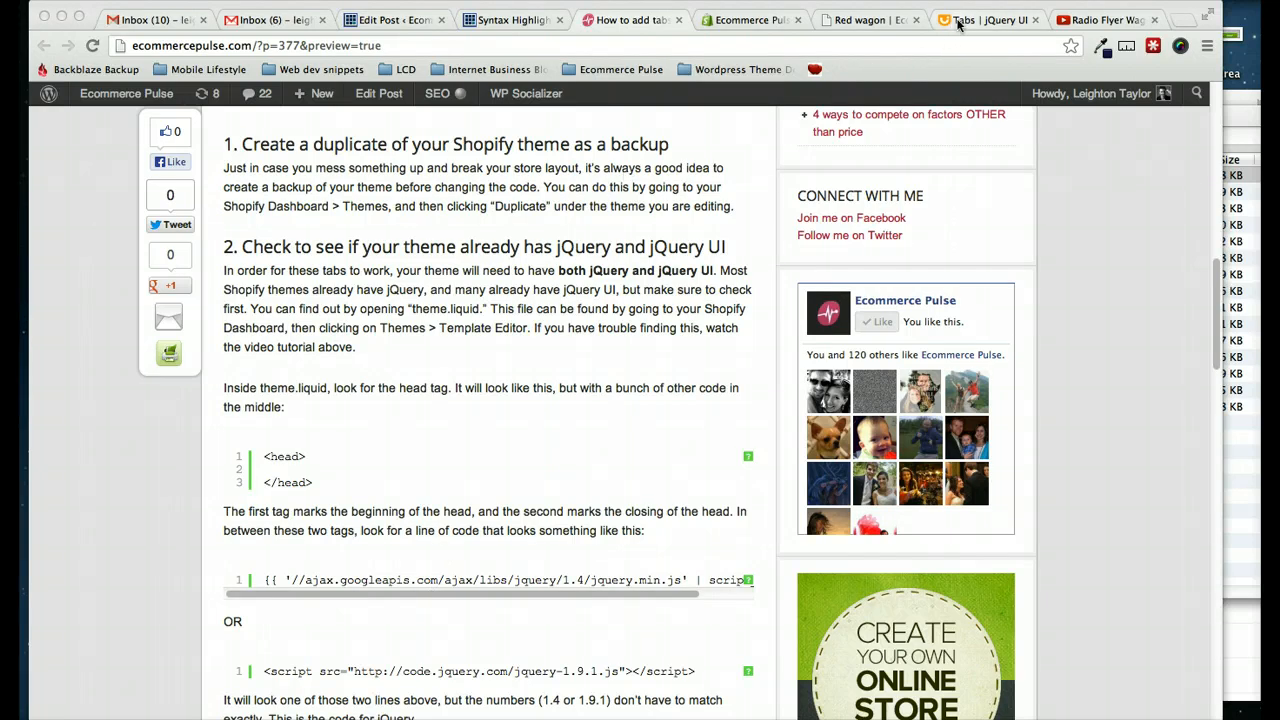
Step: Review the jQuery UI Tabs demo and read down the tabs tutorial blog post
left_click(984, 20)
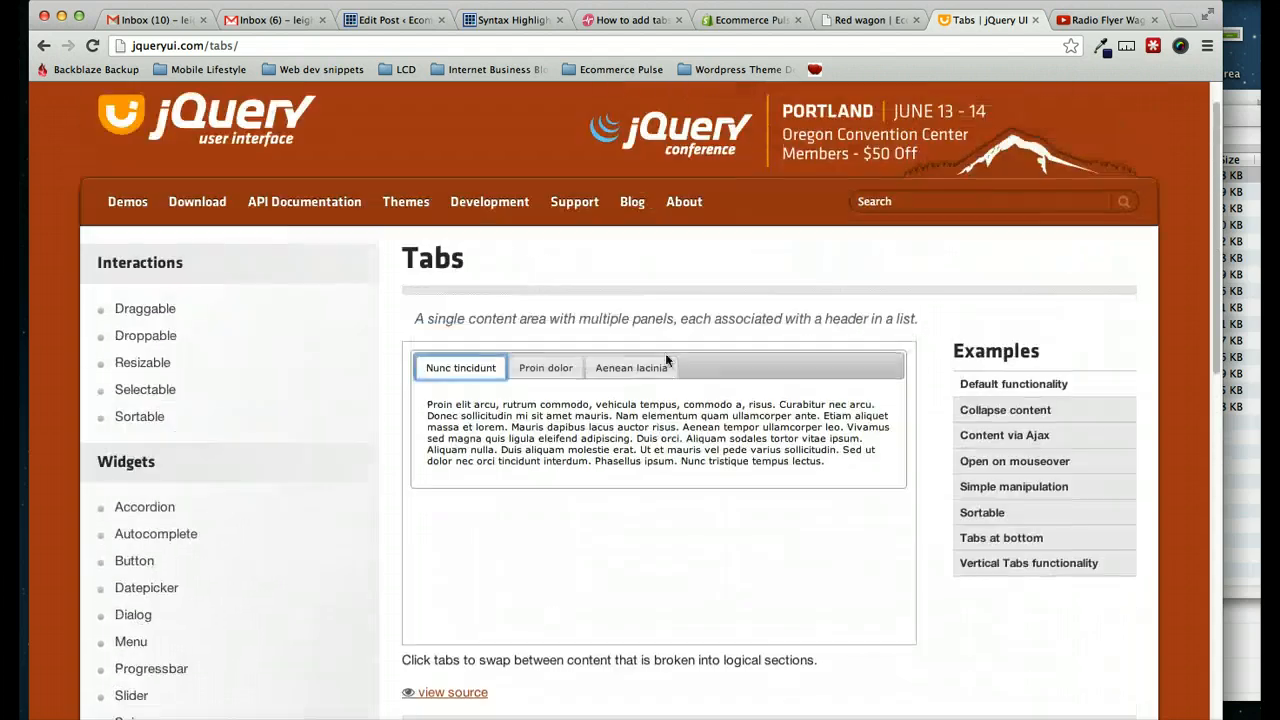
left_click(544, 368)
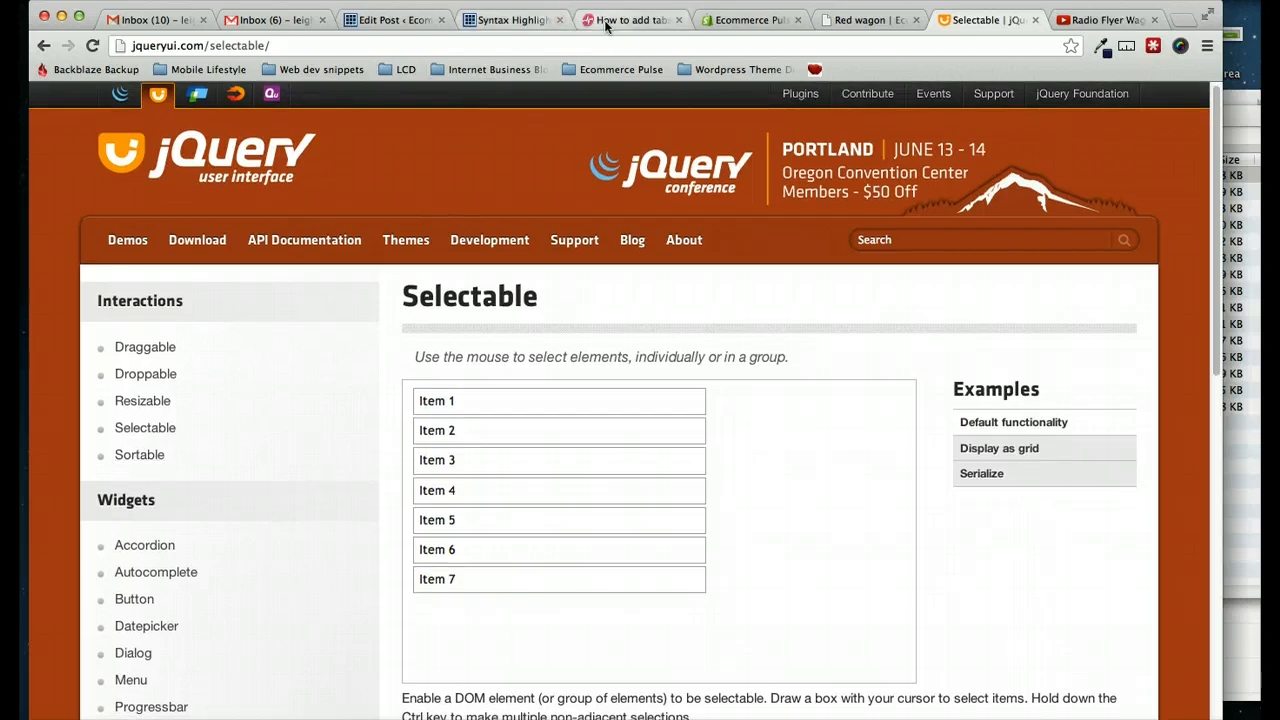
left_click(630, 20)
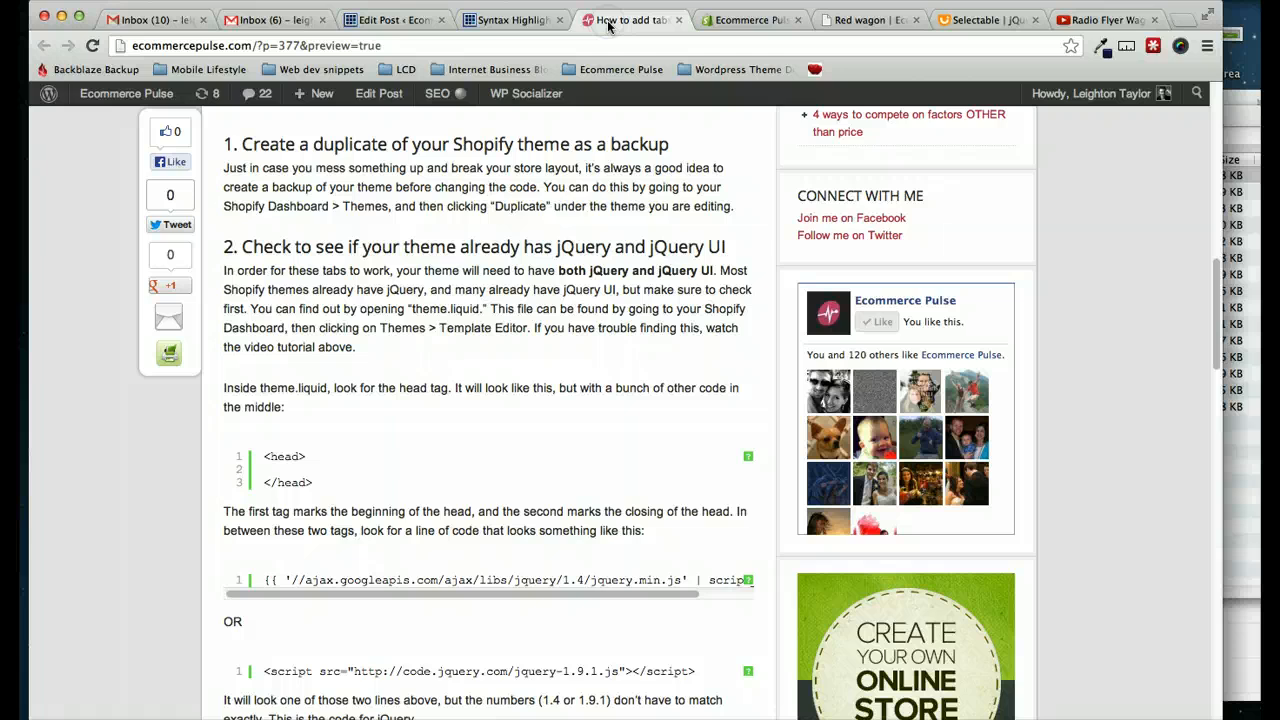
scroll("down", 3)
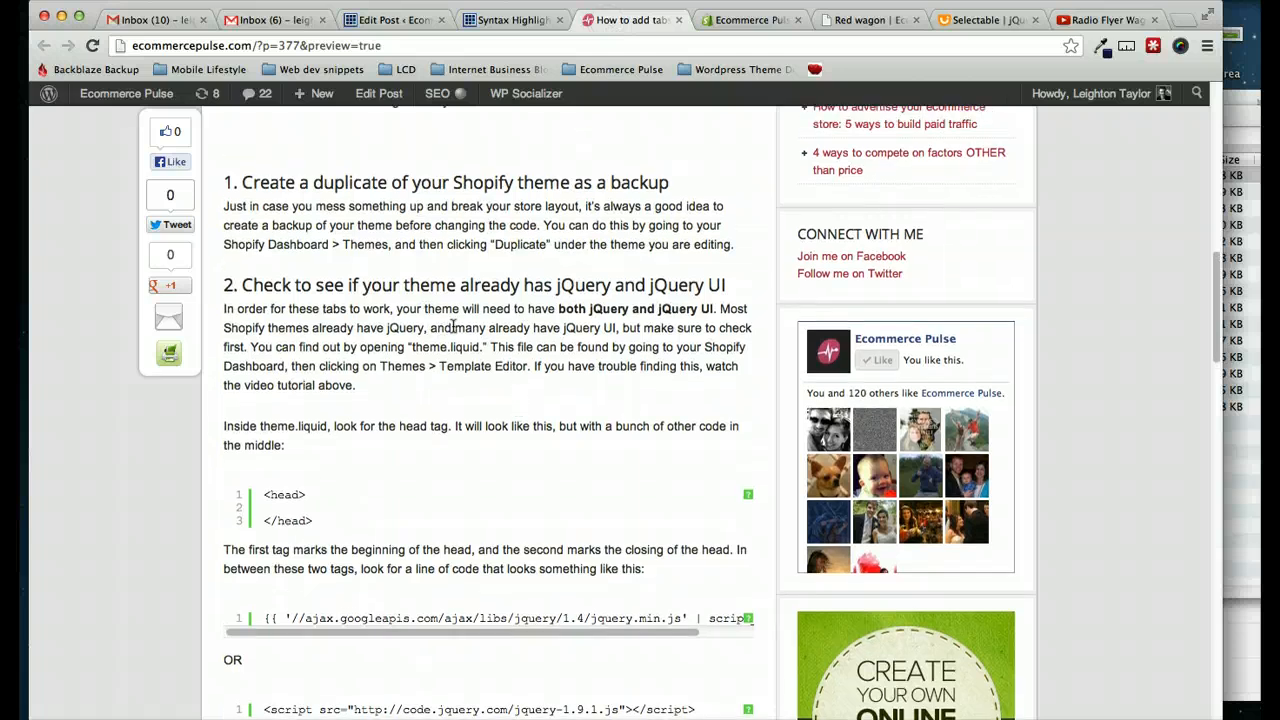
scroll("down", 3)
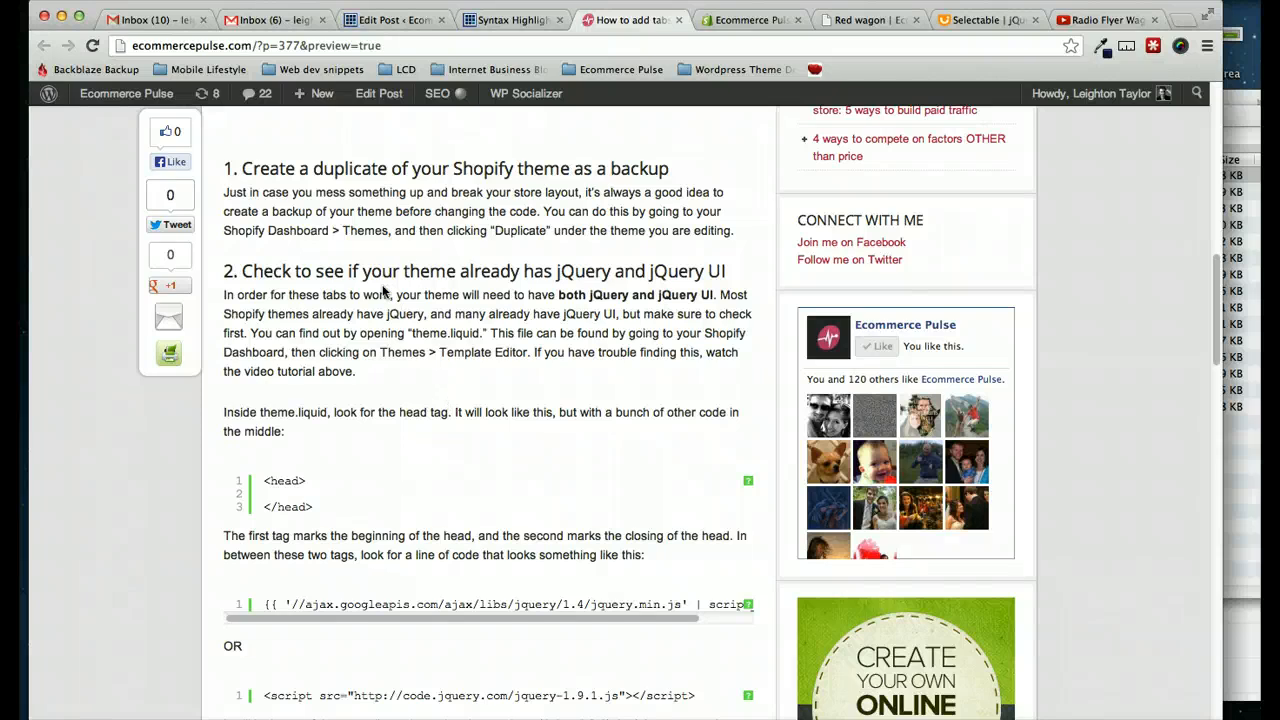
mouse_move(396, 240)
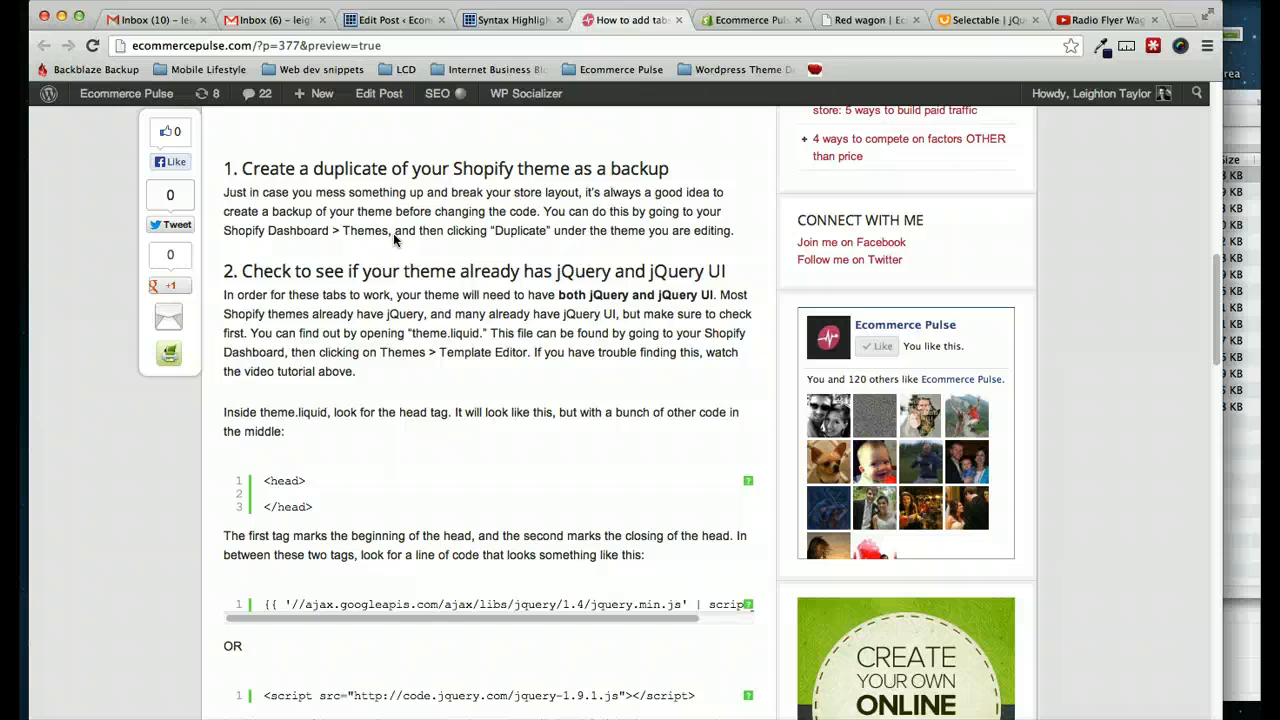
mouse_move(396, 236)
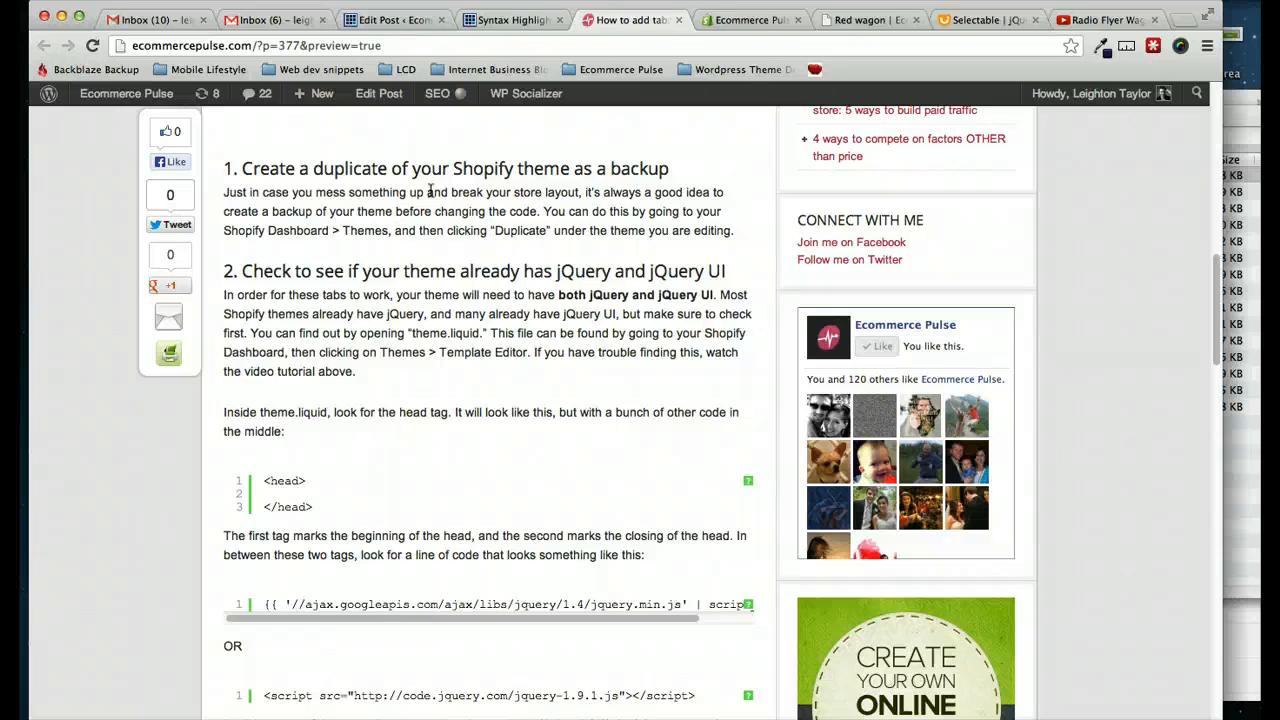
mouse_move(440, 212)
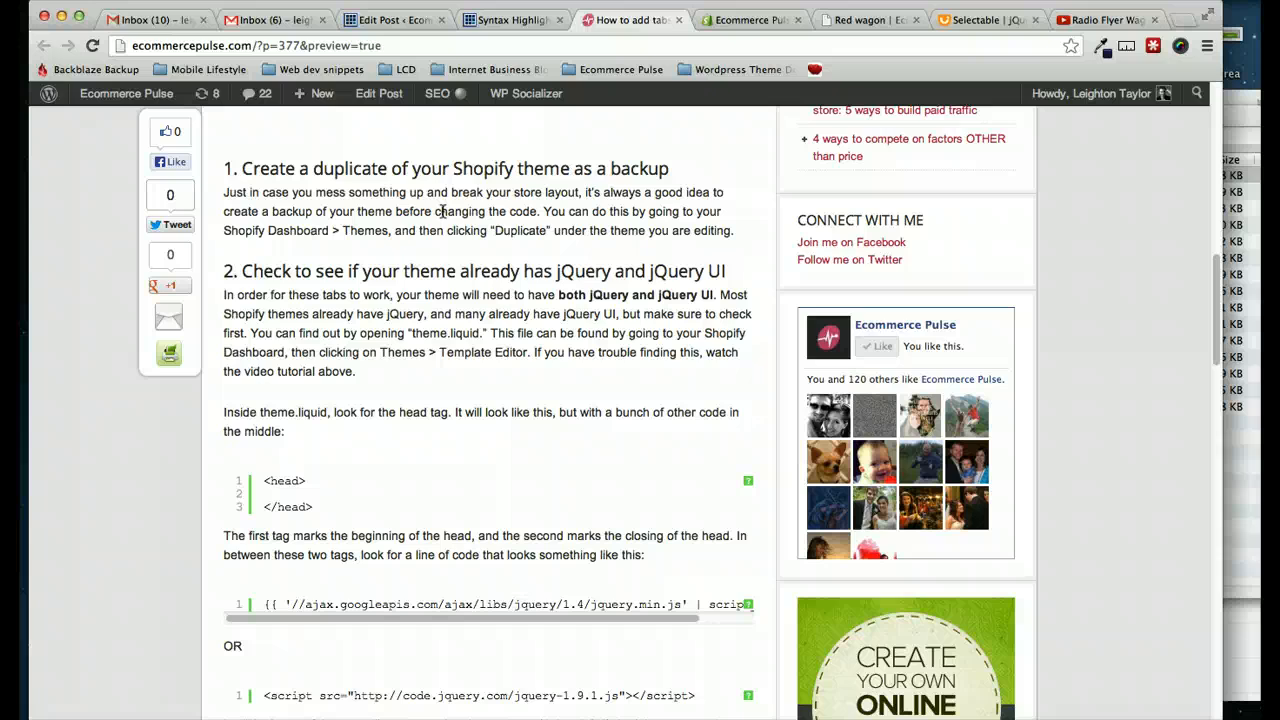
mouse_move(508, 116)
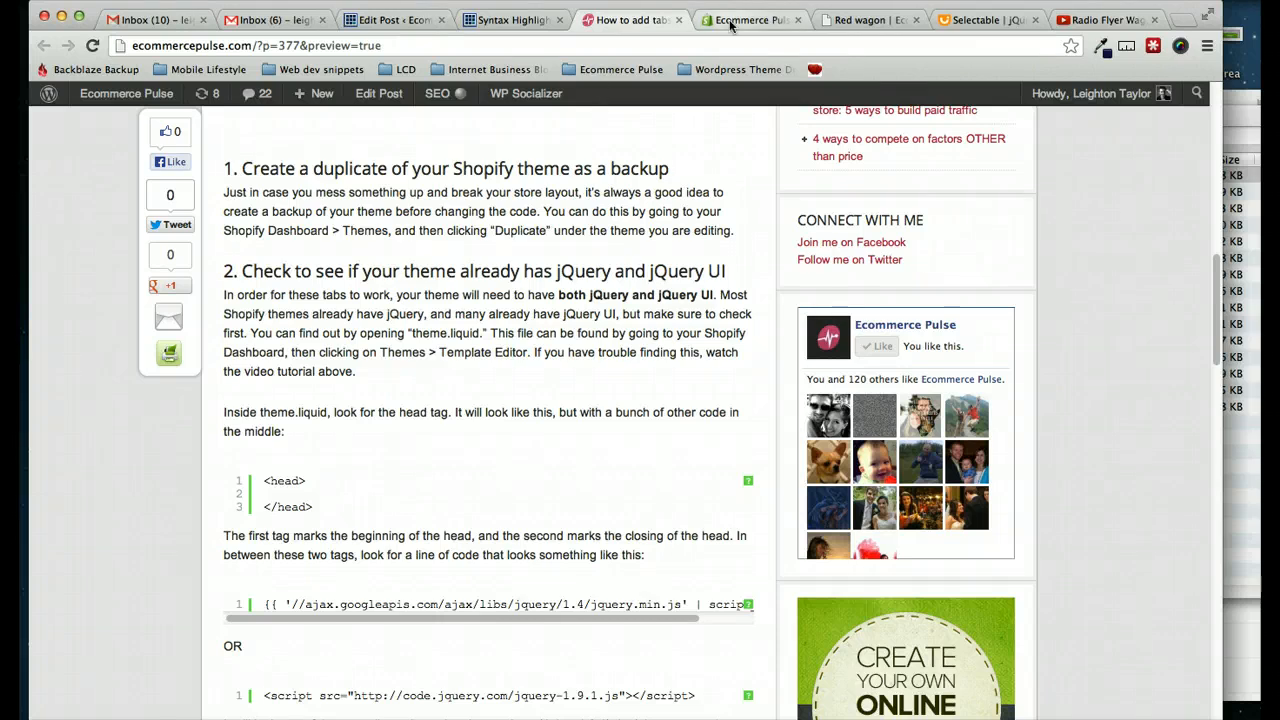
Step: In the Shopify admin Themes page, duplicate the radiance theme as a backup
left_click(750, 20)
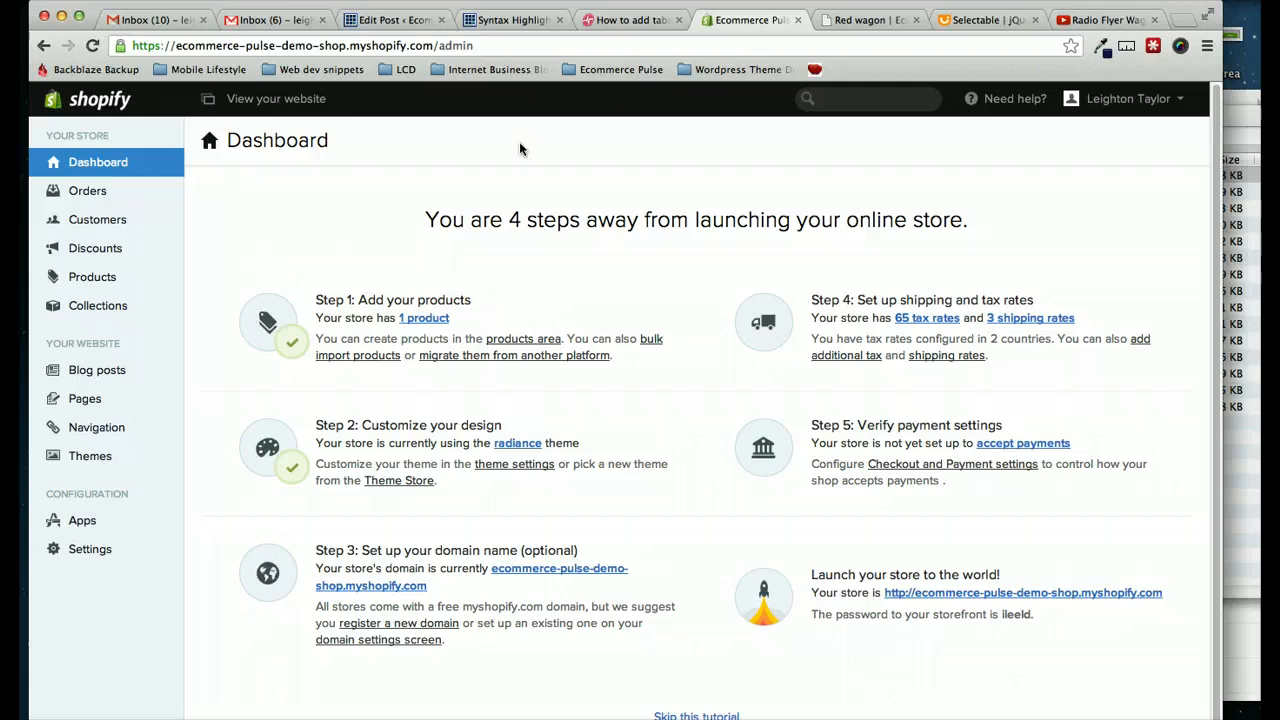
mouse_move(350, 260)
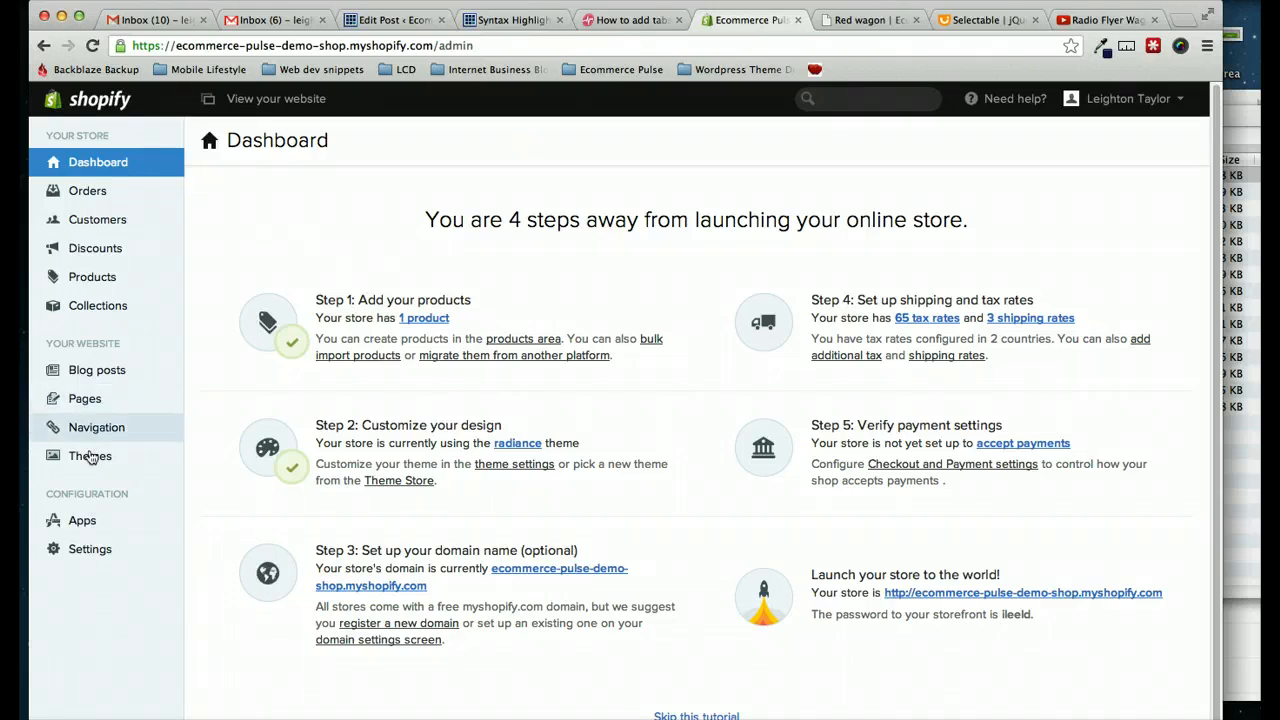
left_click(90, 456)
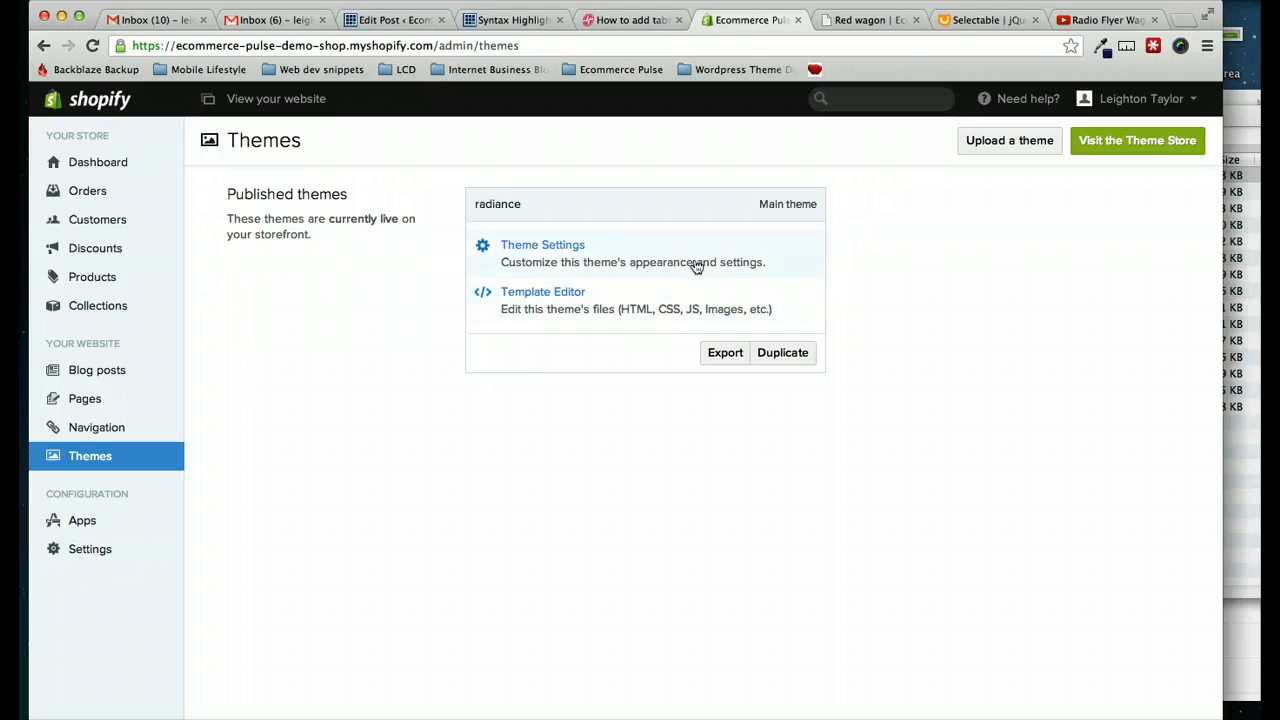
left_click(782, 352)
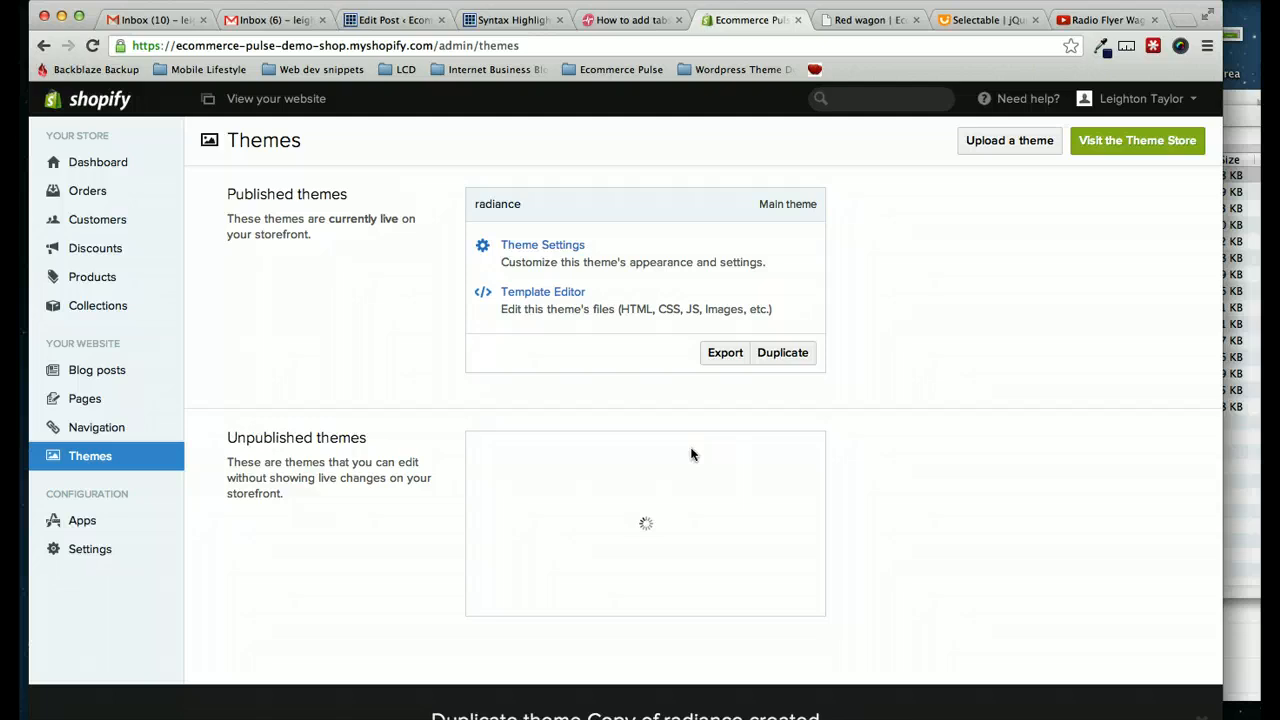
mouse_move(680, 528)
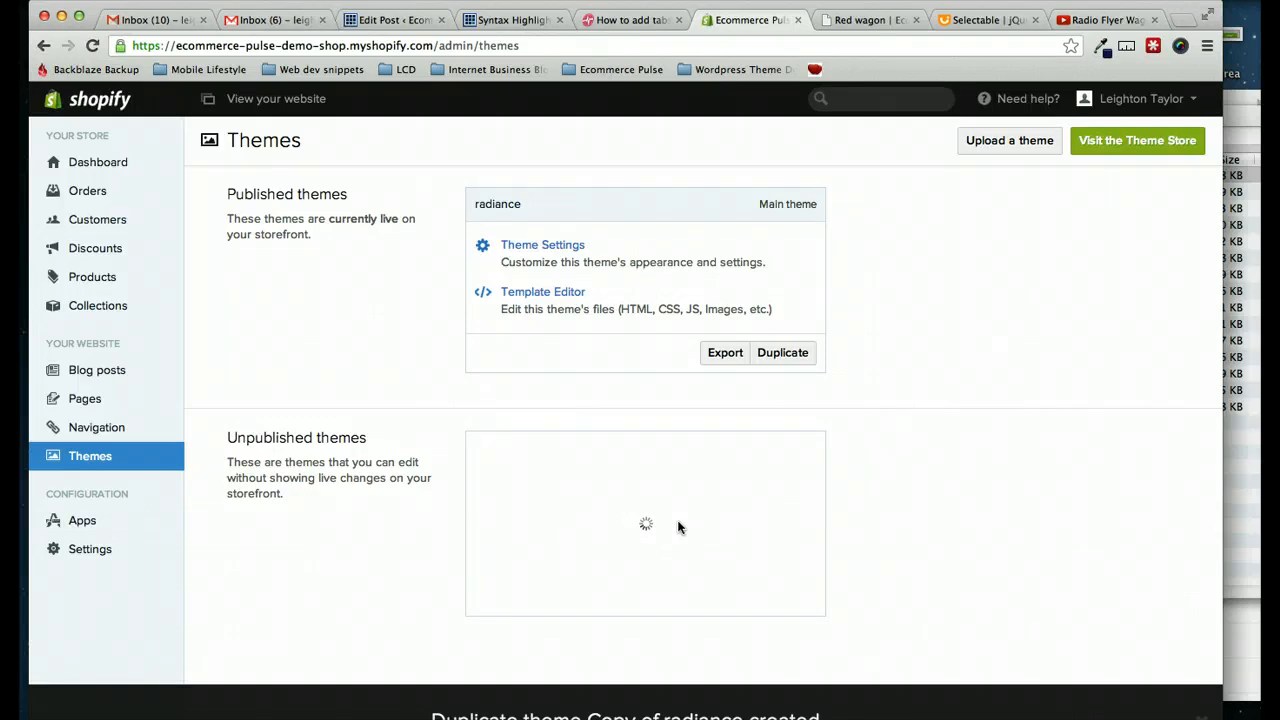
mouse_move(618, 300)
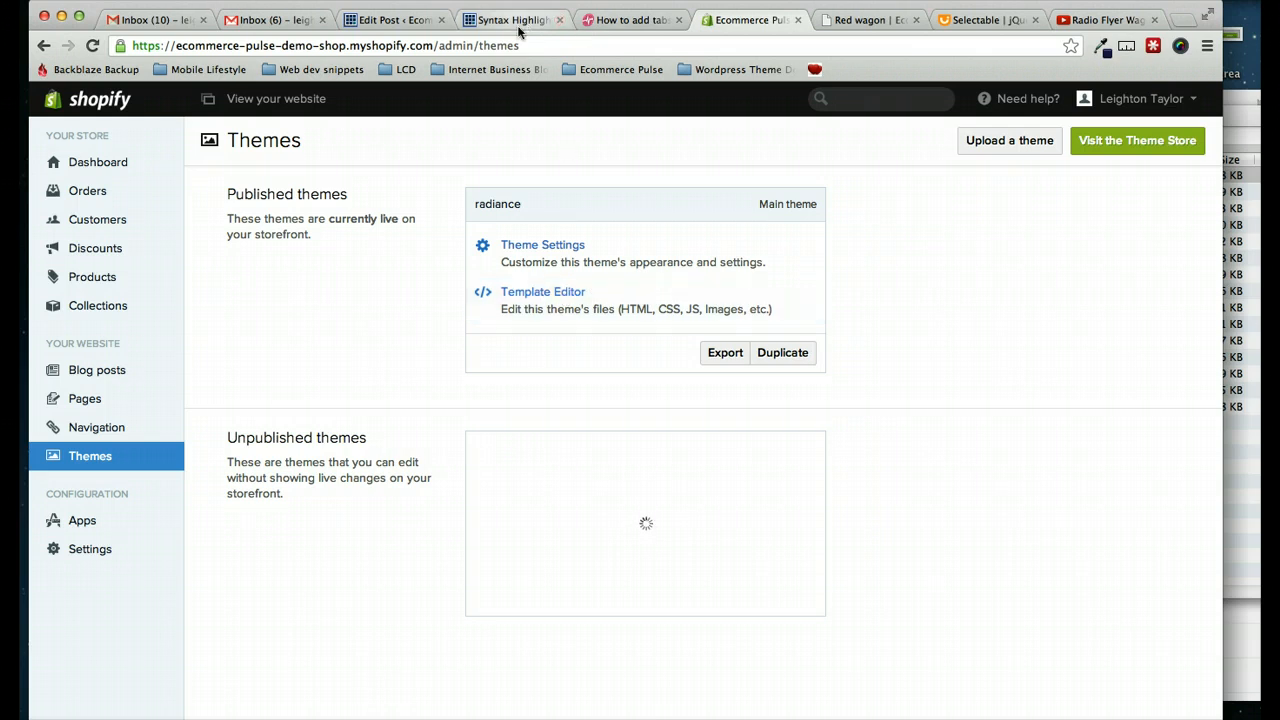
Step: Wait on the tutorial while 'Copy of radiance' appears under unpublished themes
left_click(630, 20)
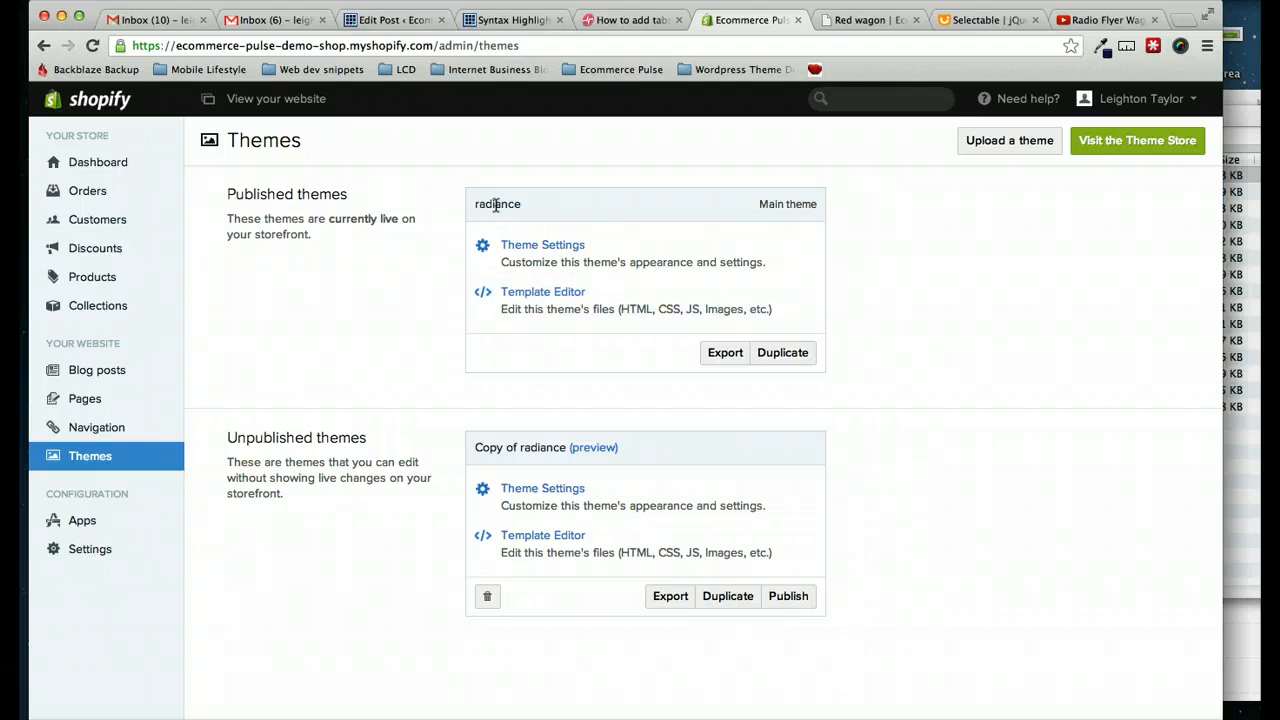
mouse_move(428, 278)
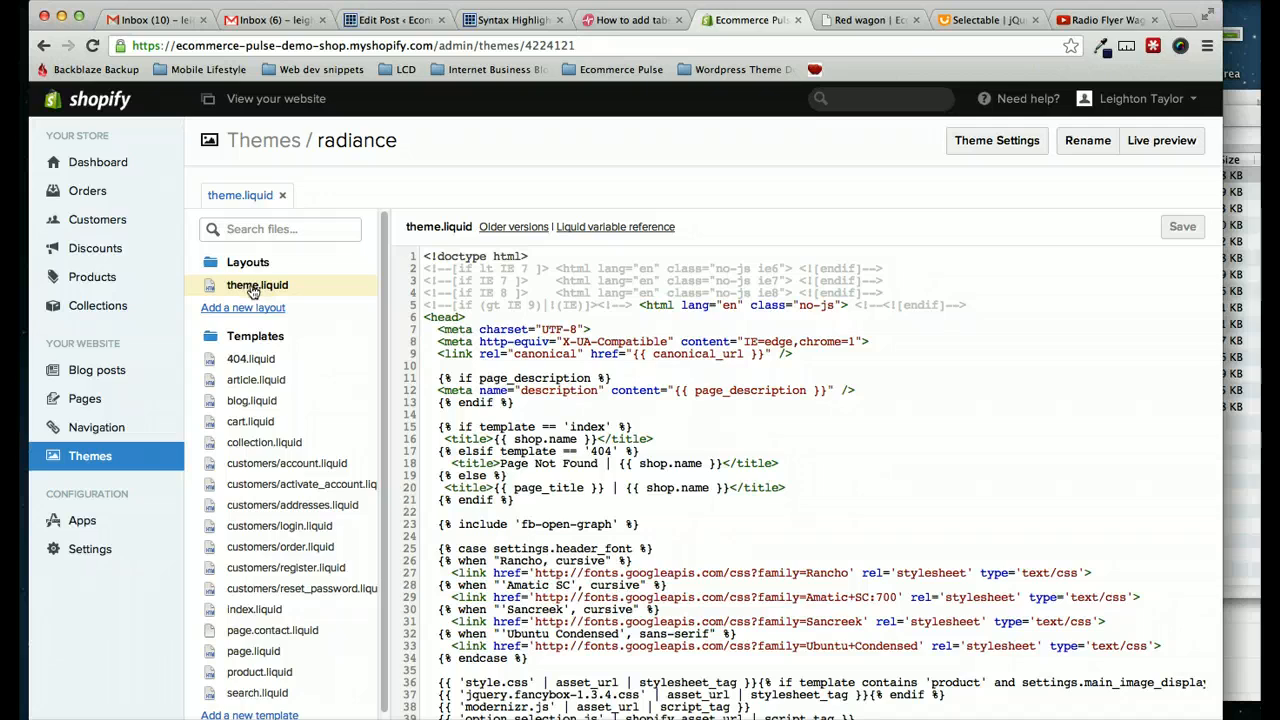
Step: Check theme.liquid's head section and confirm it already loads jQuery 1.7
left_click(256, 284)
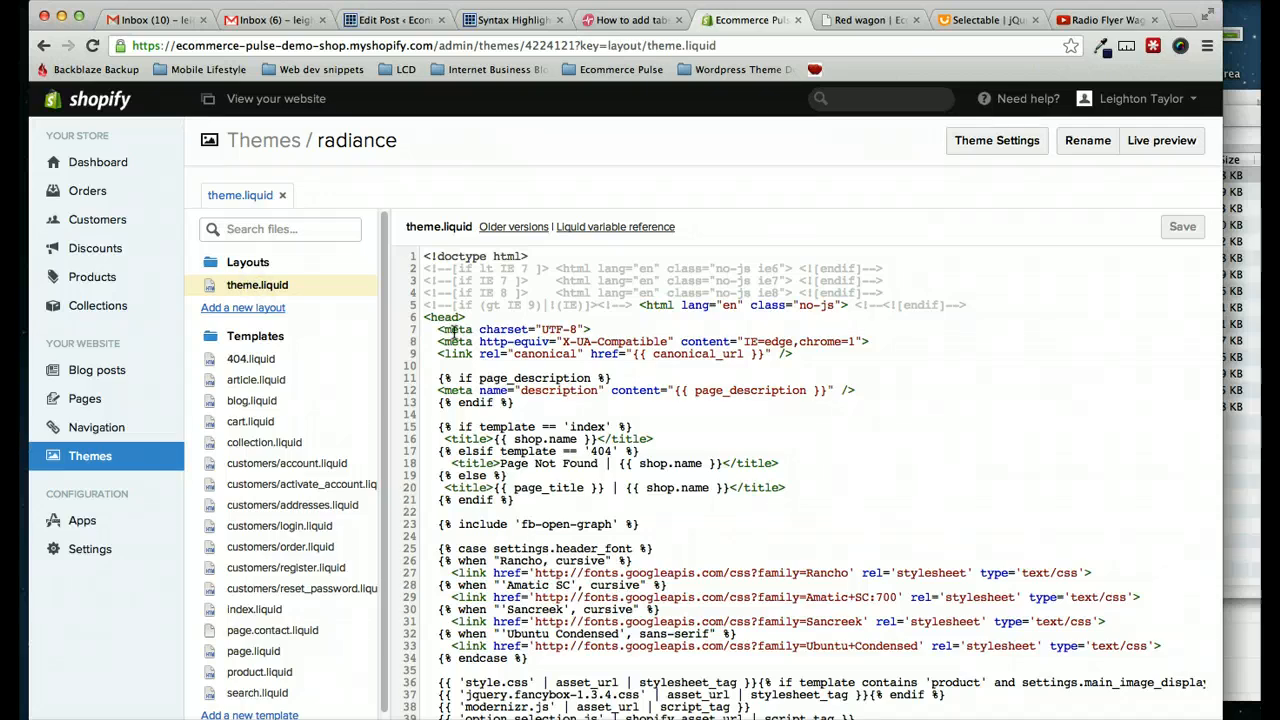
double_click(448, 316)
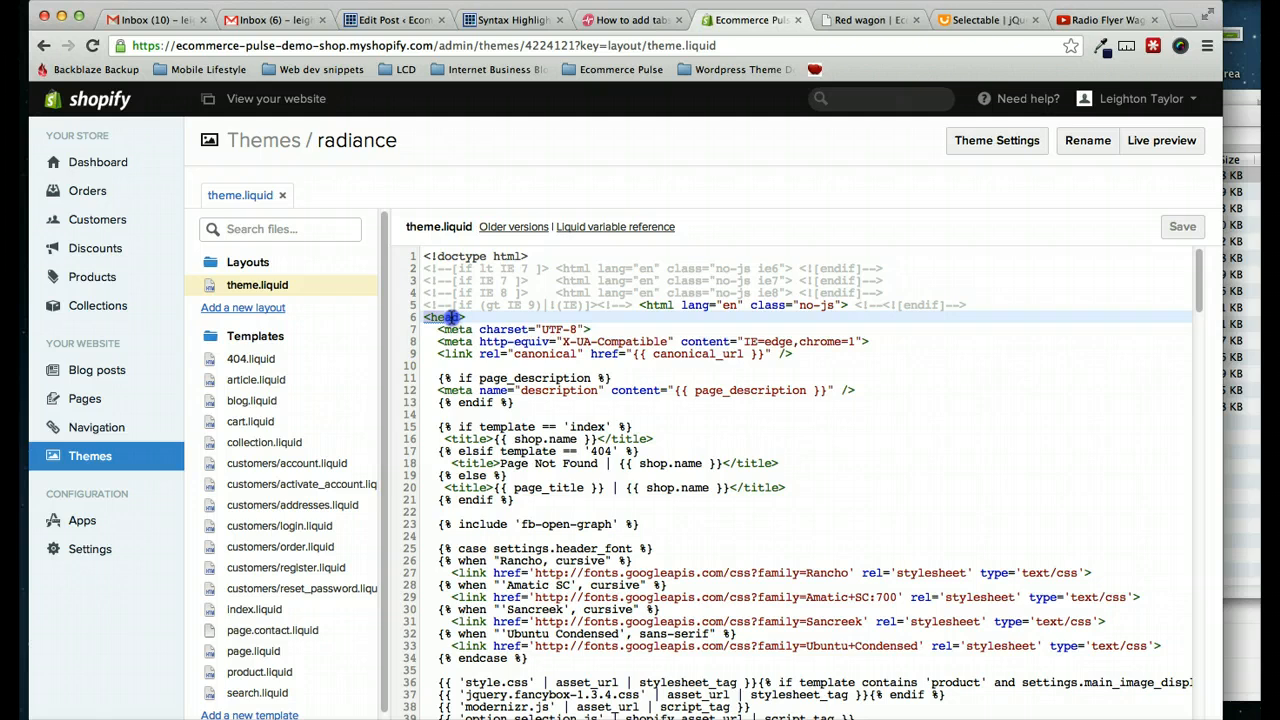
scroll("down", 3)
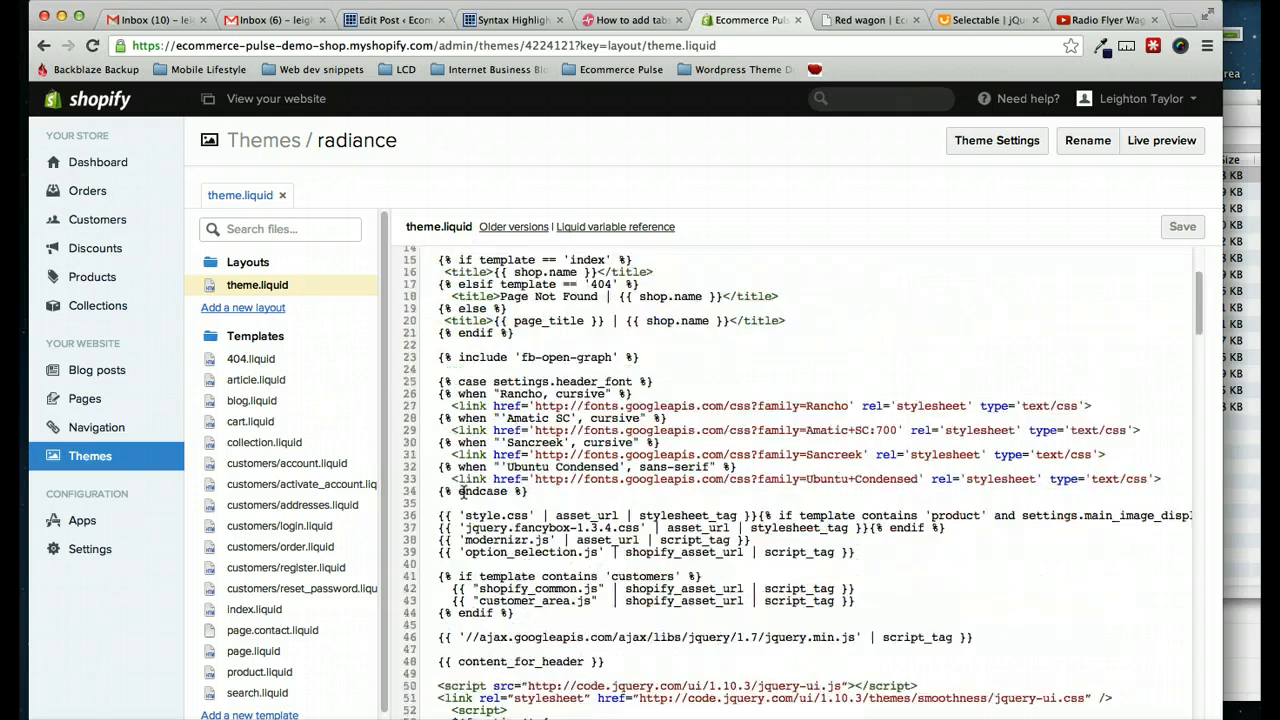
scroll("down", 3)
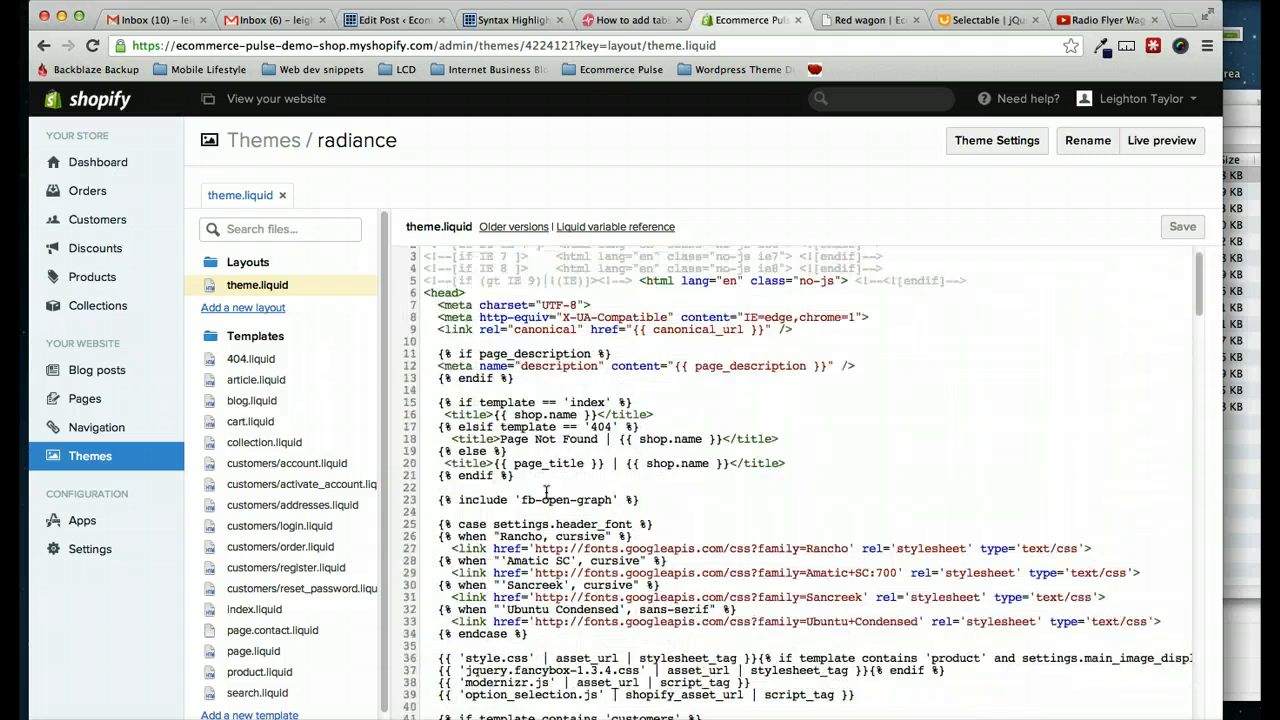
scroll("down", 3)
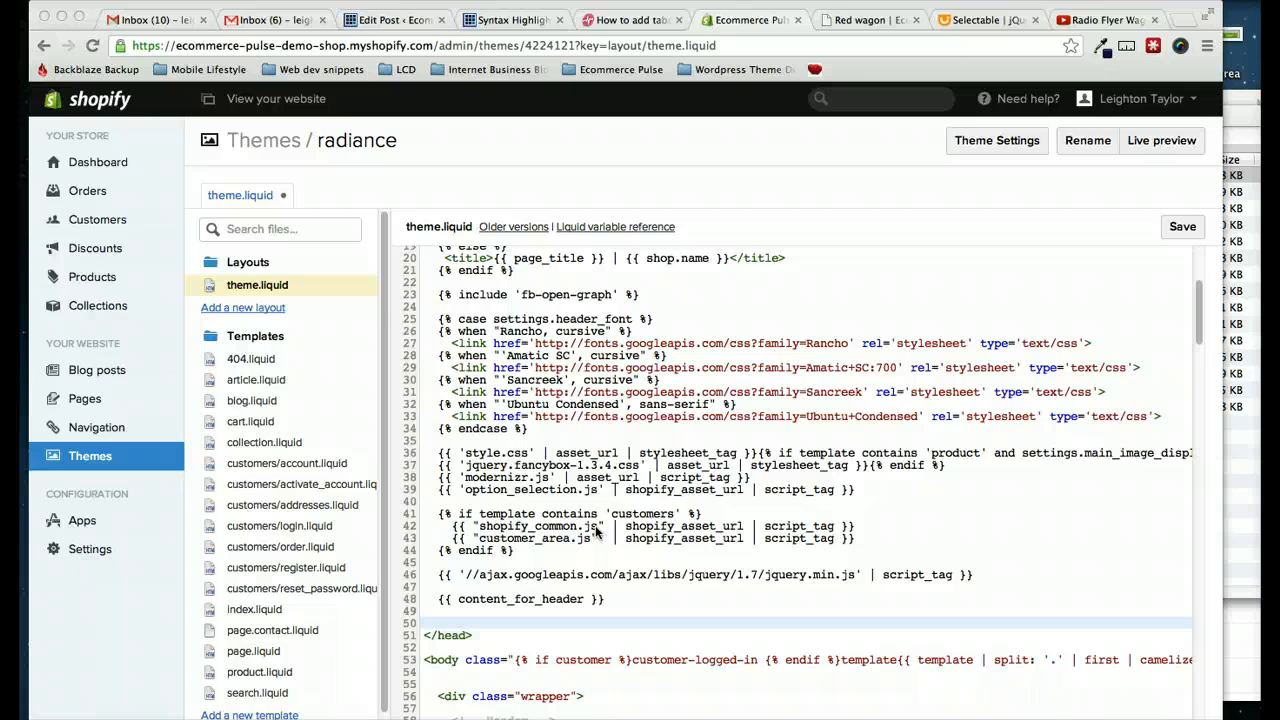
scroll("up", 3)
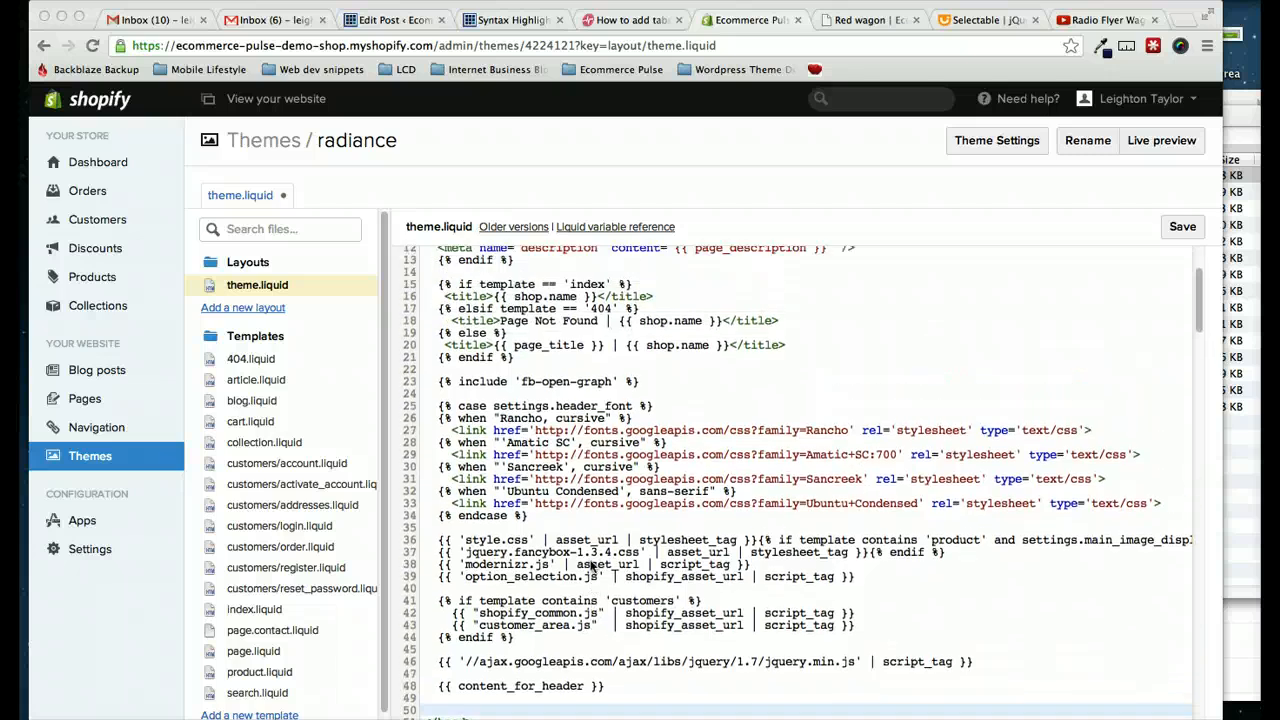
mouse_move(636, 482)
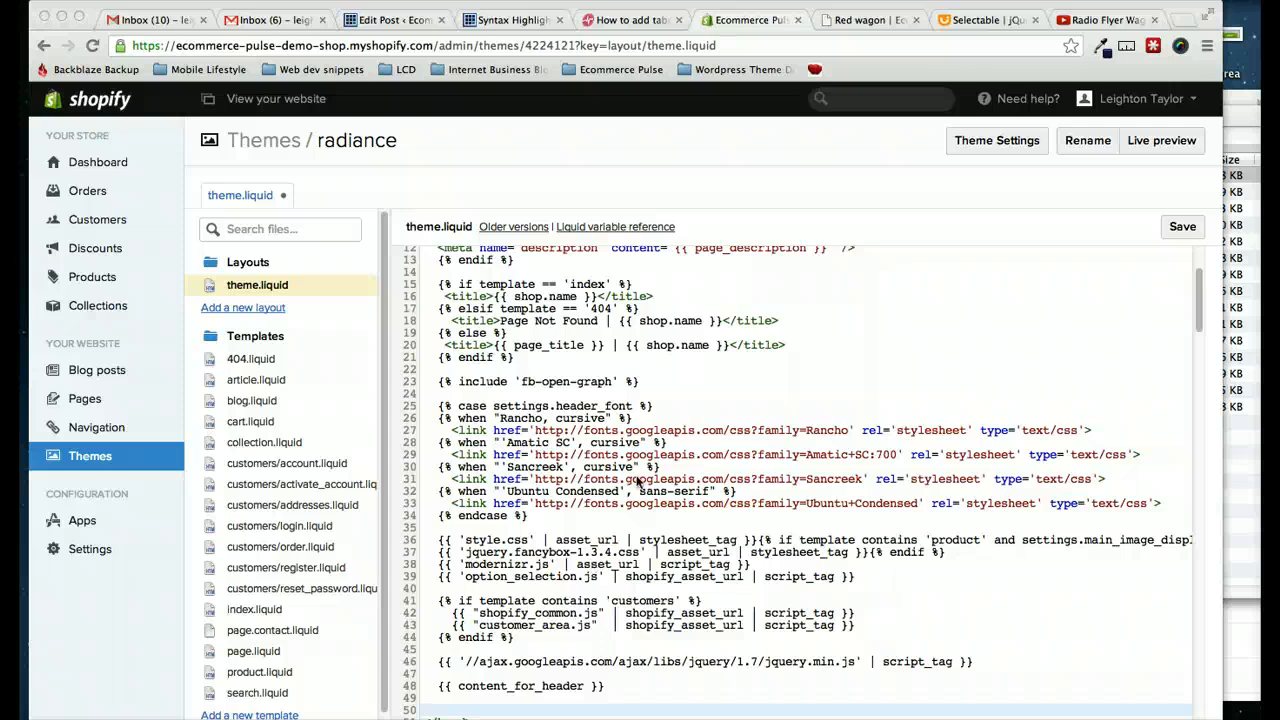
left_click(632, 20)
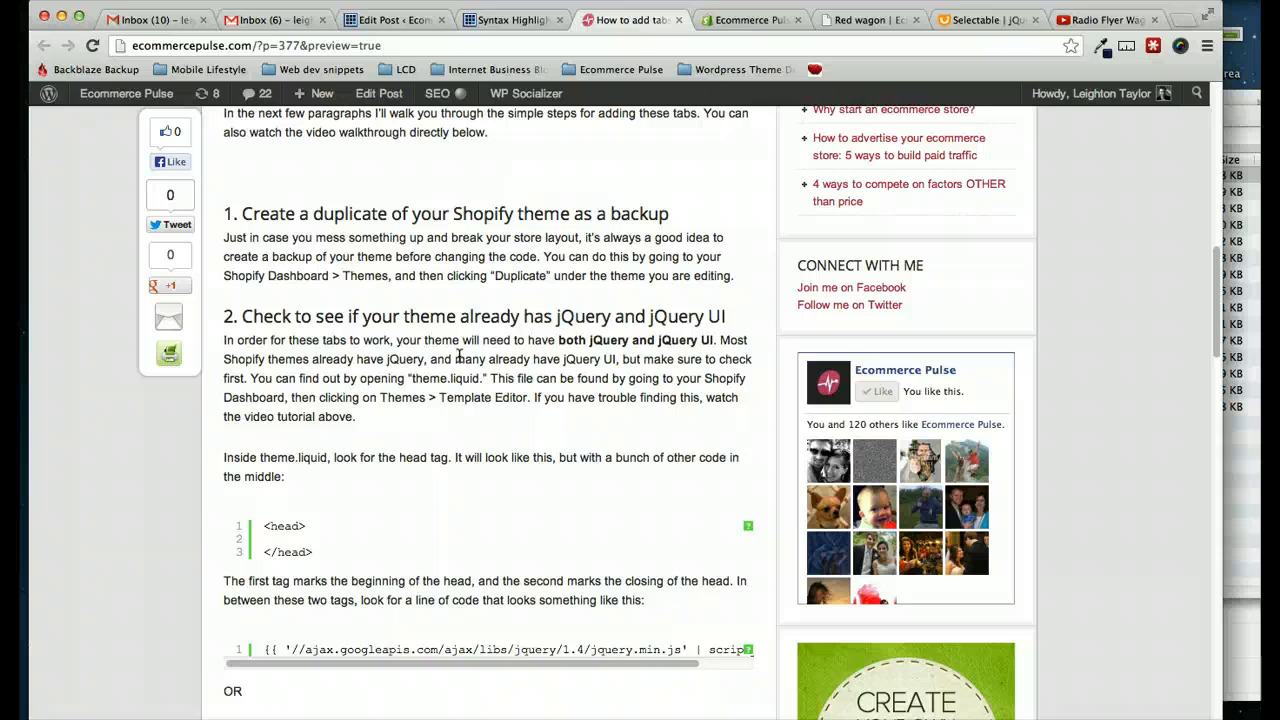
scroll("down", 3)
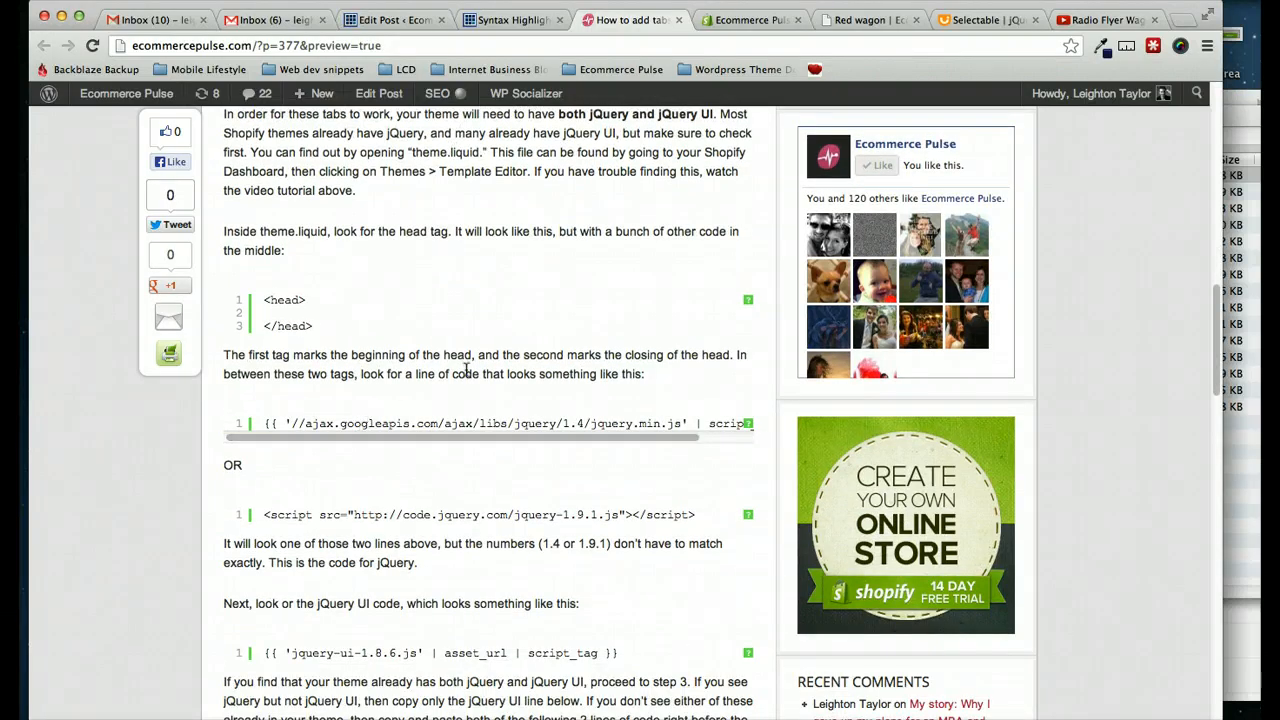
mouse_move(512, 424)
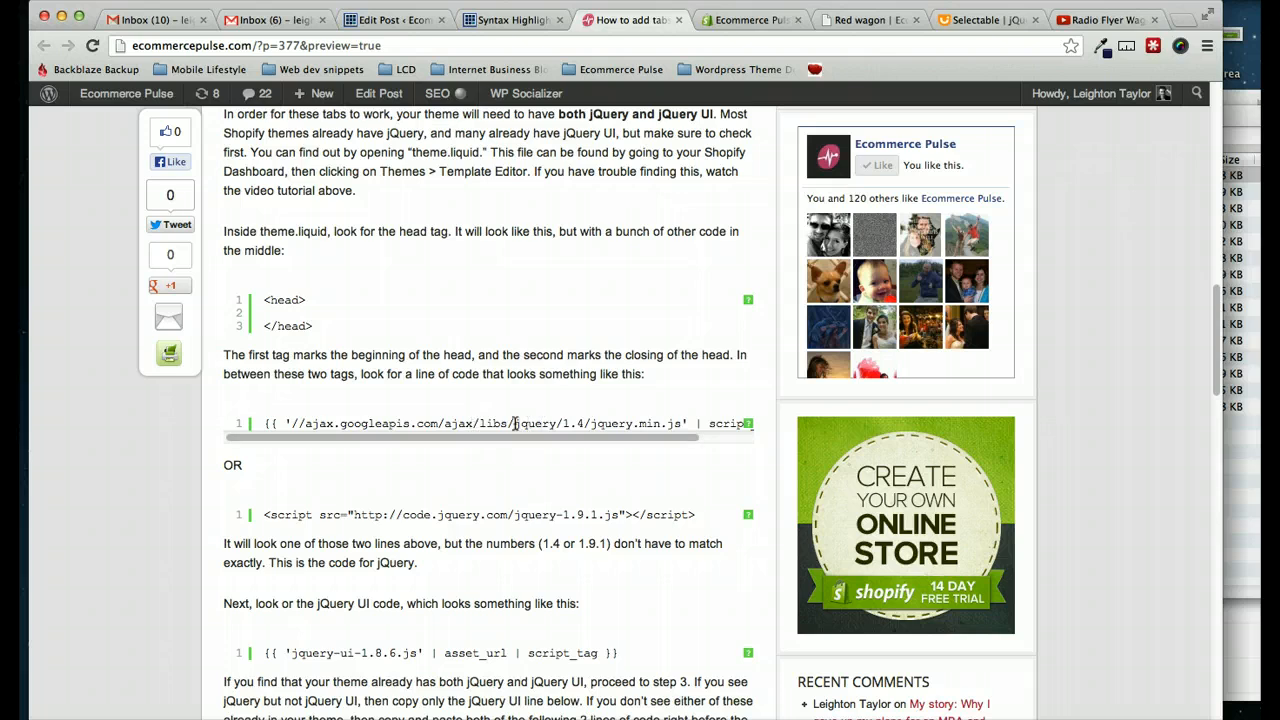
mouse_move(628, 424)
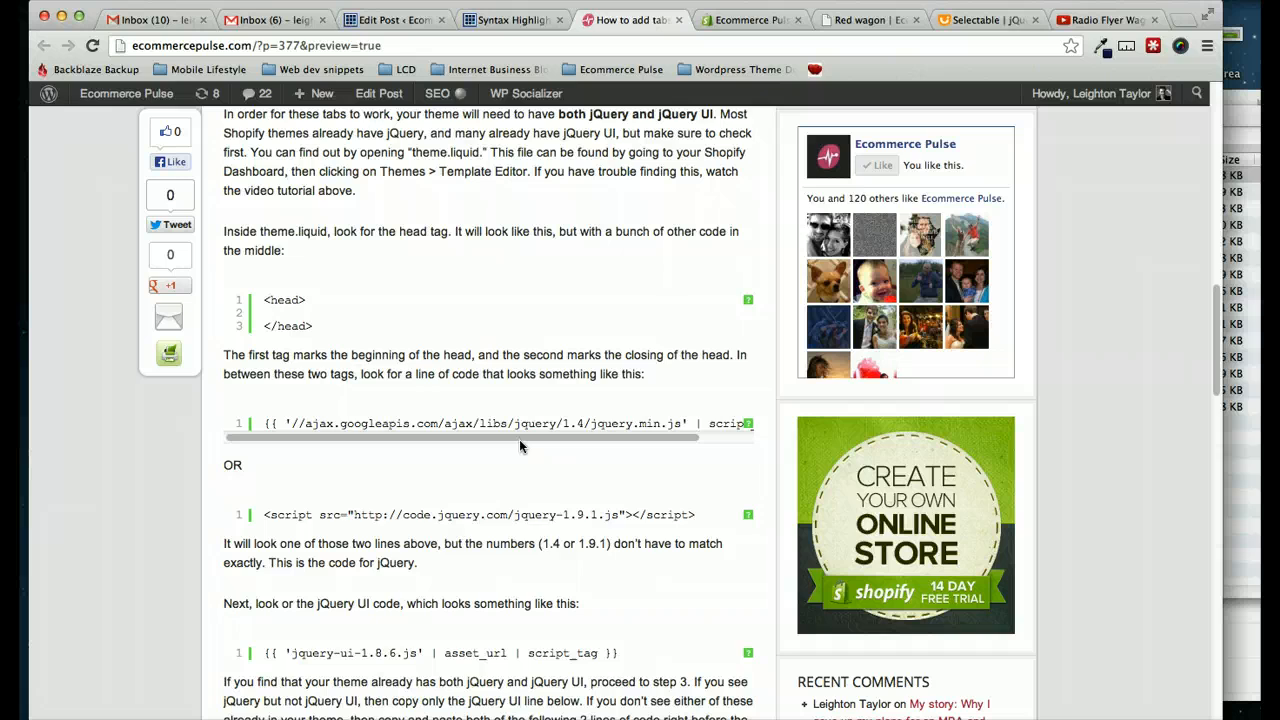
scroll("down", 3)
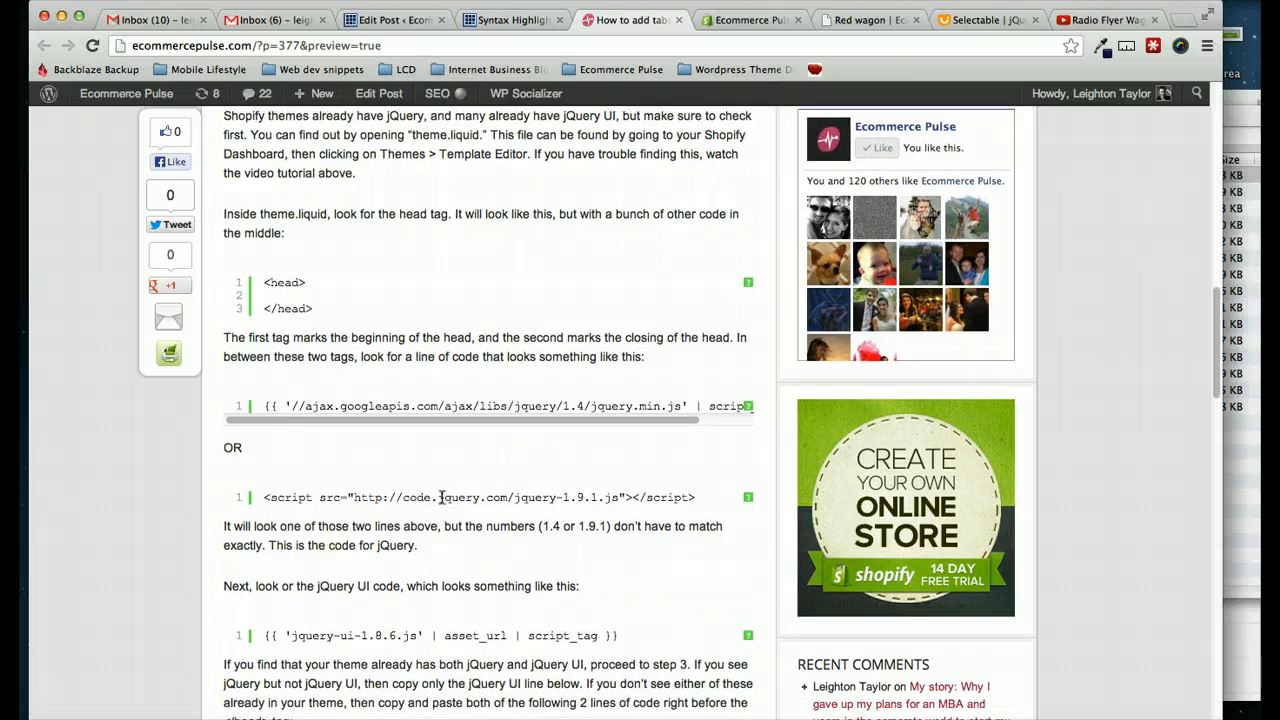
mouse_move(528, 492)
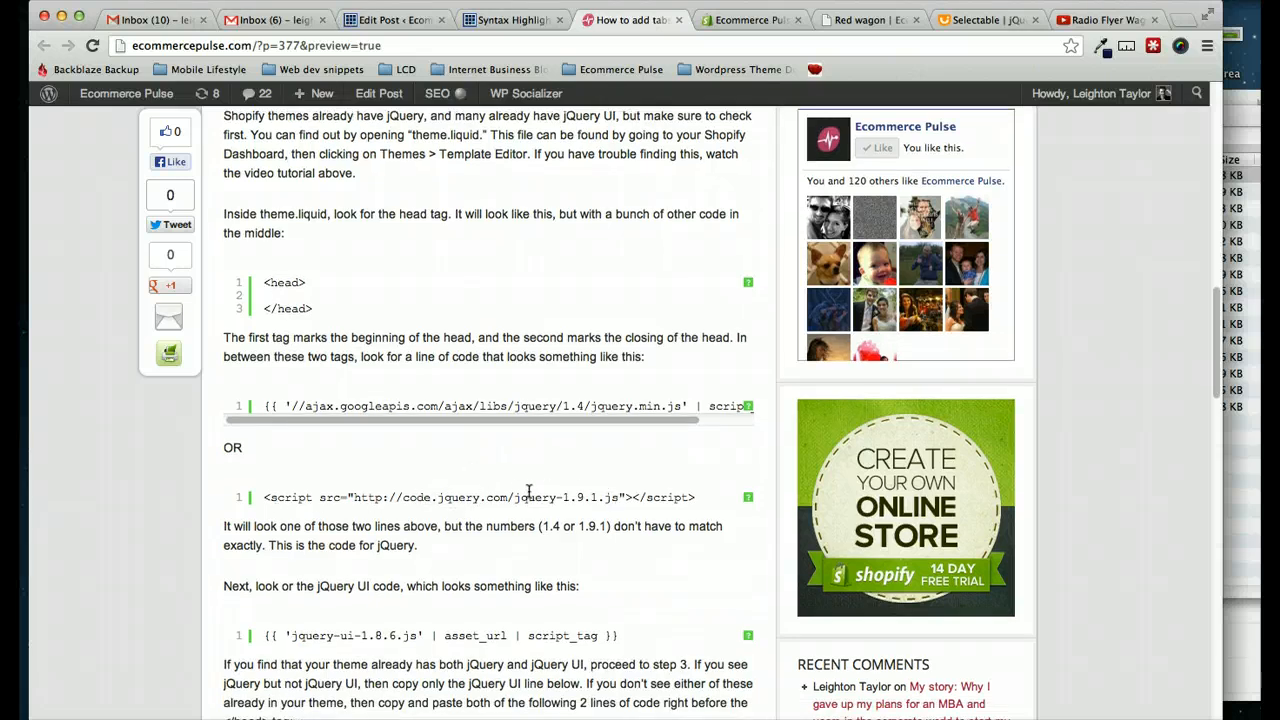
scroll("down", 3)
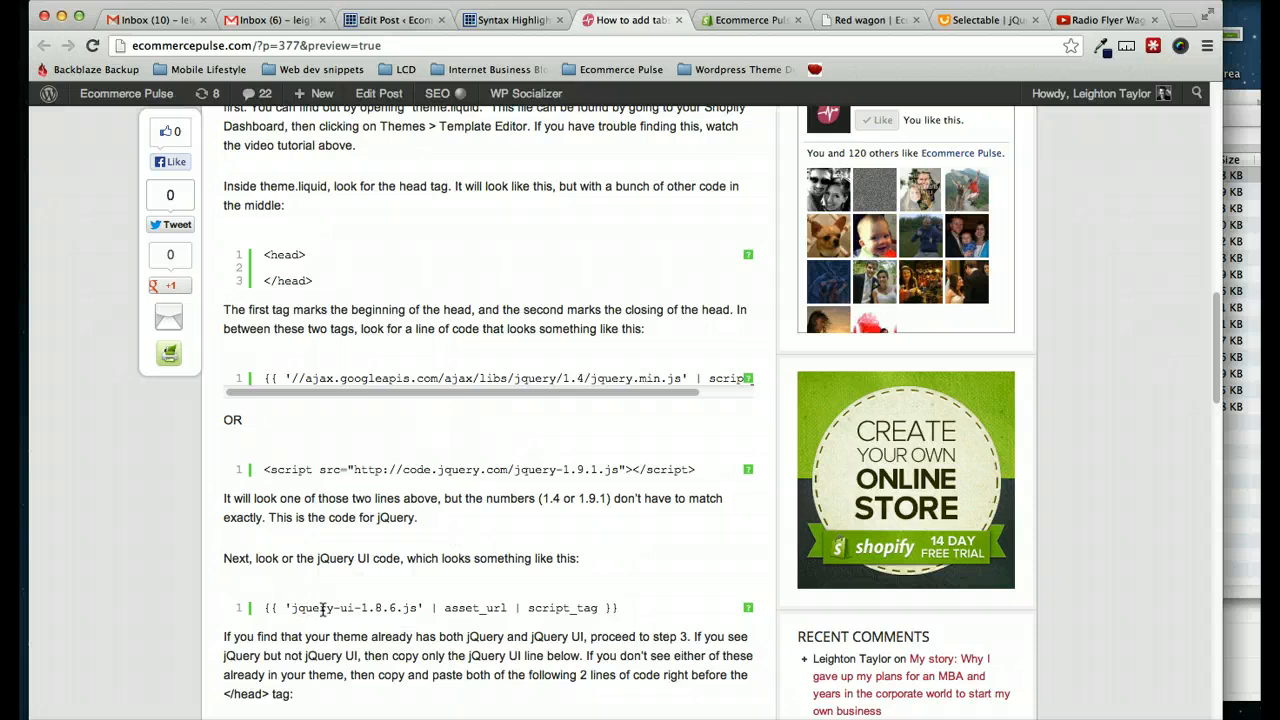
mouse_move(436, 602)
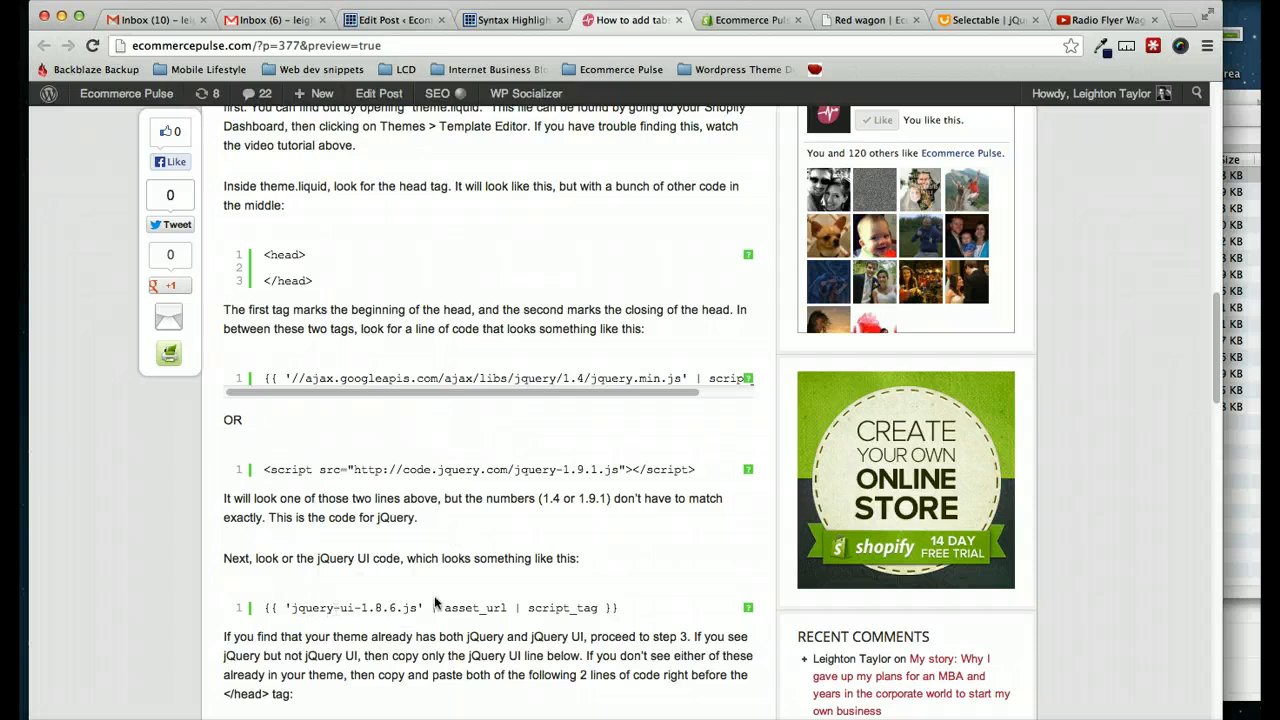
left_click(750, 20)
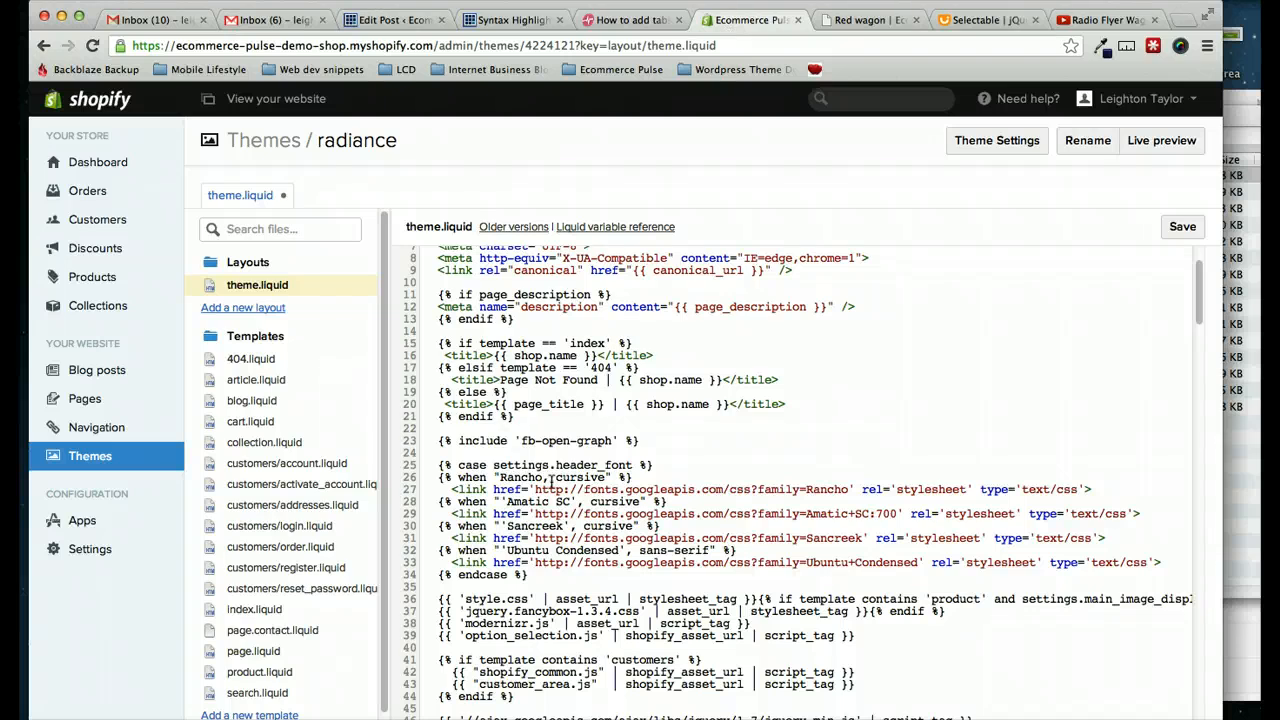
Step: Locate and mark the existing jQuery 1.7 include line in the theme.liquid head
scroll("down", 3)
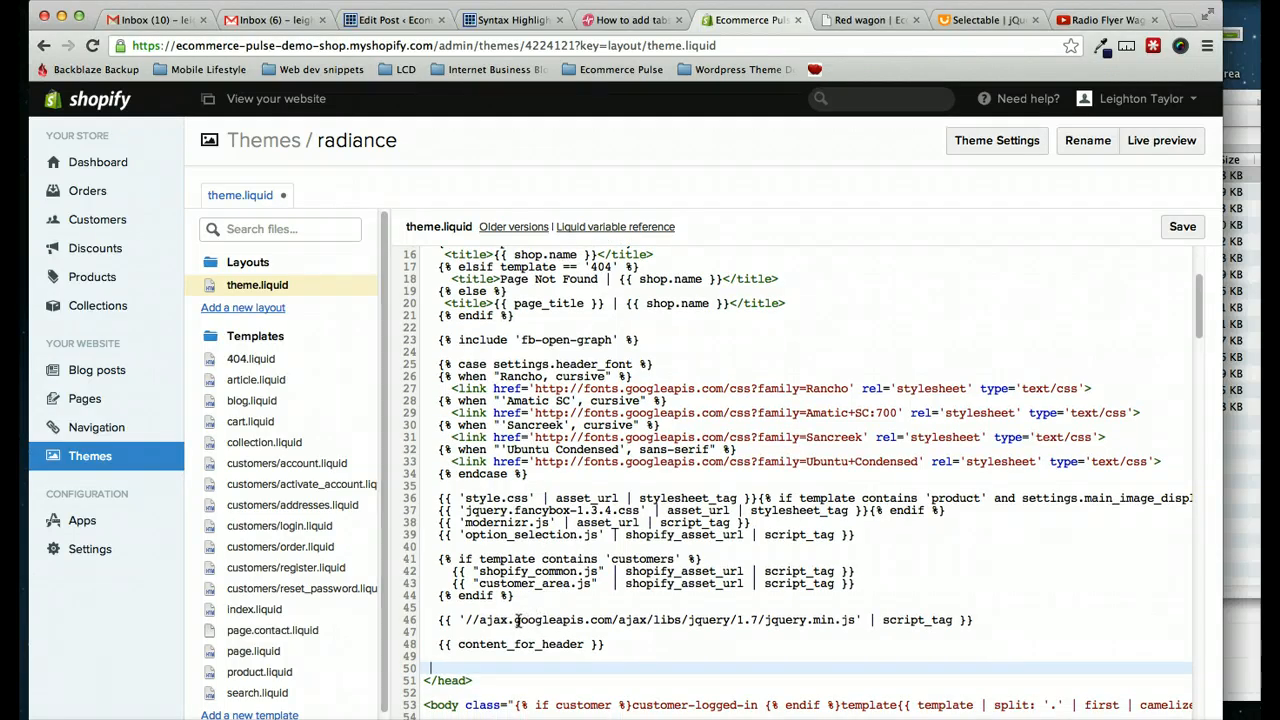
double_click(784, 620)
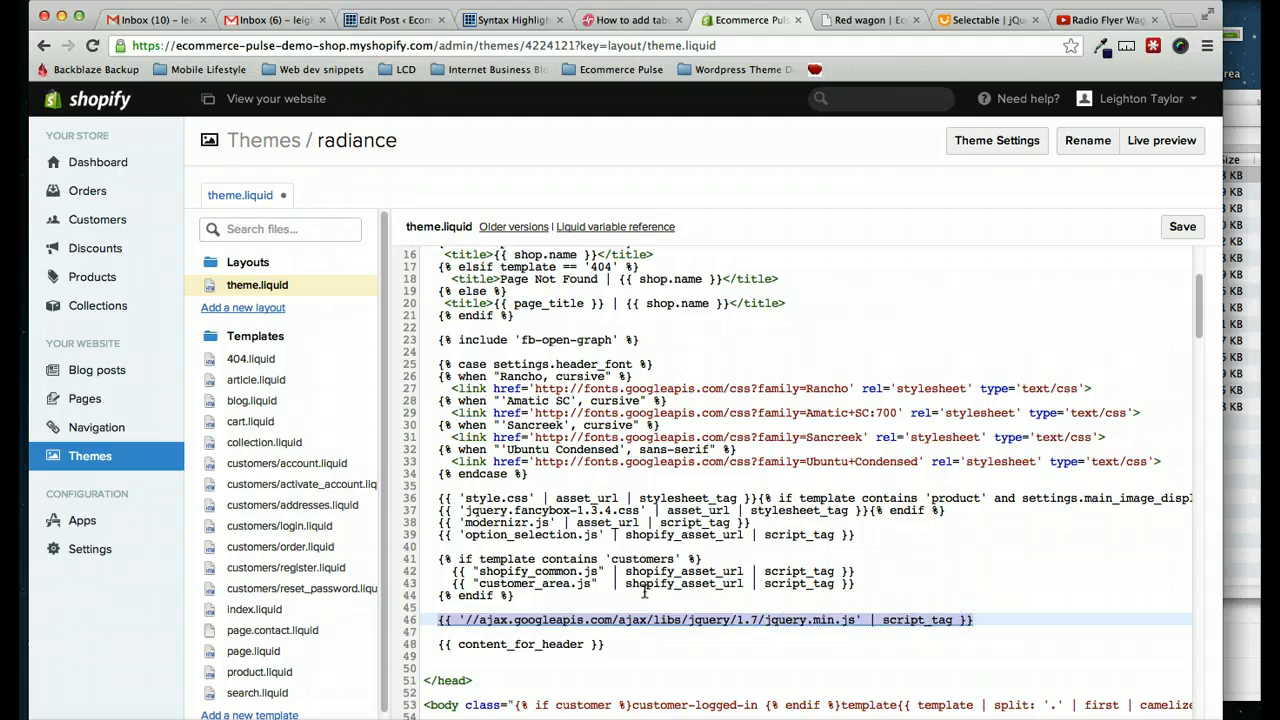
scroll("down", 3)
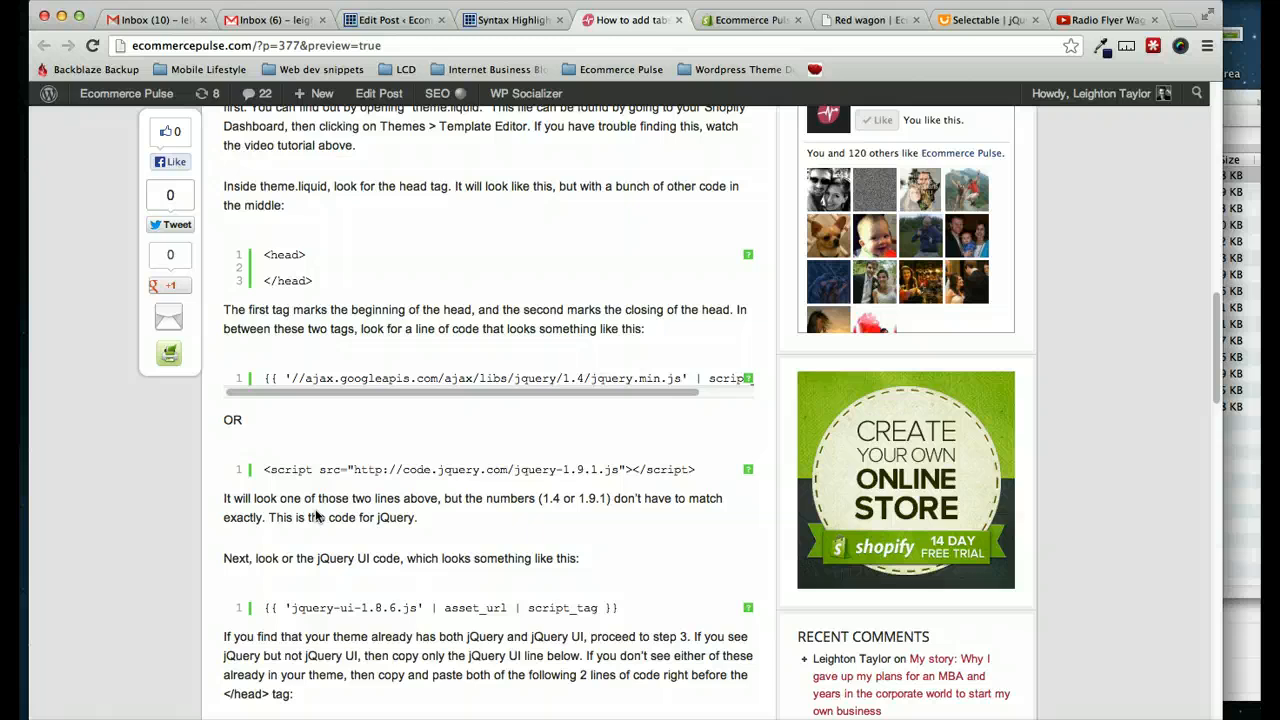
Step: Copy the tutorial's jQuery UI 1.10.3 script line and return to the theme editor
scroll("down", 3)
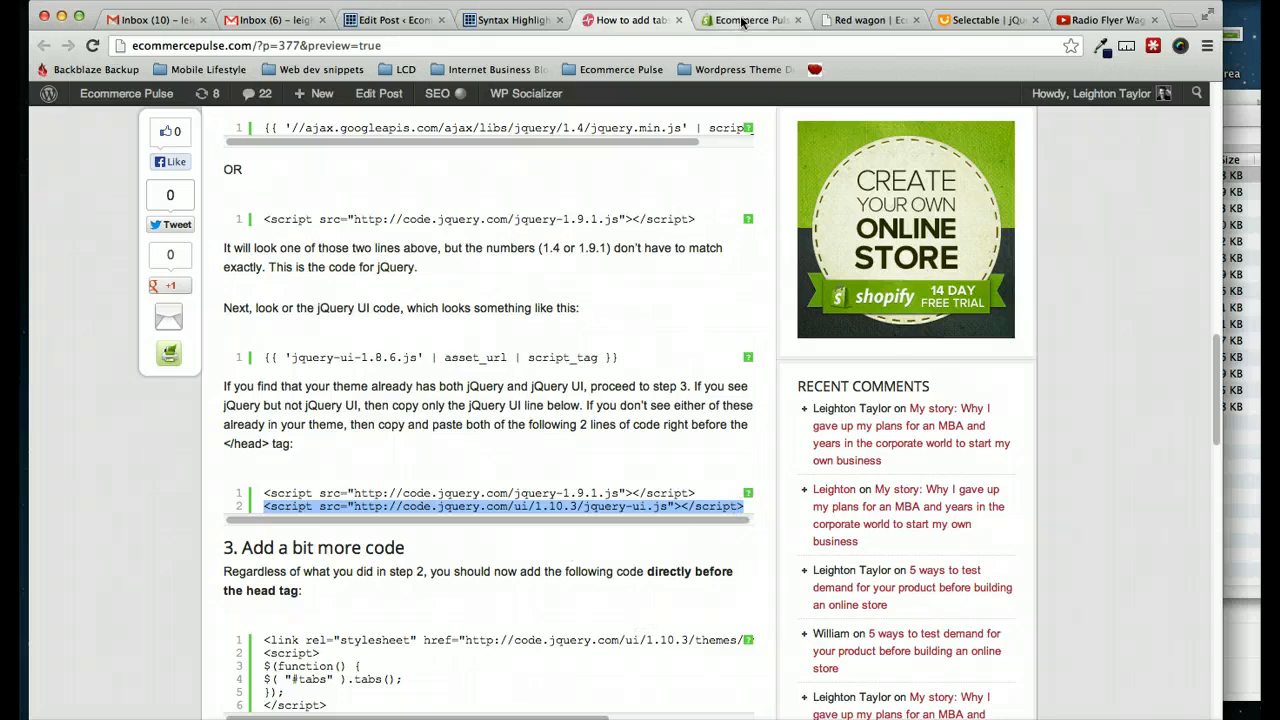
left_click(750, 20)
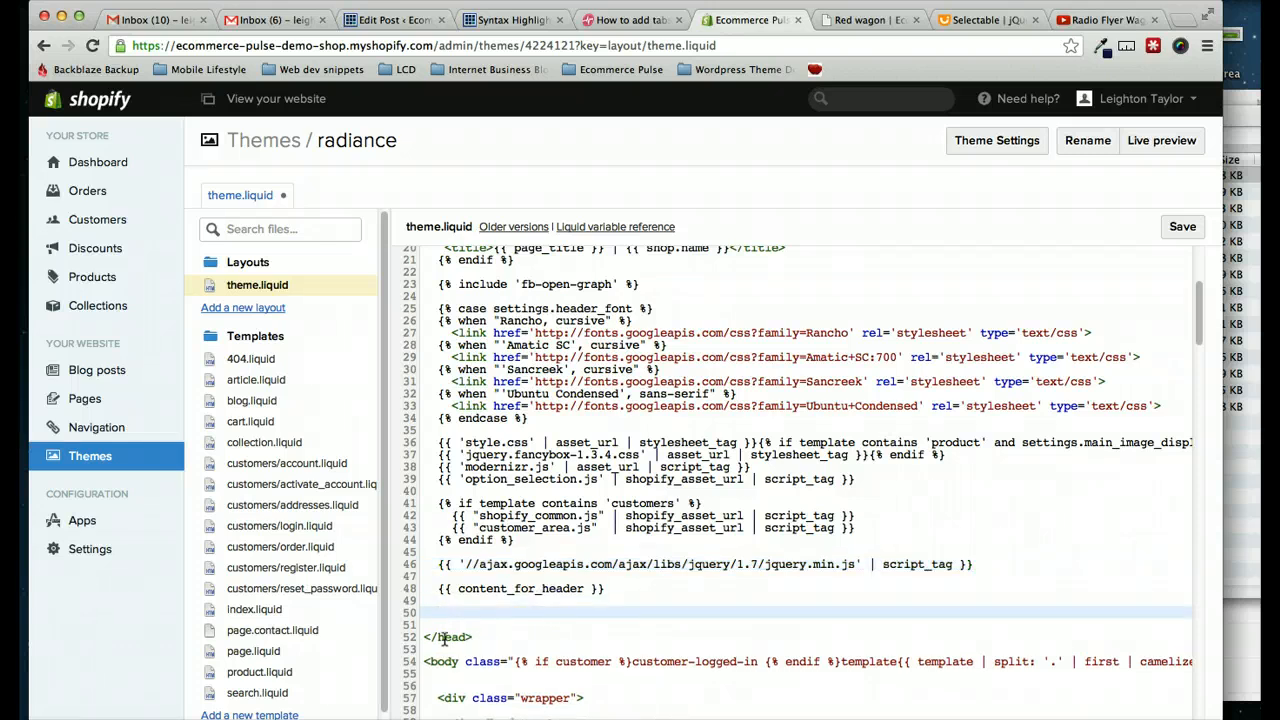
Step: Add the jquery-ui.js 1.10.3 script tag just before </head> in theme.liquid
type("<script src=\"http://code.jquery.com/ui/1.10.3/jquery-ui.js\"></script>")
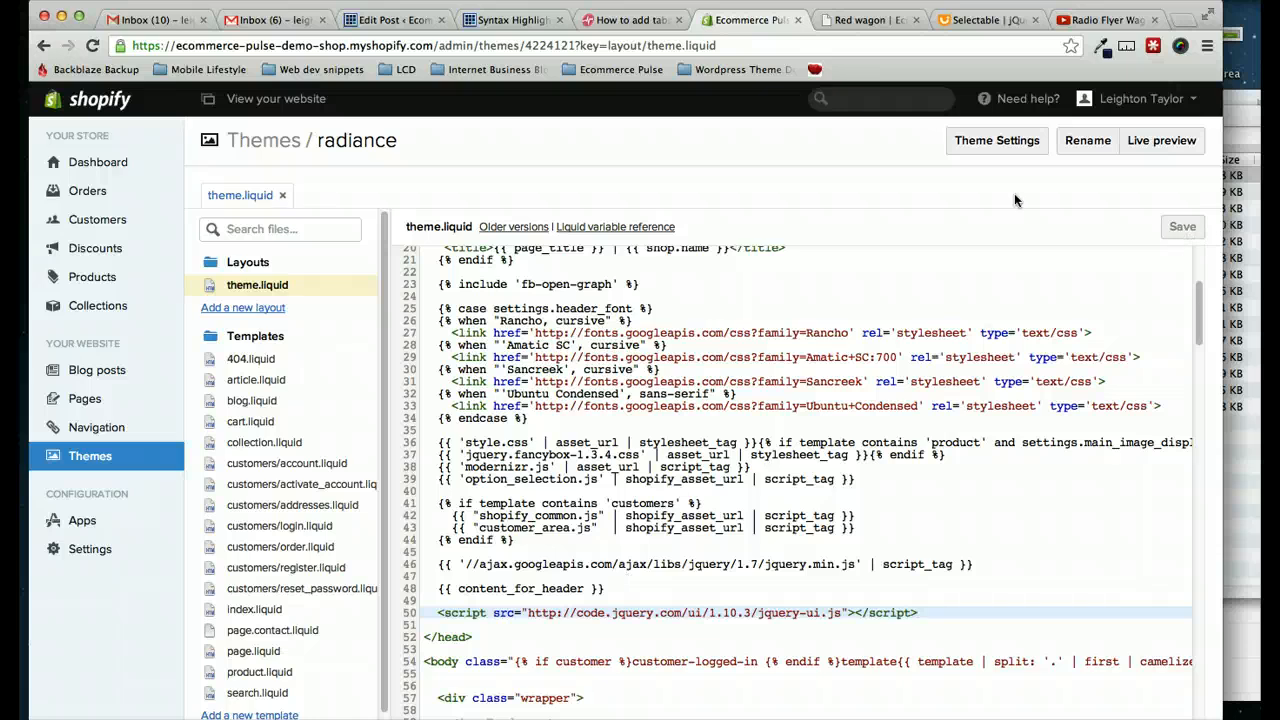
left_click(630, 20)
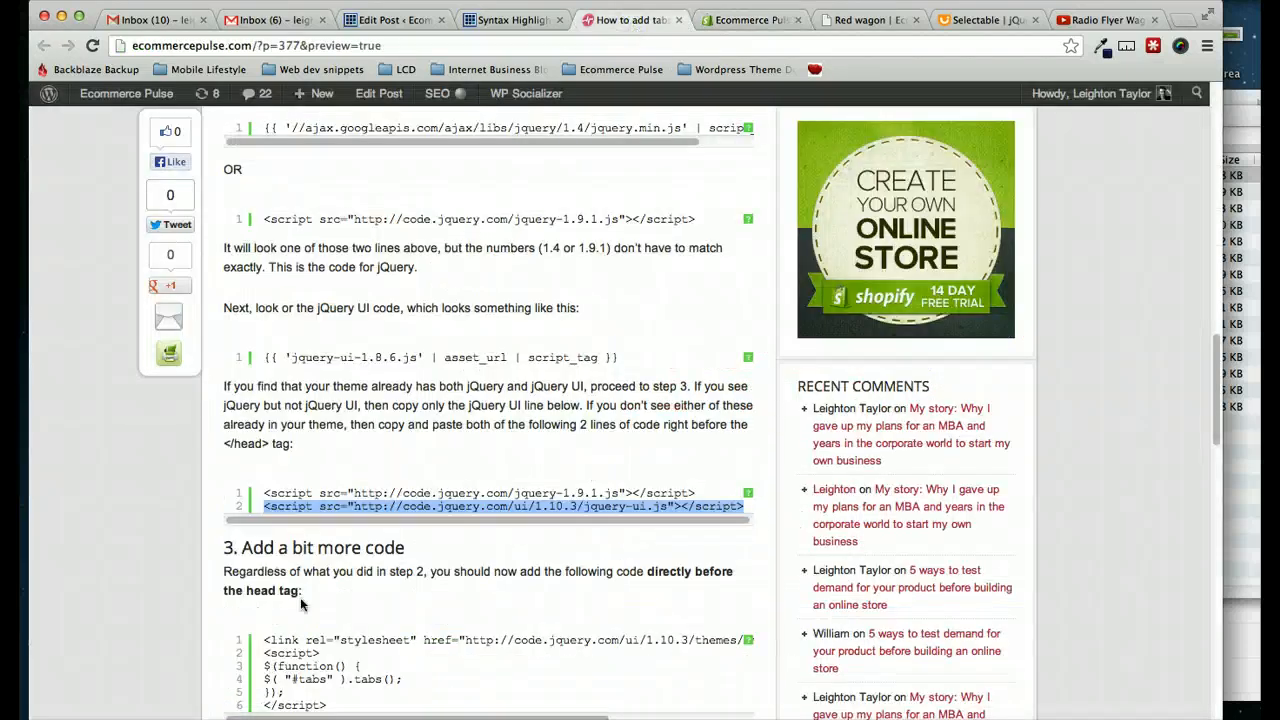
Step: Insert the step 3 jQuery UI stylesheet link and tabs script before </head> in theme.liquid
scroll("down", 3)
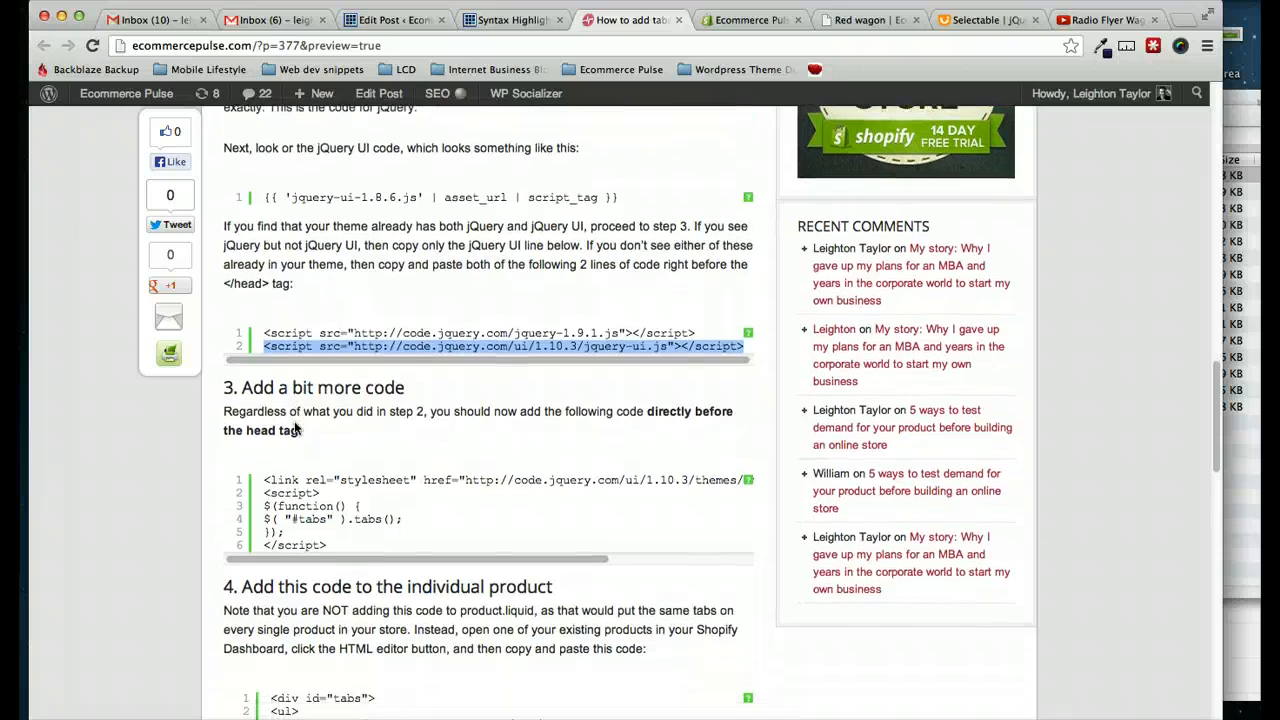
scroll("down", 3)
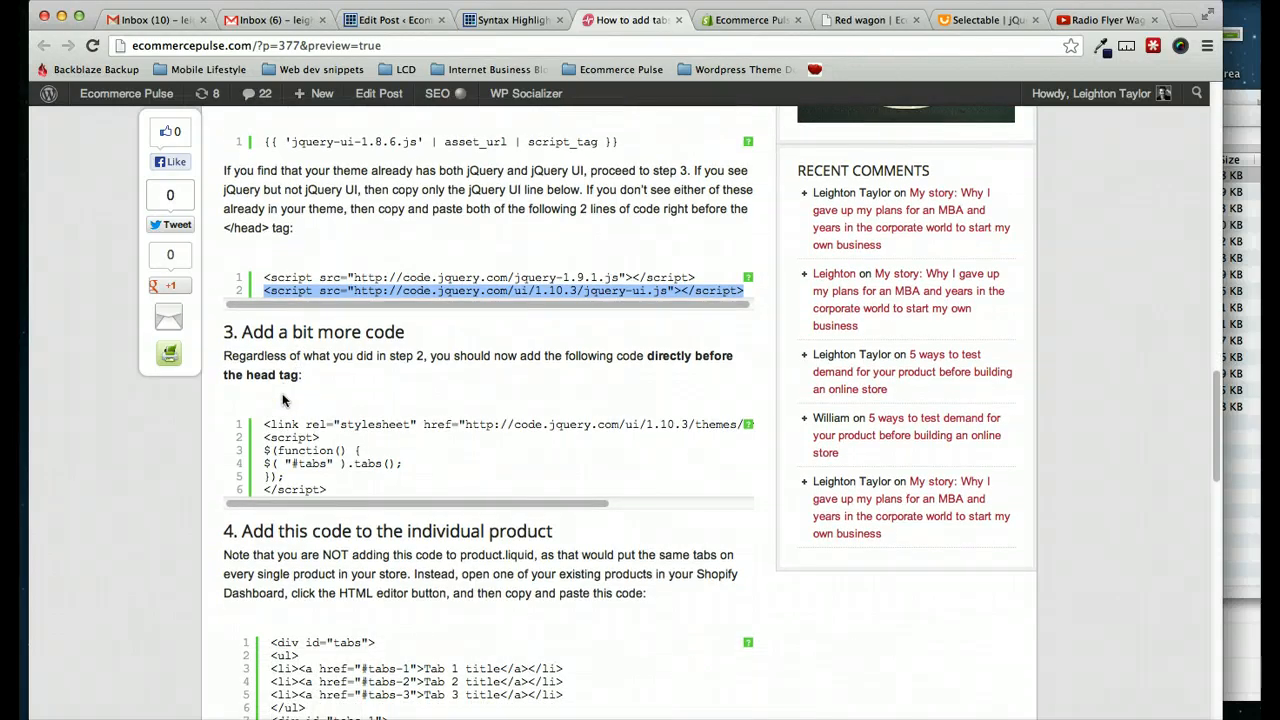
scroll("down", 3)
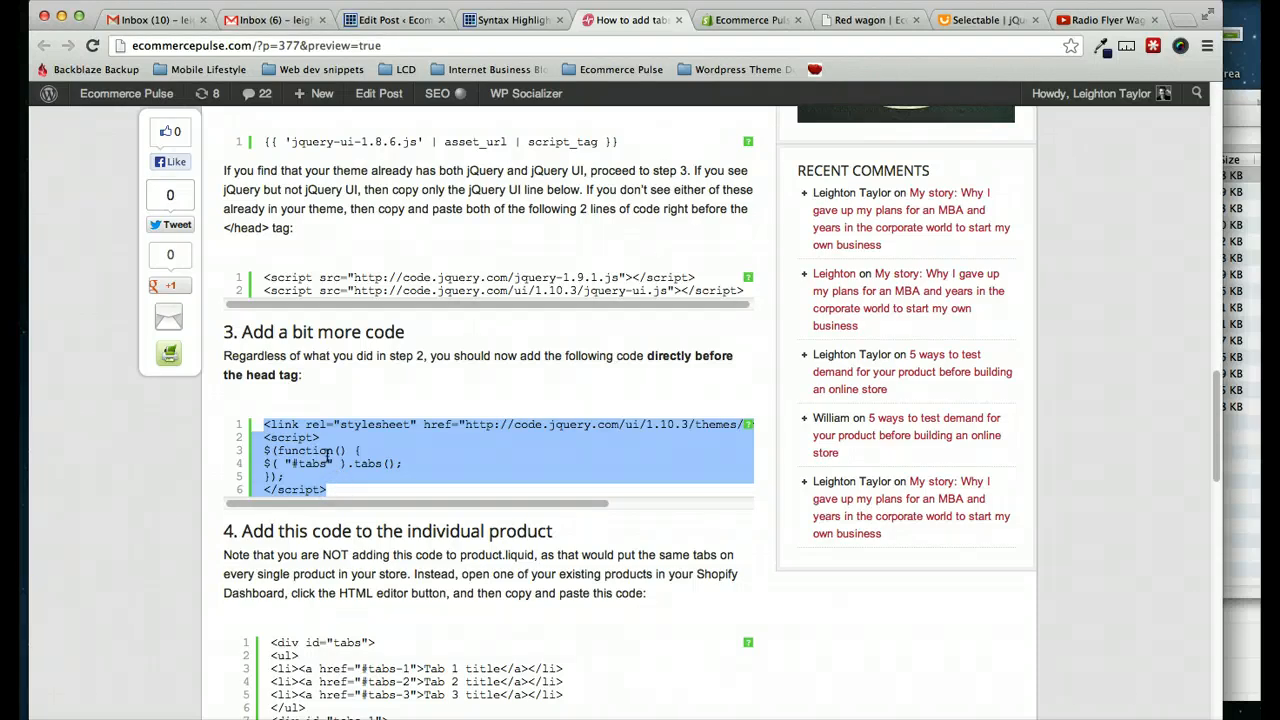
mouse_move(412, 362)
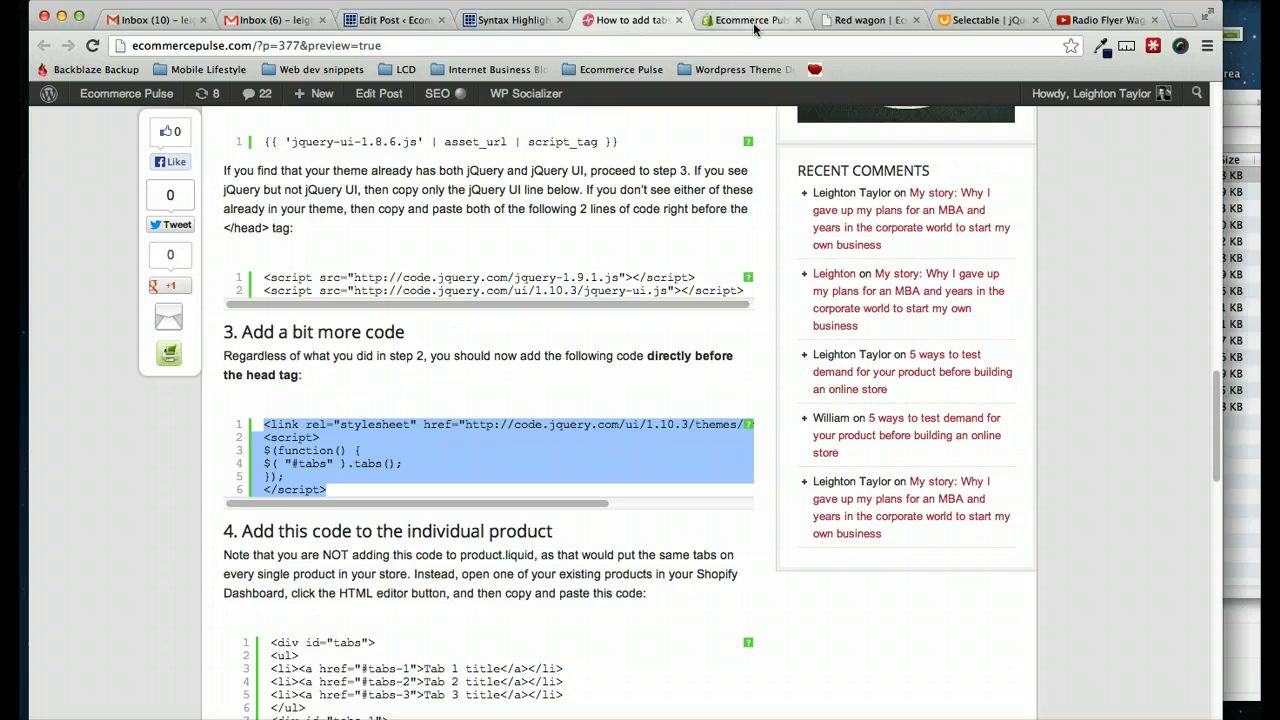
left_click(750, 20)
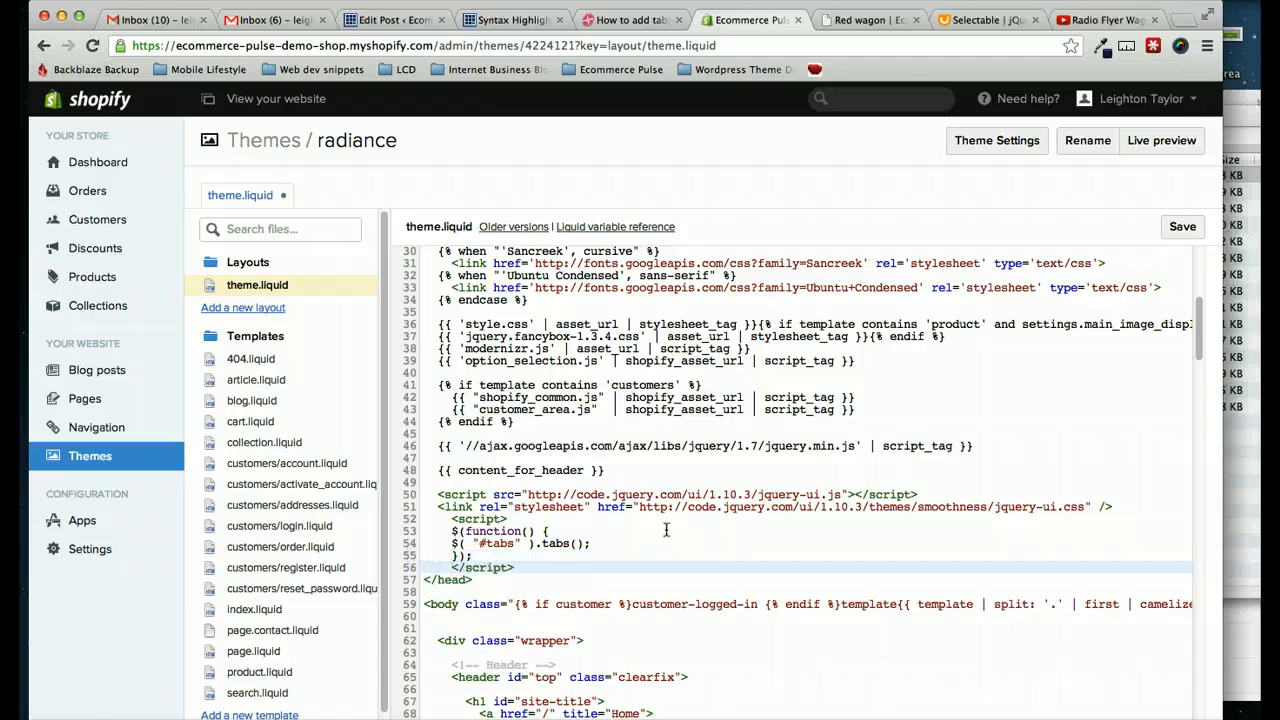
left_click(1182, 226)
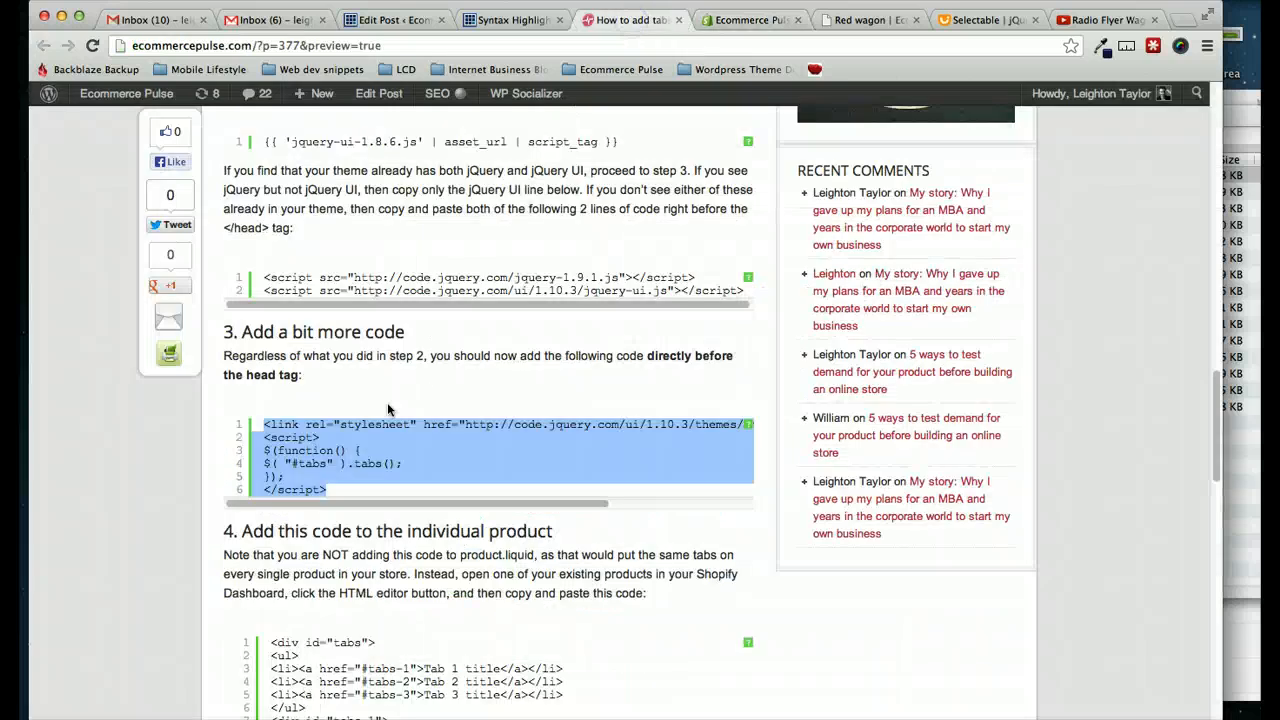
Step: Read step 4's product markup, check product.liquid, then go to the Shopify Products list
scroll("down", 3)
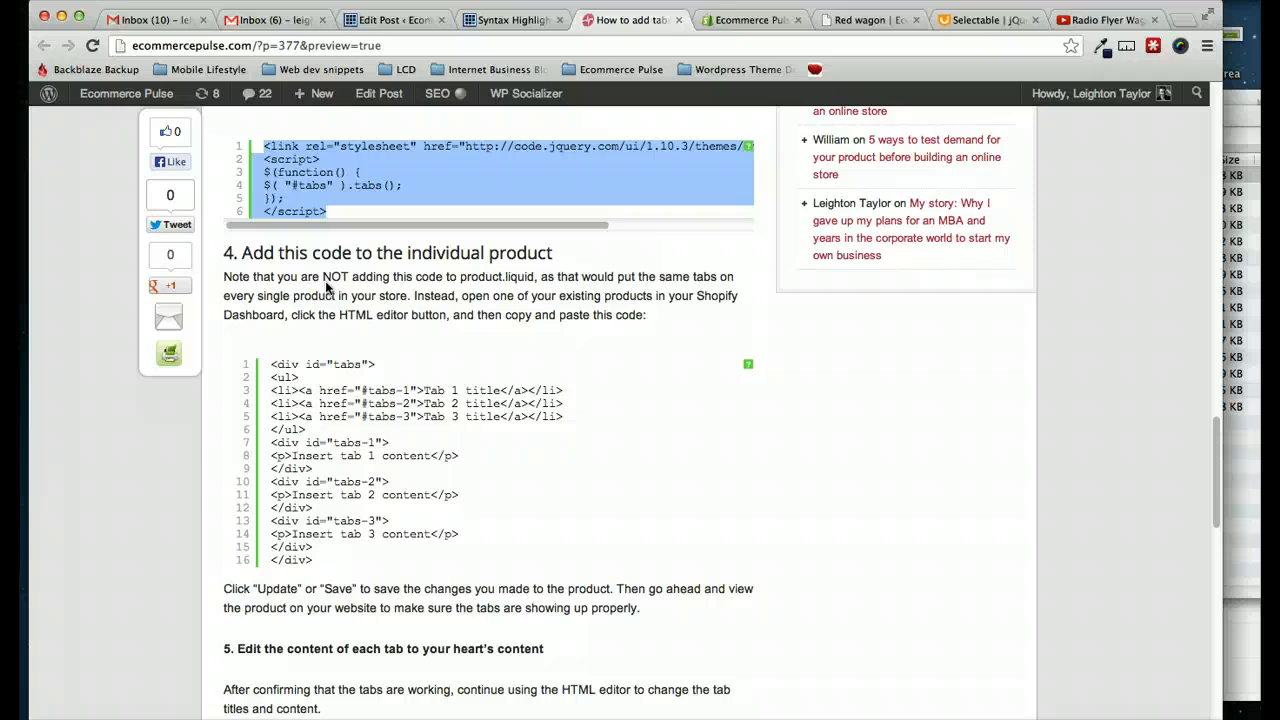
mouse_move(668, 78)
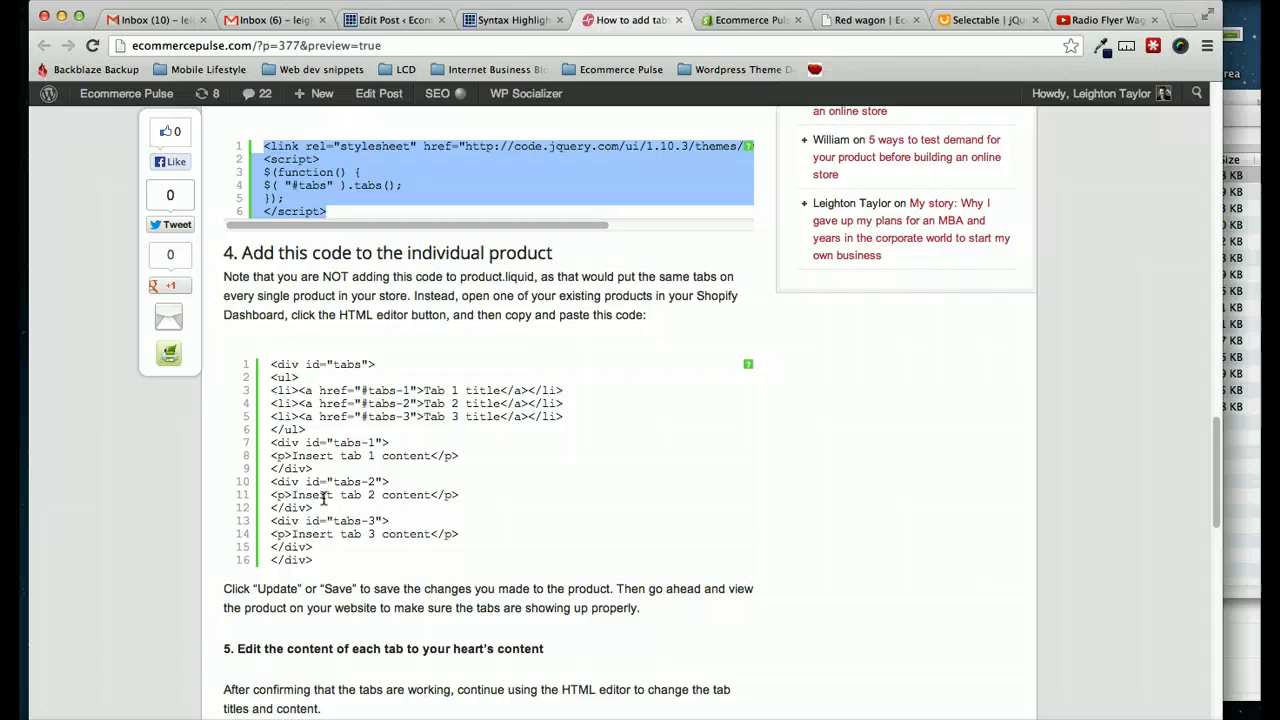
left_click(752, 20)
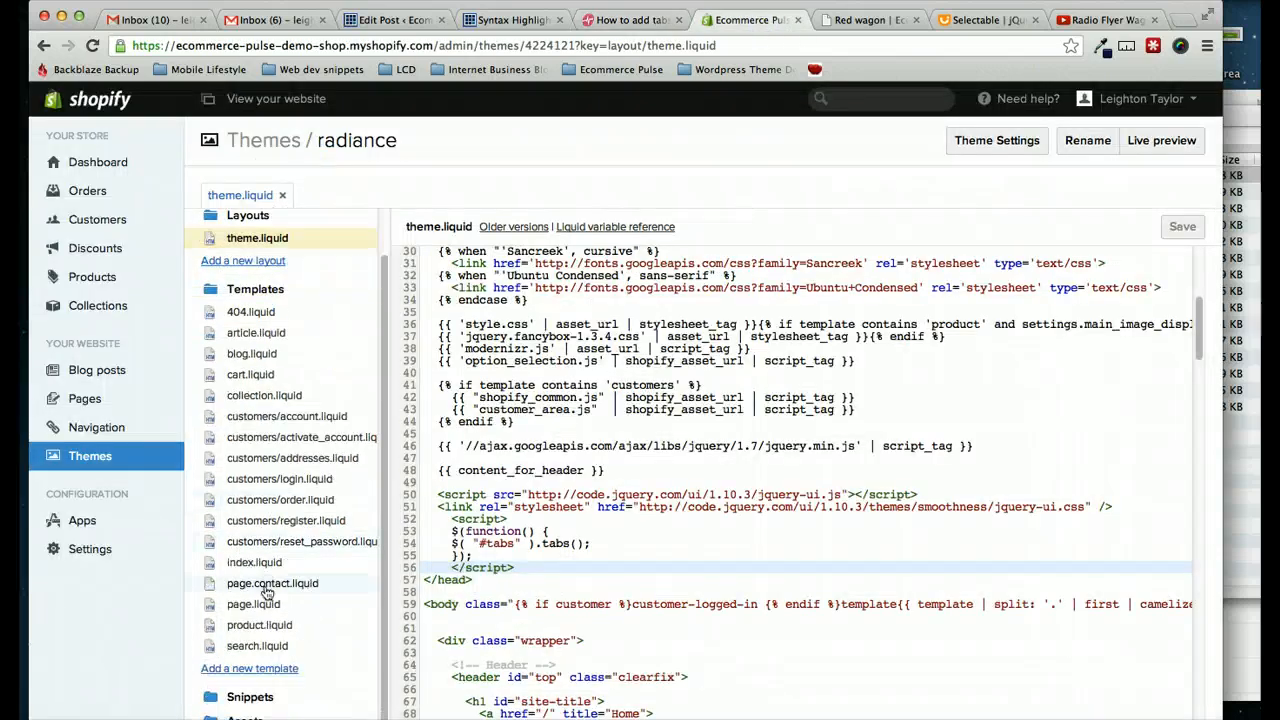
left_click(260, 624)
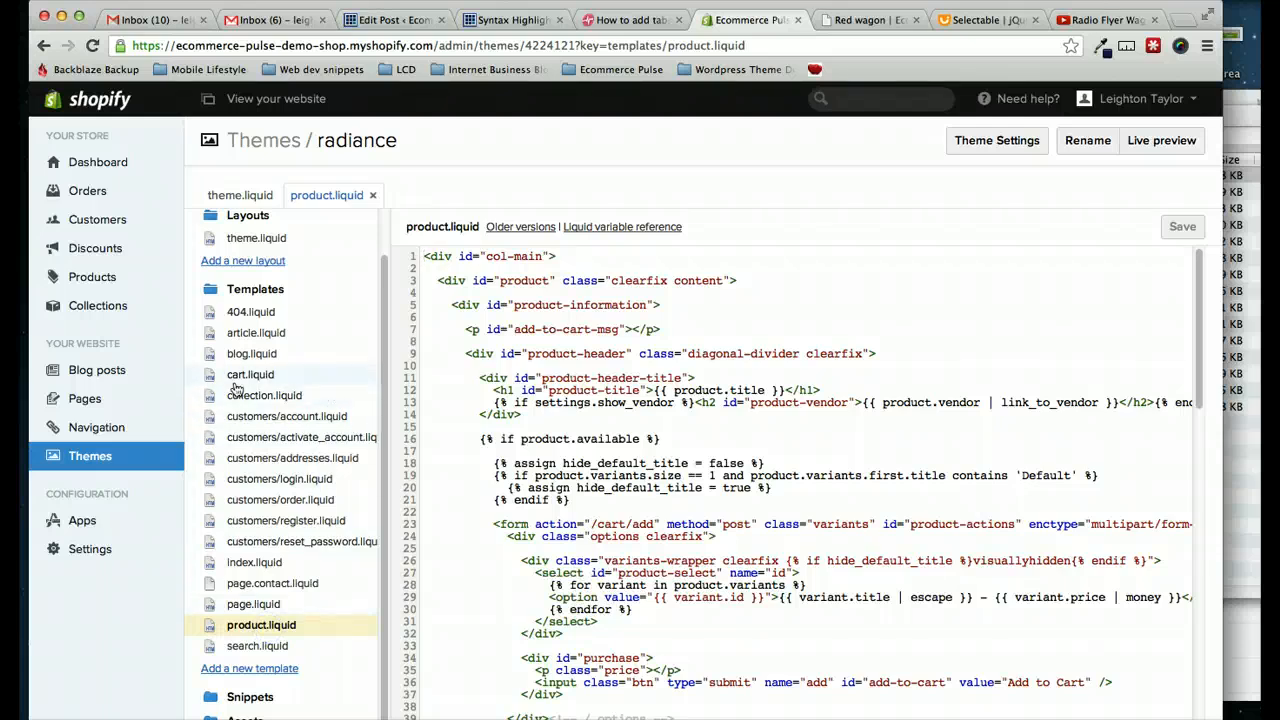
mouse_move(212, 358)
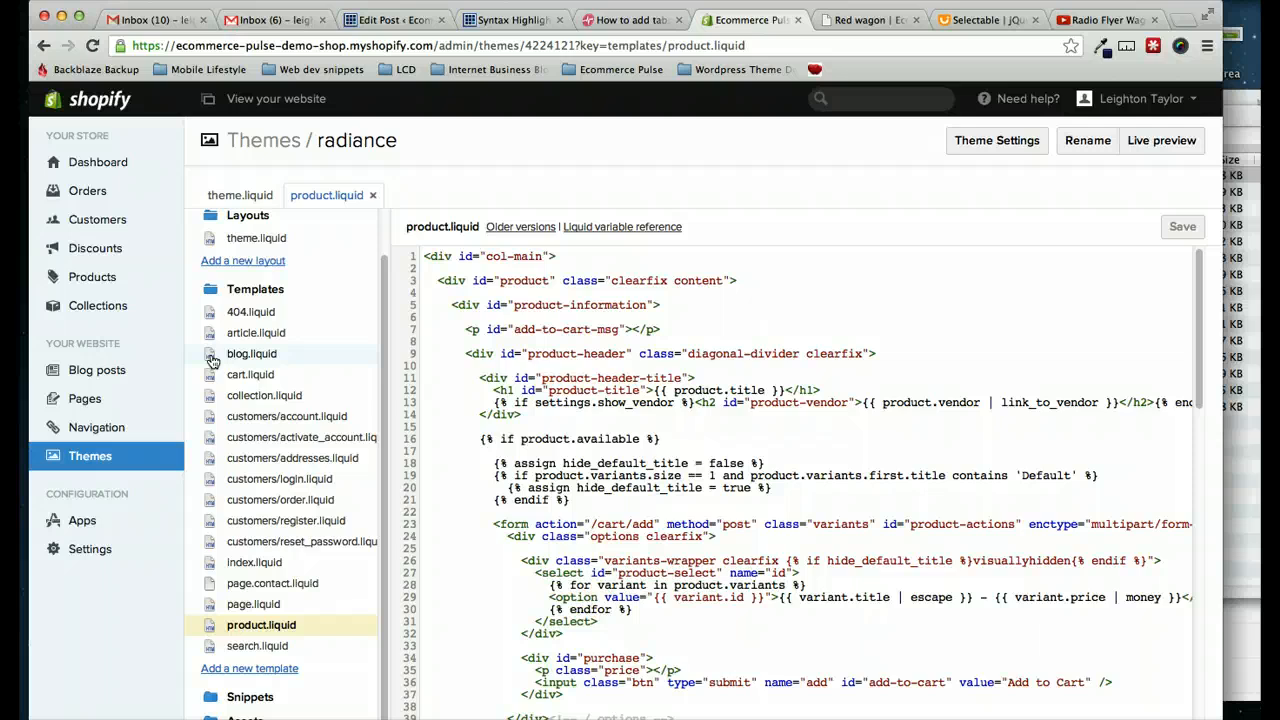
left_click(92, 276)
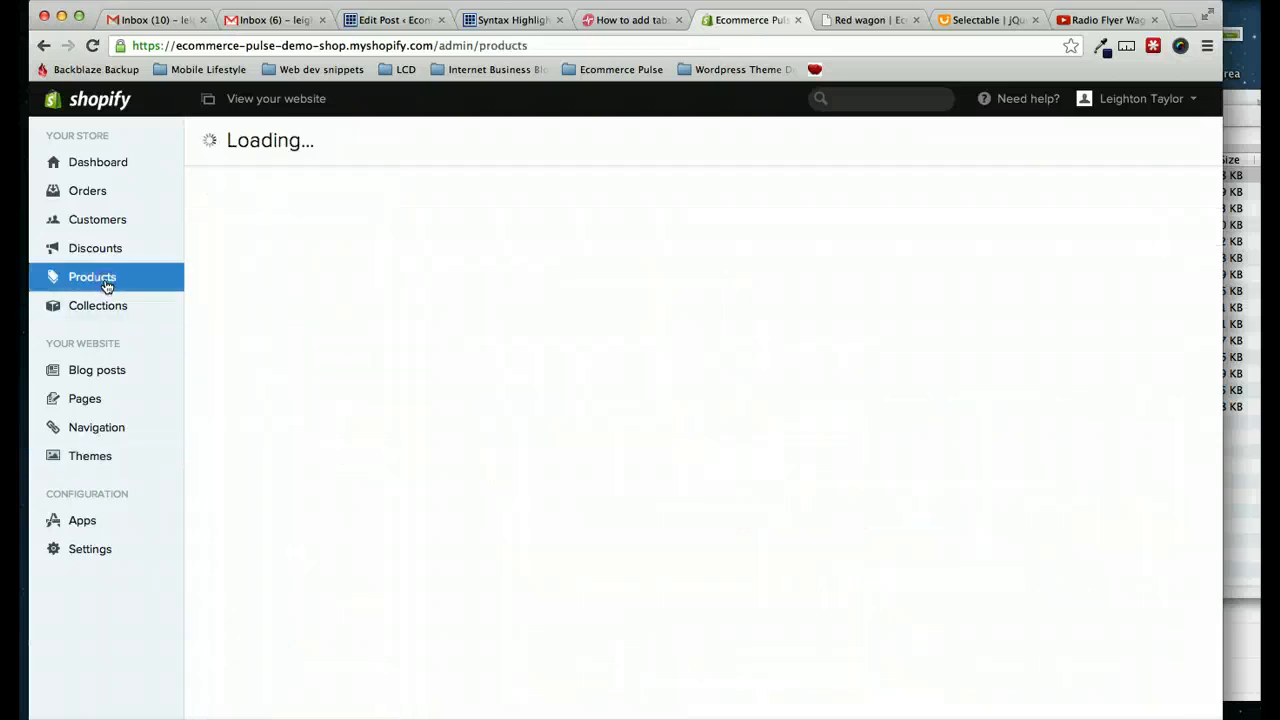
Step: Copy the step 4 tabs markup and edit the Red wagon description as raw HTML
left_click(92, 276)
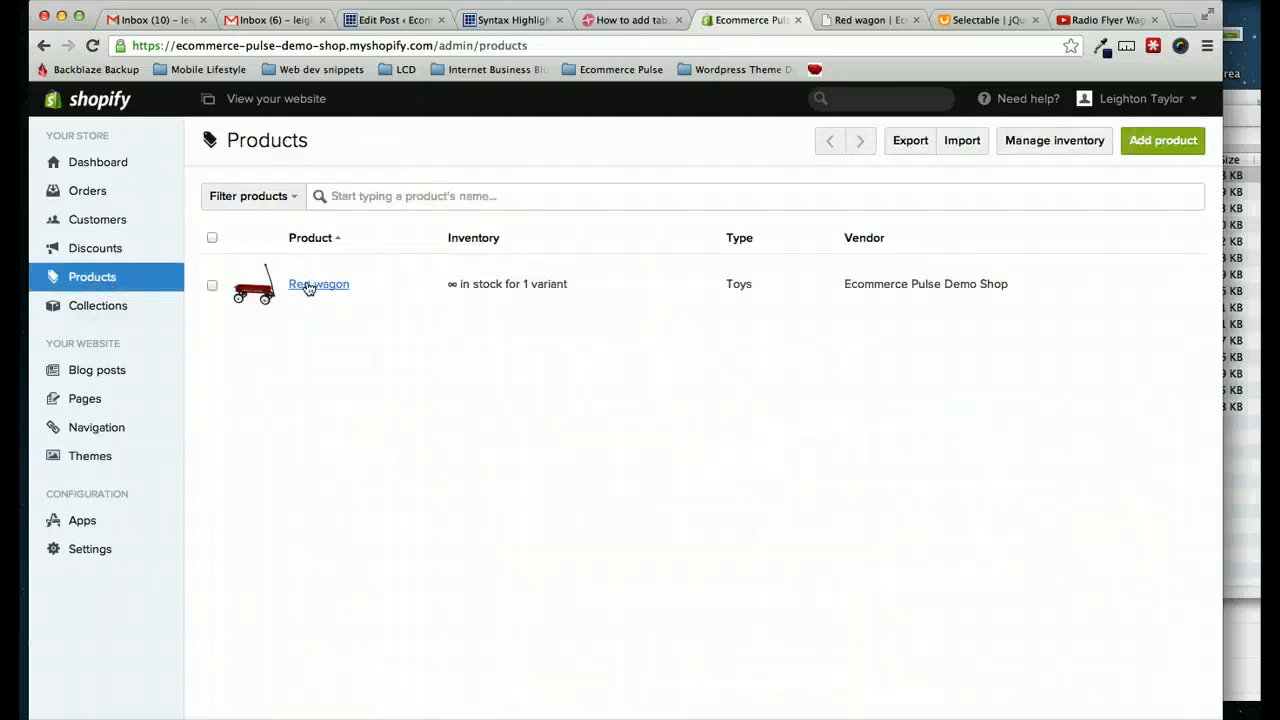
left_click(318, 284)
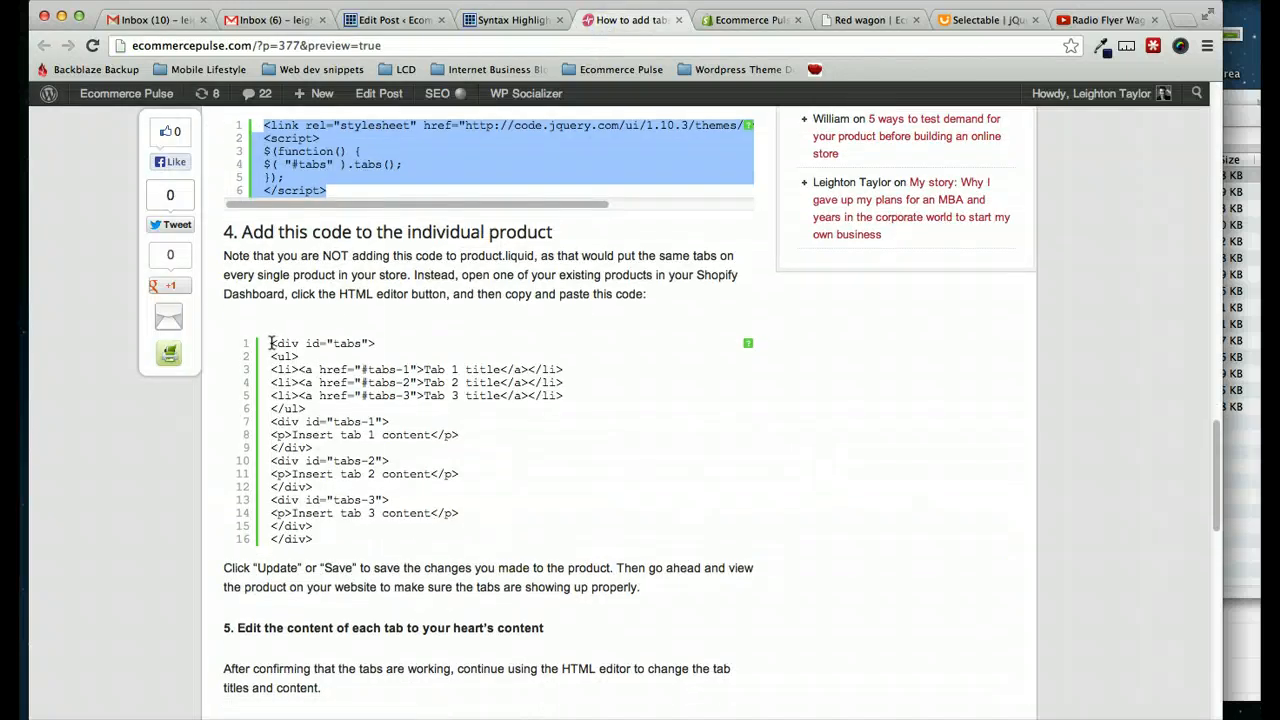
left_click_drag(270, 344, 324, 538)
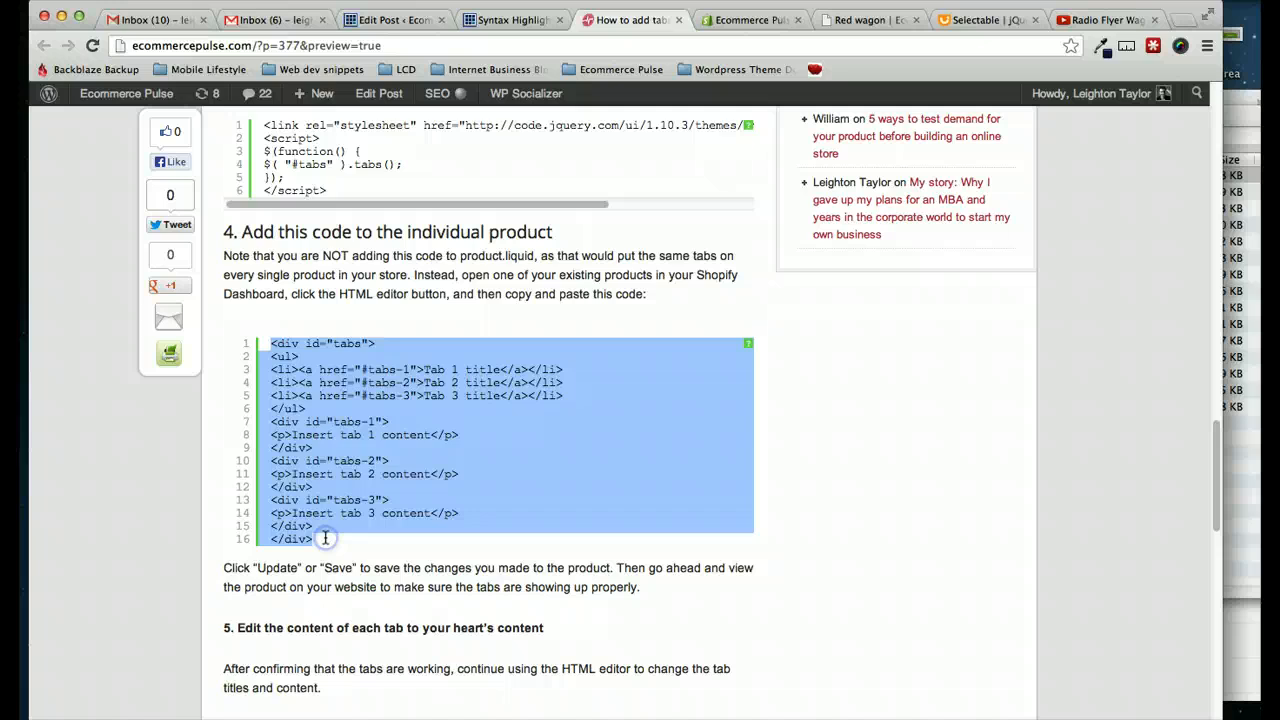
left_click(752, 20)
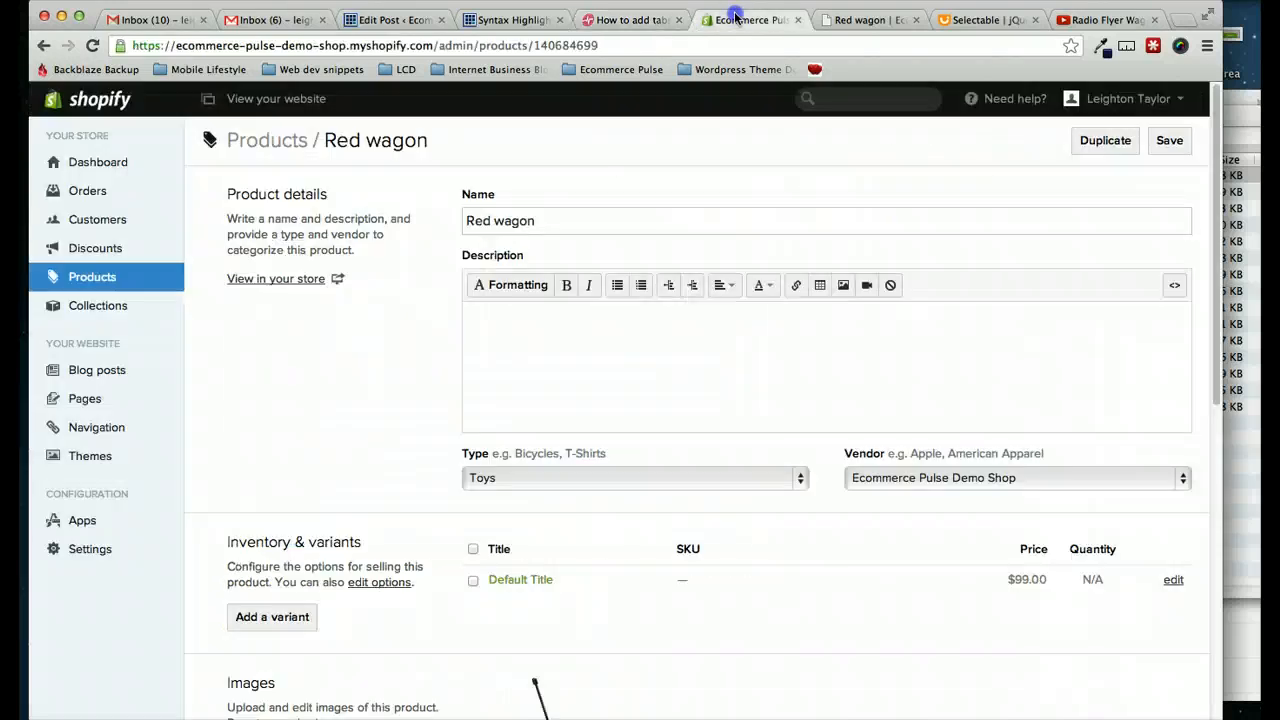
left_click(690, 364)
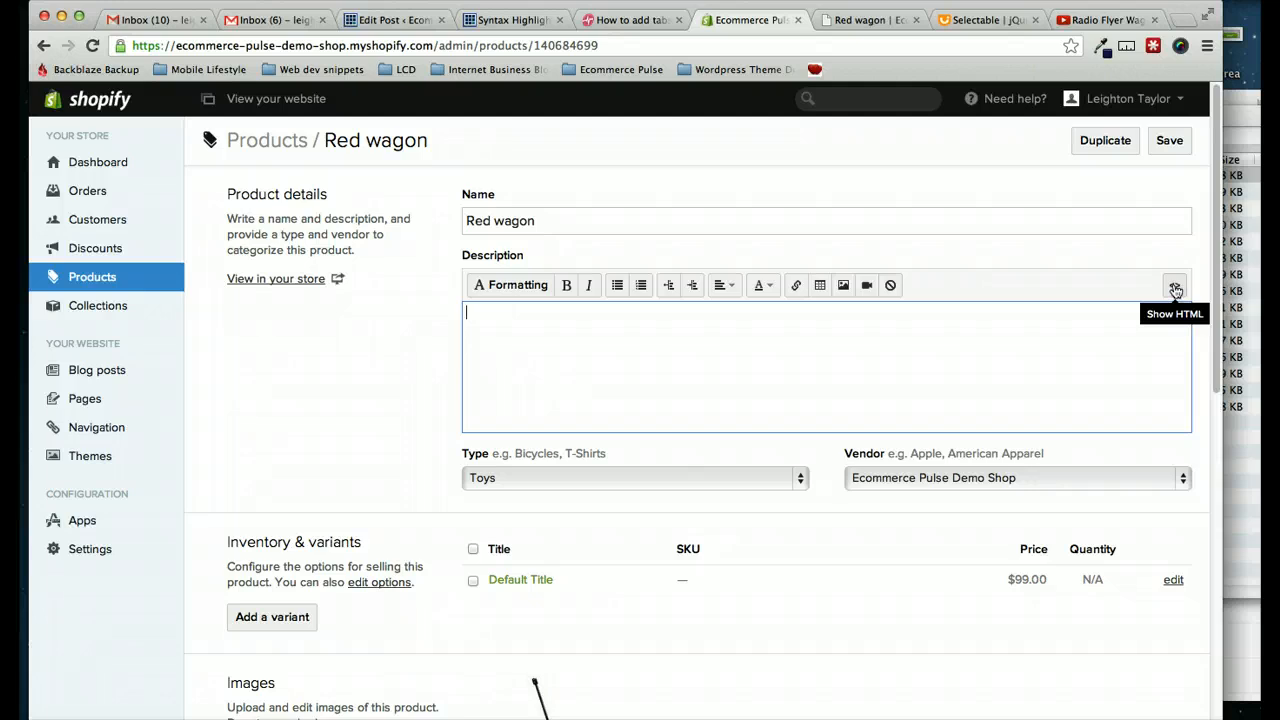
left_click(1174, 284)
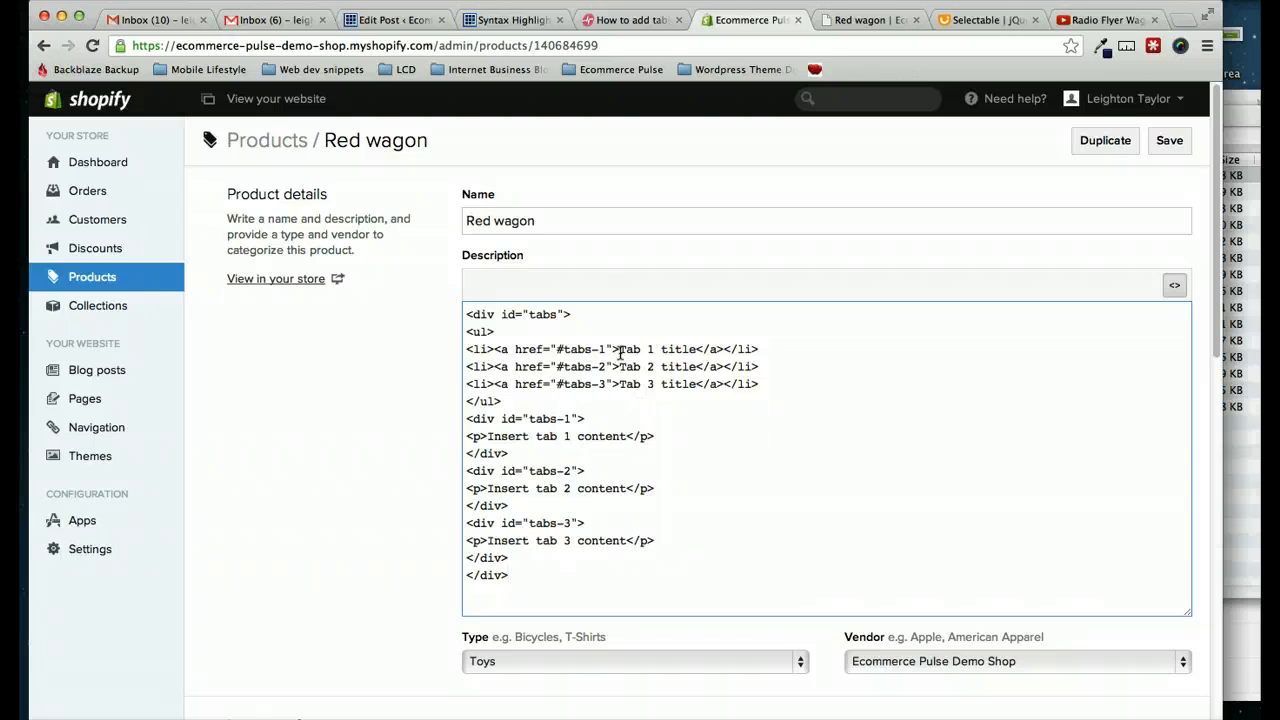
Step: Place the three-tab markup with placeholder titles in the description and save Red wagon
double_click(658, 348)
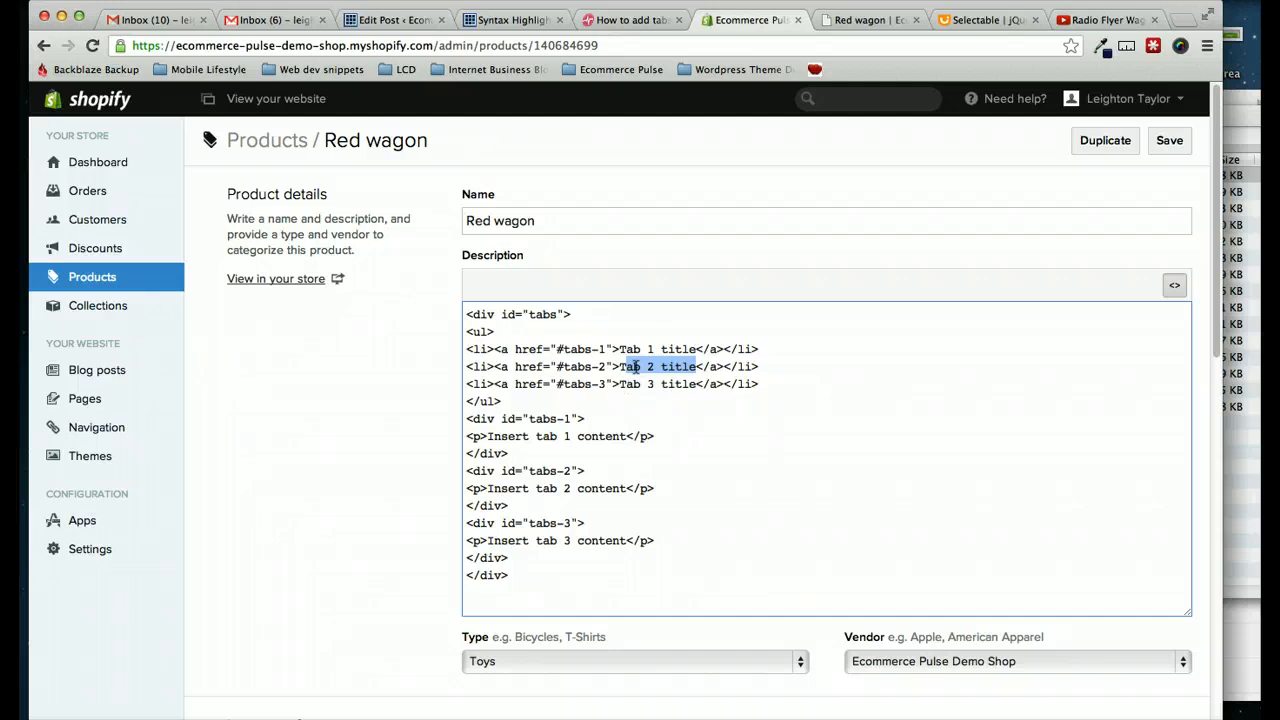
mouse_move(524, 440)
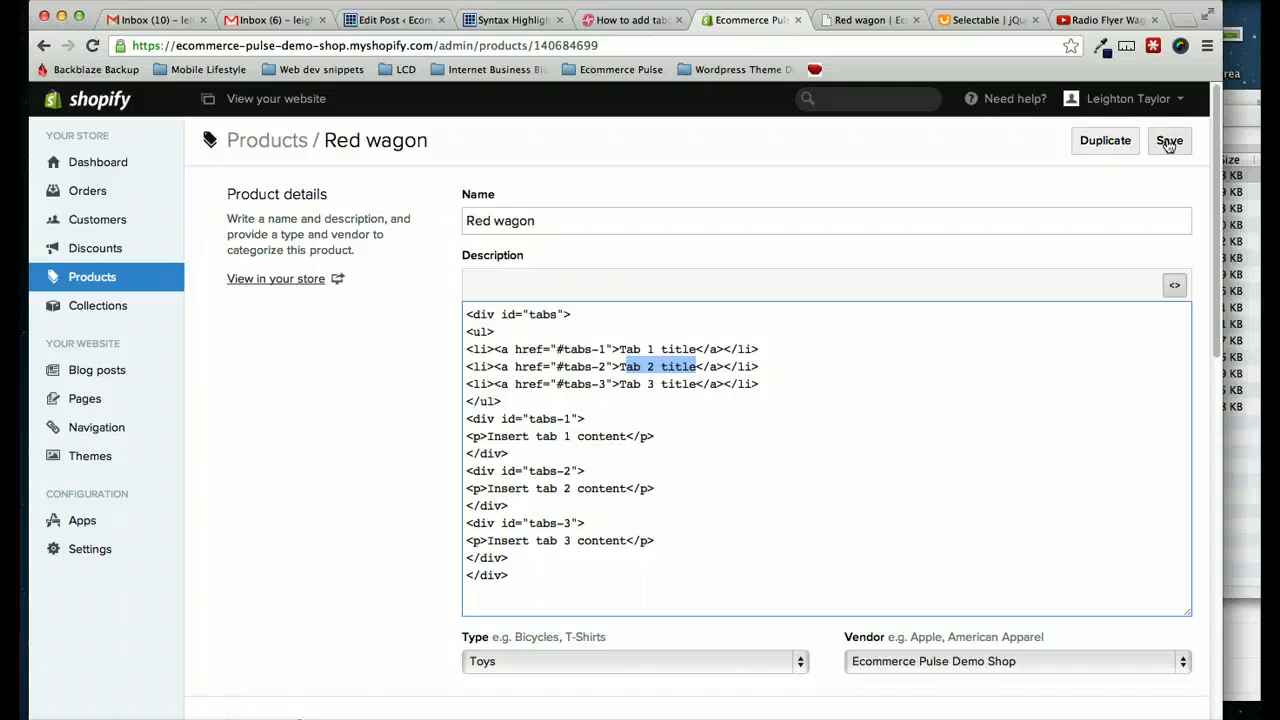
left_click(1168, 140)
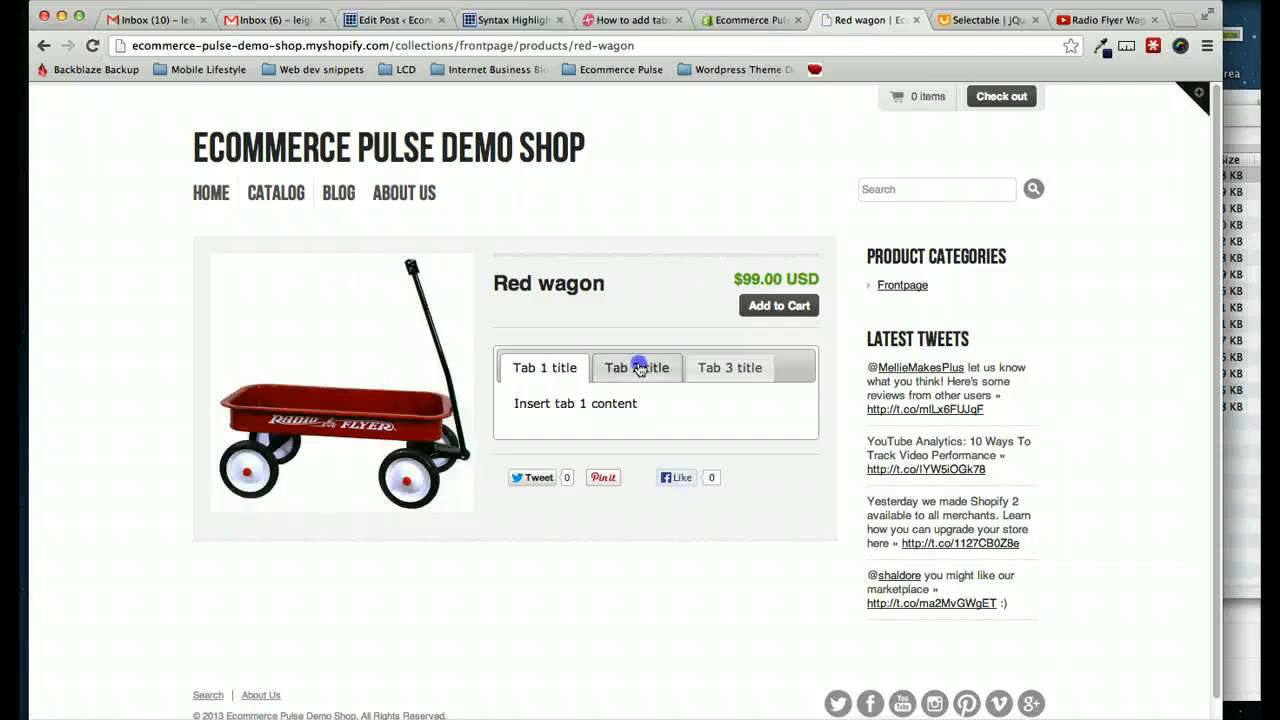
Step: Test the placeholder tabs on the storefront red wagon page by switching between Tab 3 and Tab 1
left_click(544, 368)
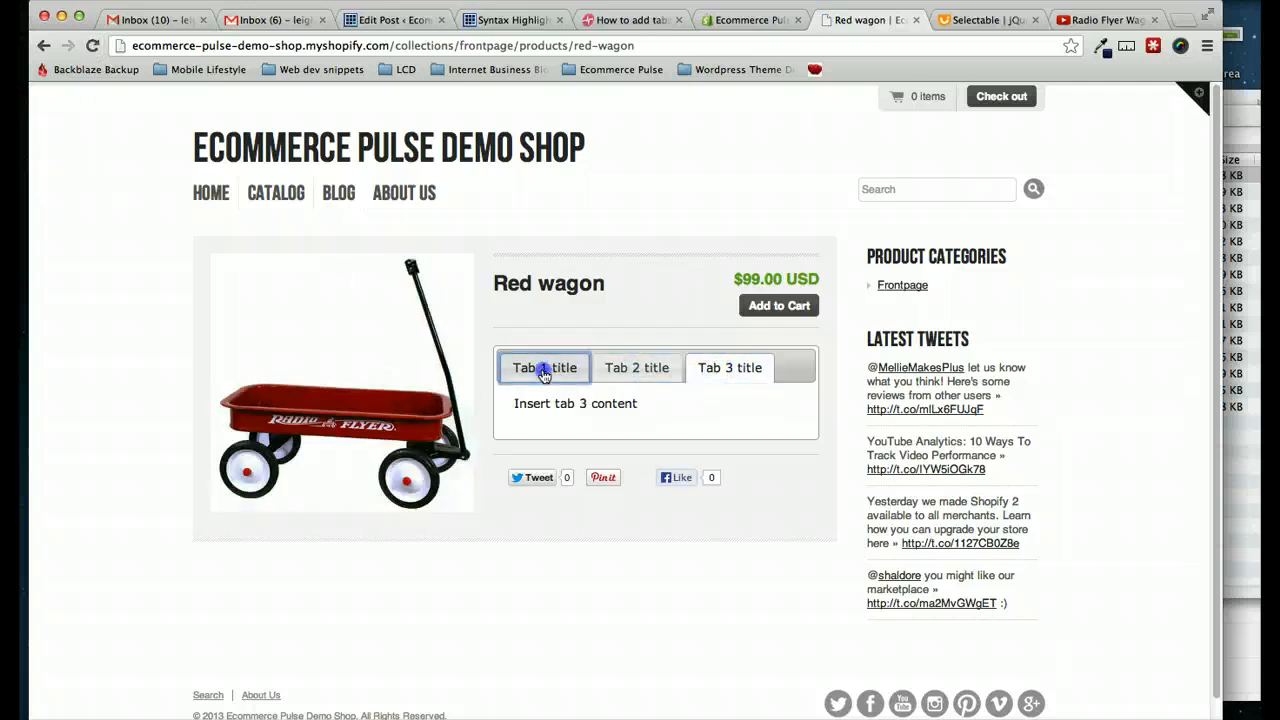
left_click(544, 368)
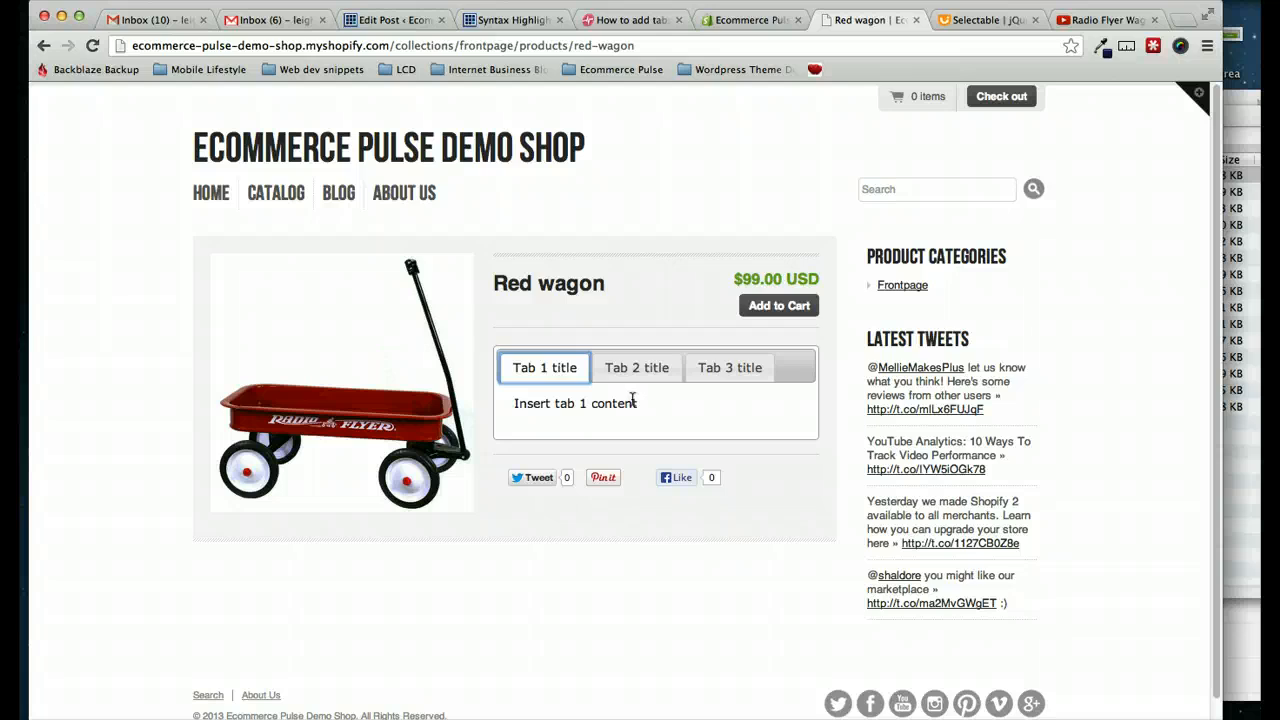
left_click(728, 368)
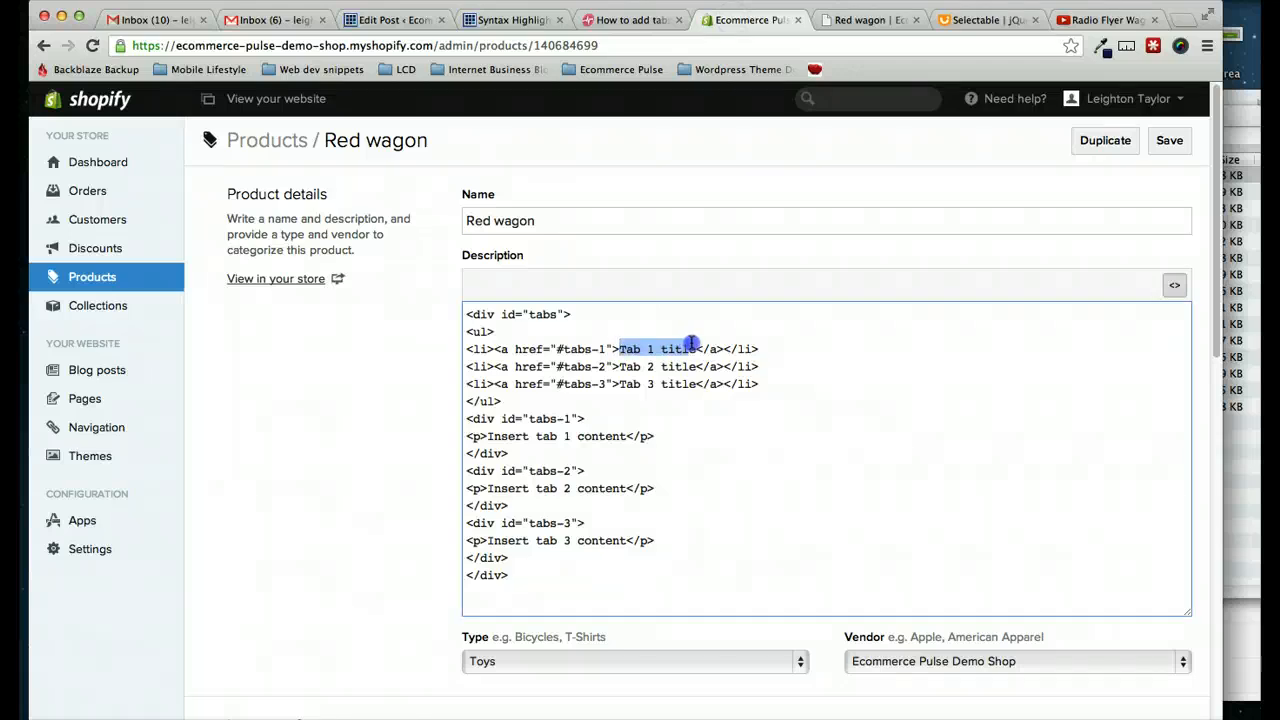
Step: Rename the three tab titles to Description, Instructions and Video in the description HTML
type("Desk")
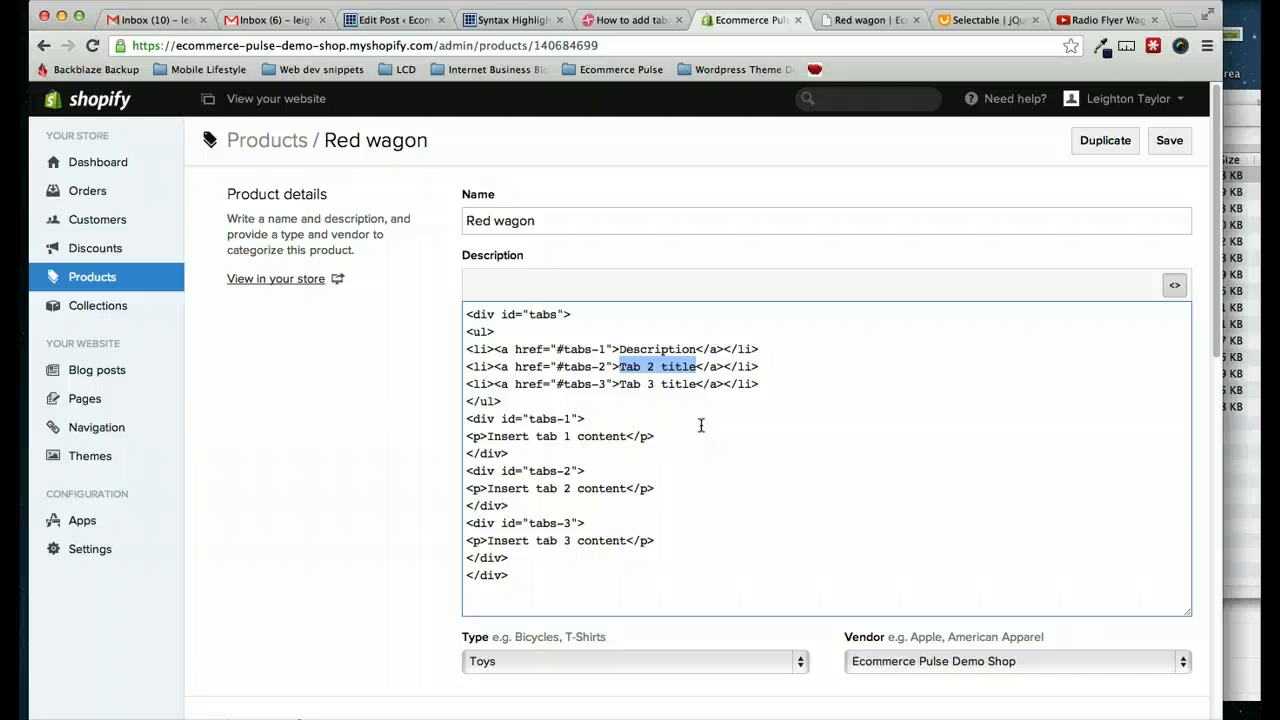
type("Instructions")
left_click(826, 384)
type("V")
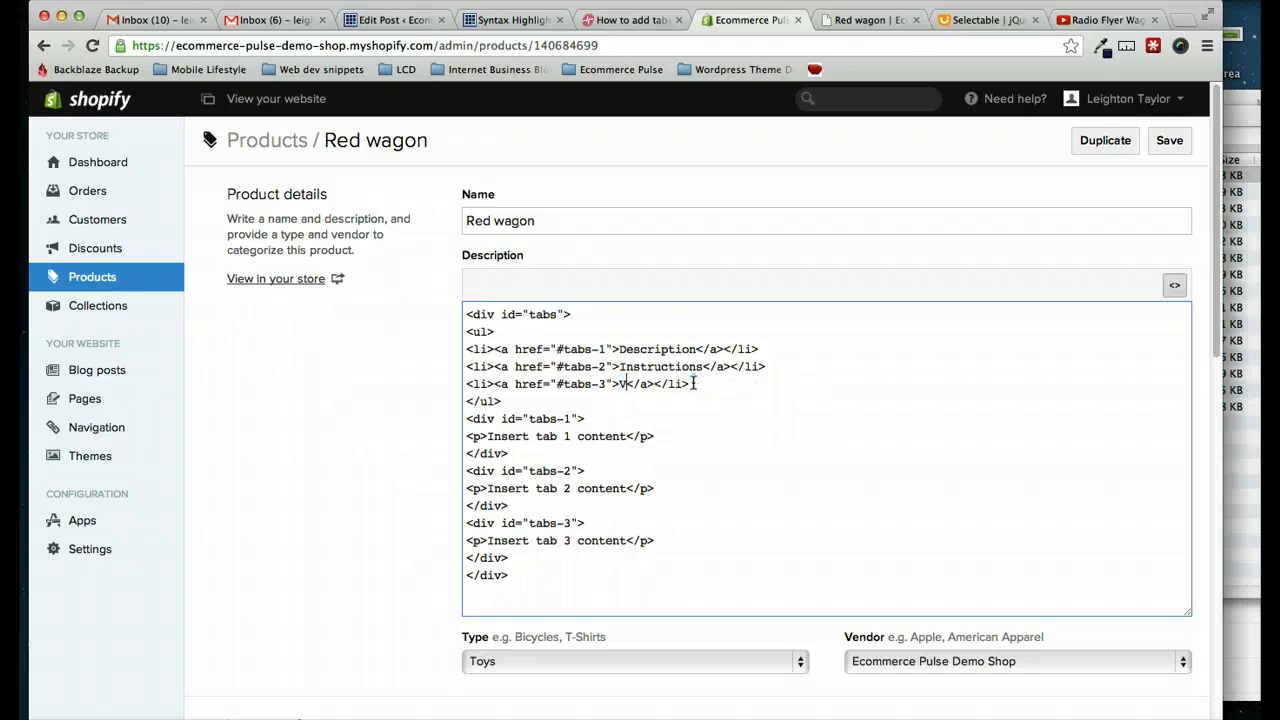
type("ideo")
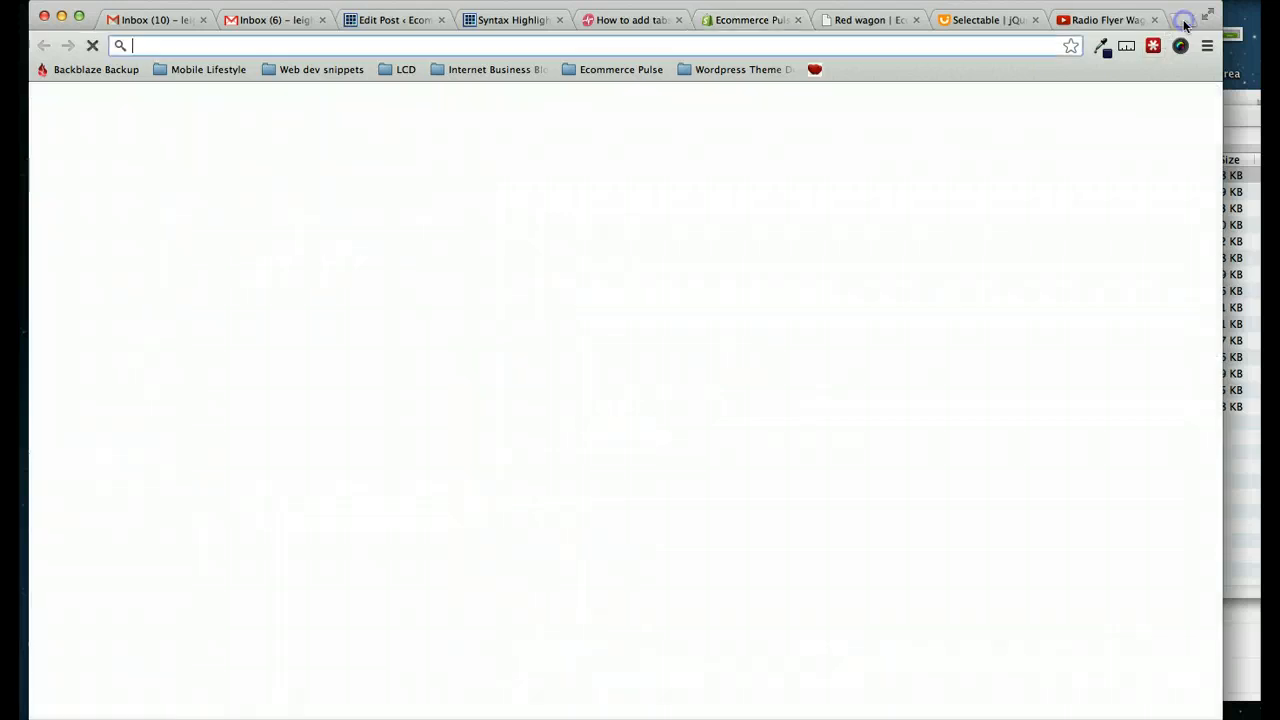
Step: Generate a Lorem ipsum paragraph at lipsum.com and paste it as the first tab's content
type("lipsum.com")
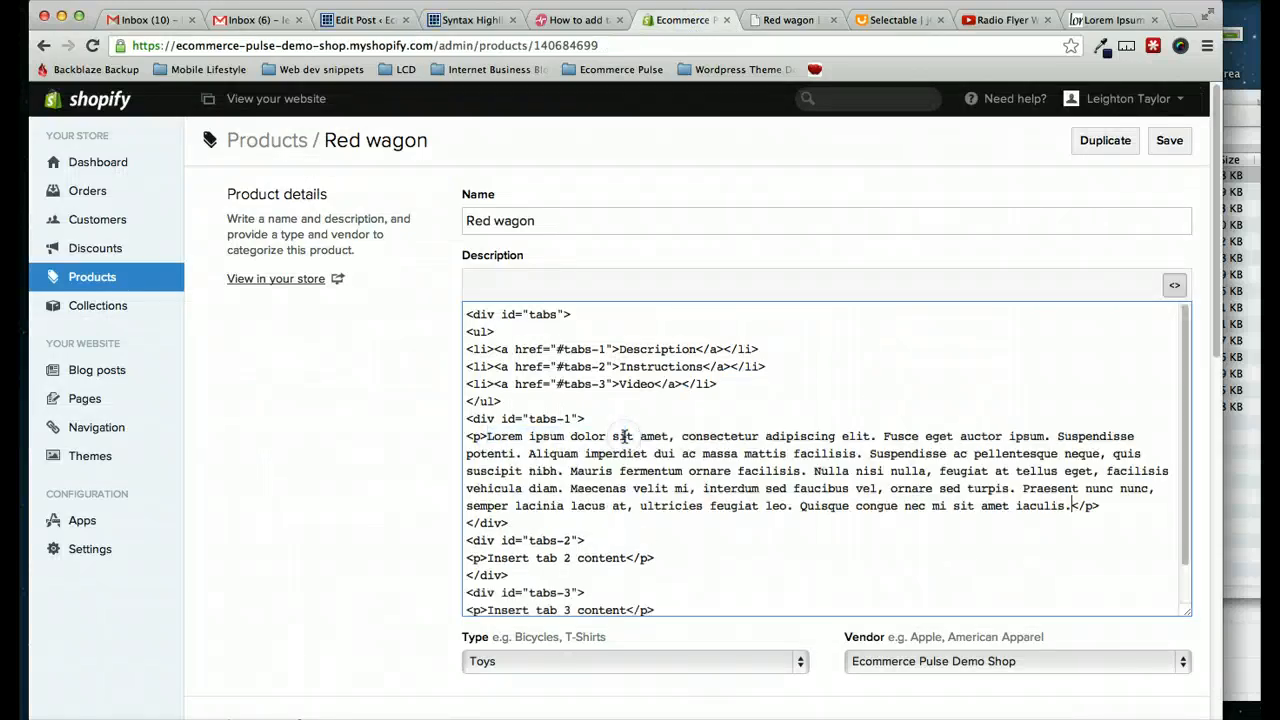
Step: Set the second tab's content to "Be careful and have fun!" and check it in the rich text view
scroll("down", 3)
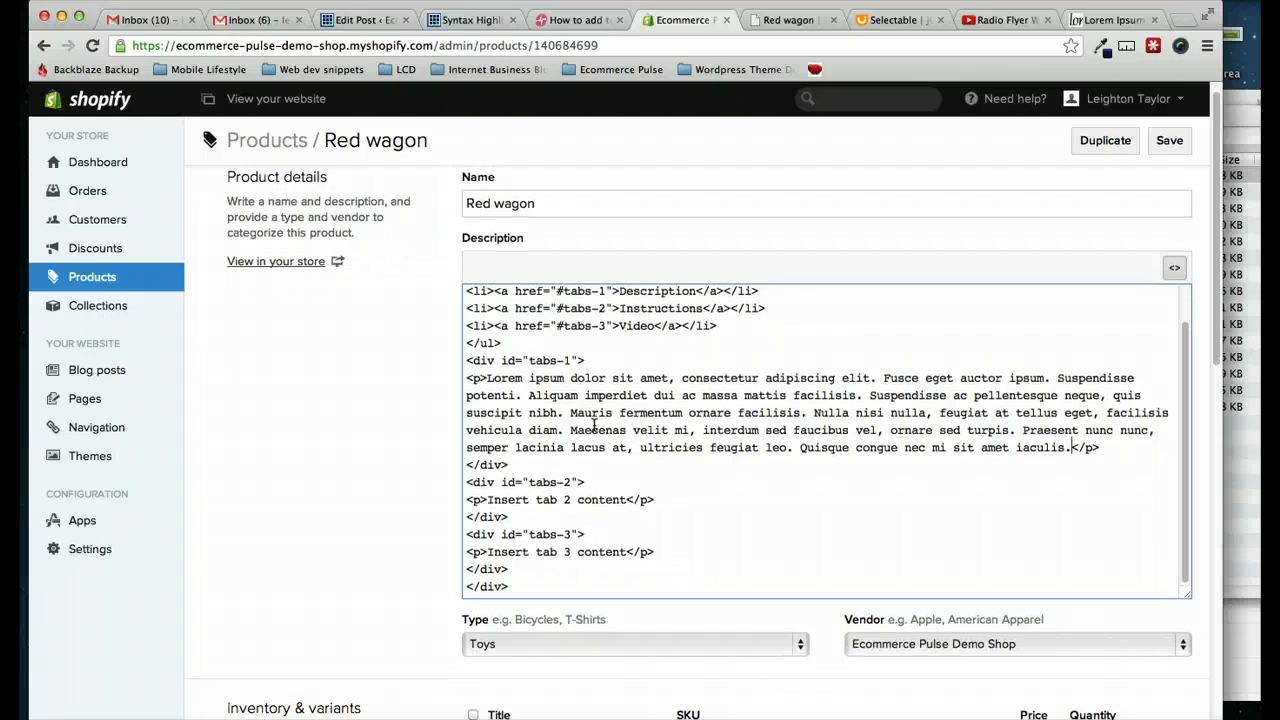
scroll("down", 3)
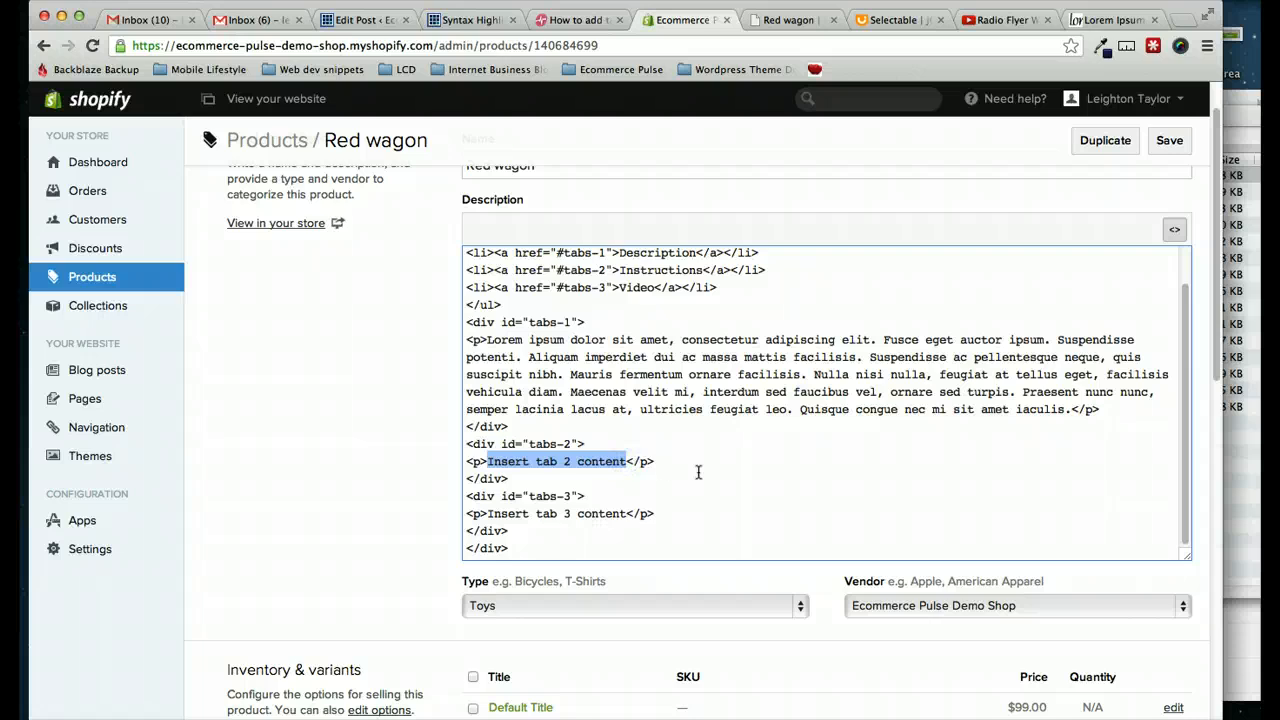
type("Be careful and have fun!</p>")
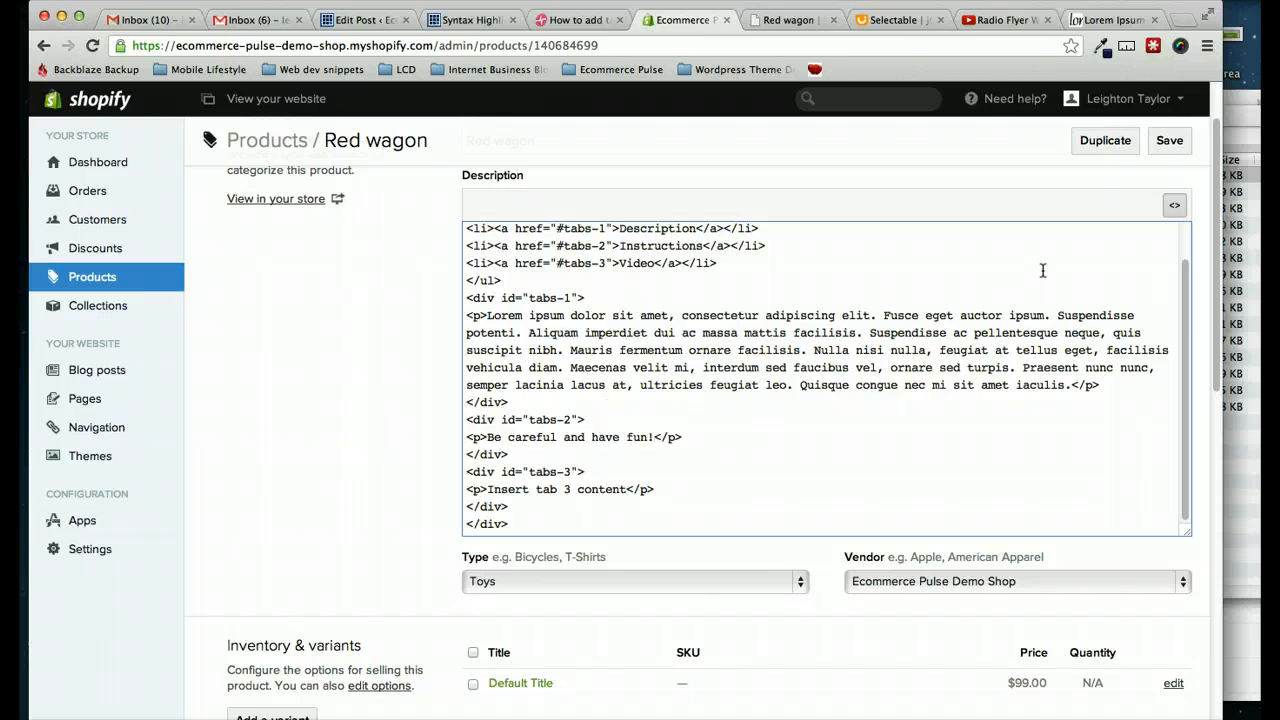
left_click(1174, 204)
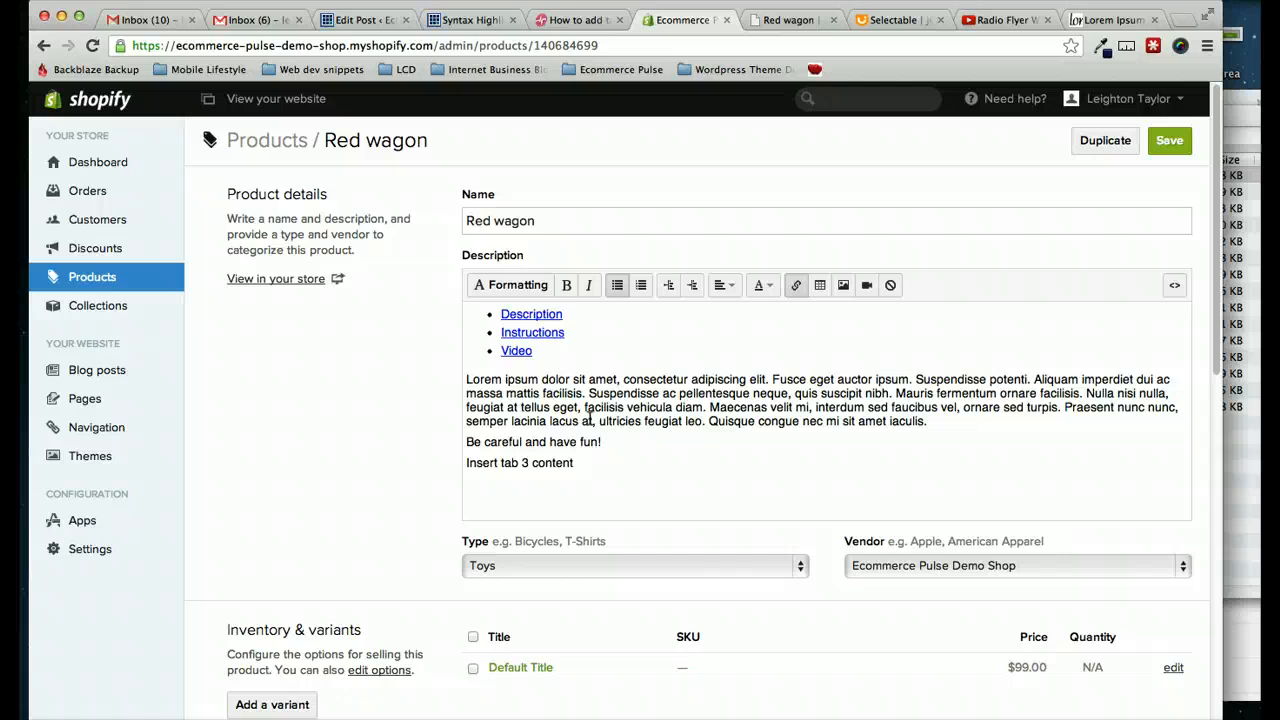
mouse_move(676, 412)
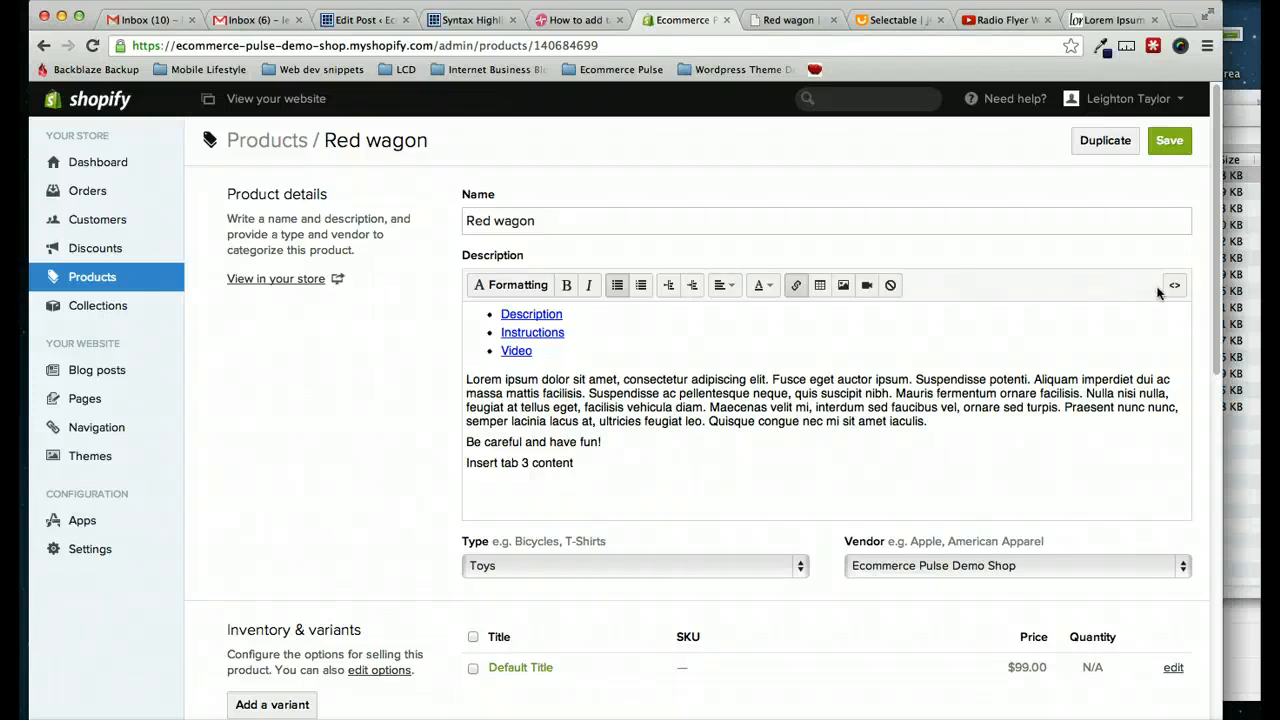
left_click(1174, 284)
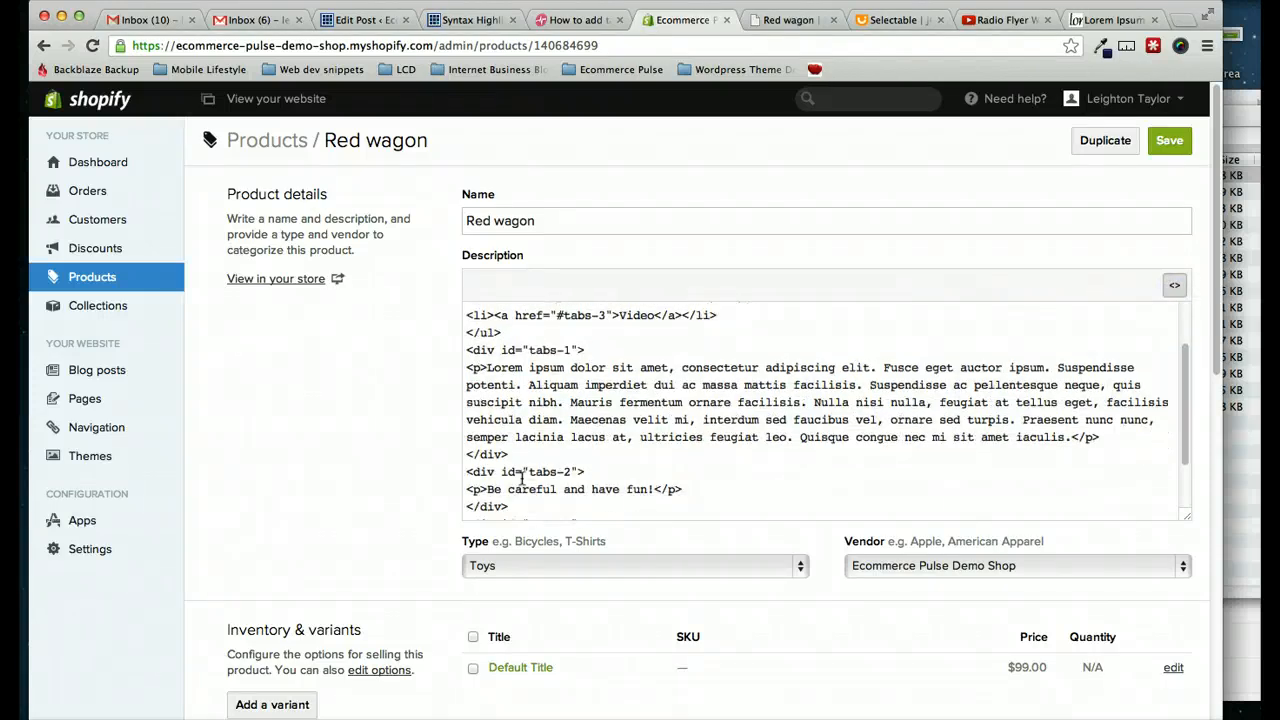
Step: Bring up the Radio Flyer wagon video page on YouTube
scroll("down", 3)
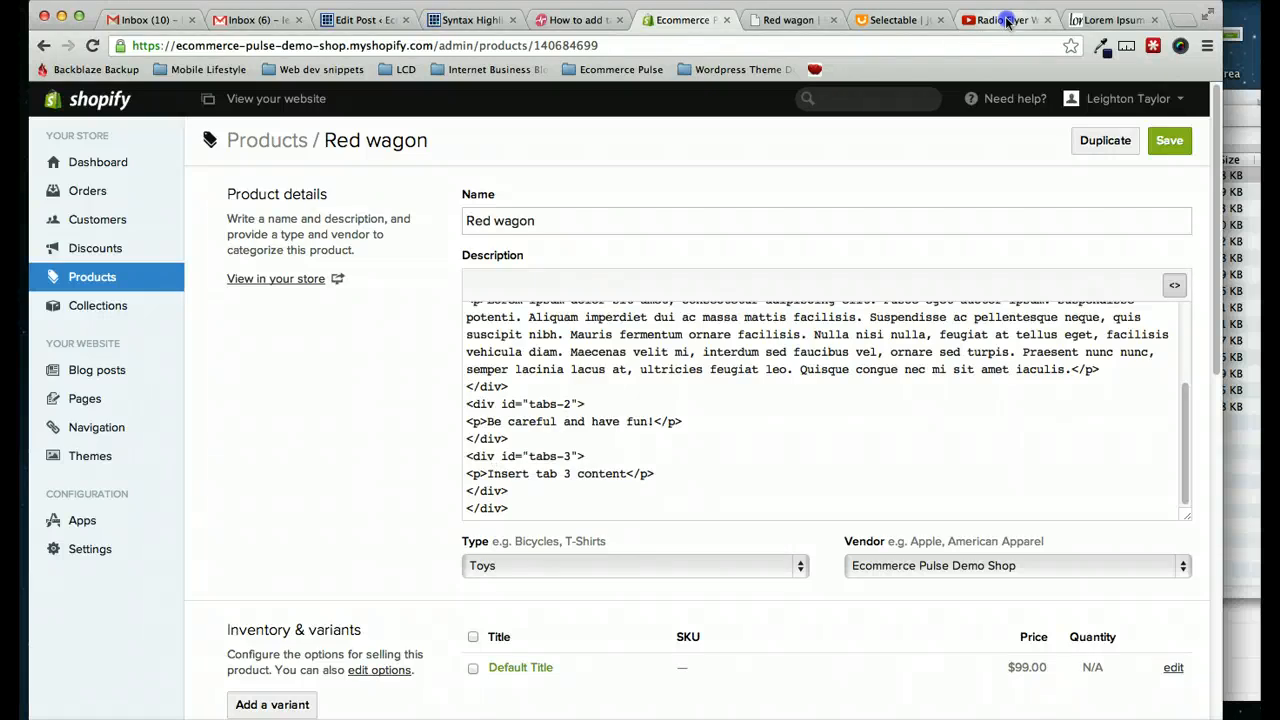
left_click(1000, 20)
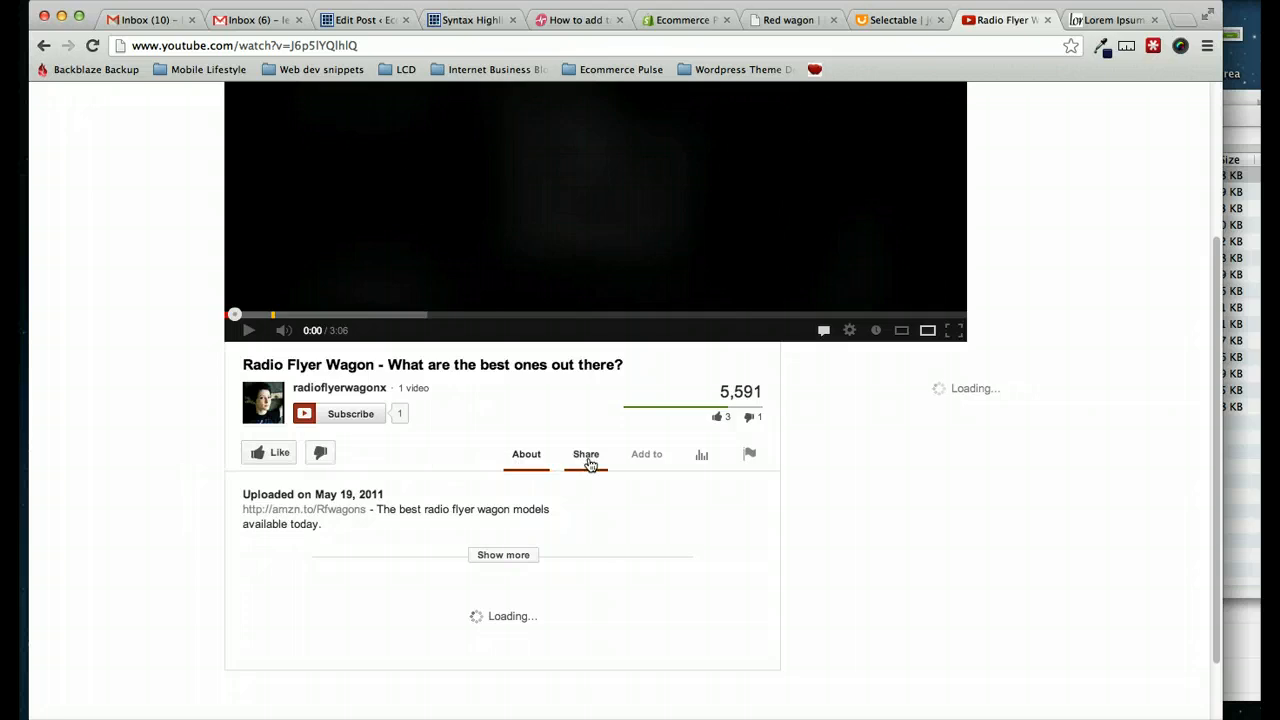
Step: Copy the Radio Flyer video's iframe embed code via Share > Embed and return to the Shopify editor
left_click(586, 454)
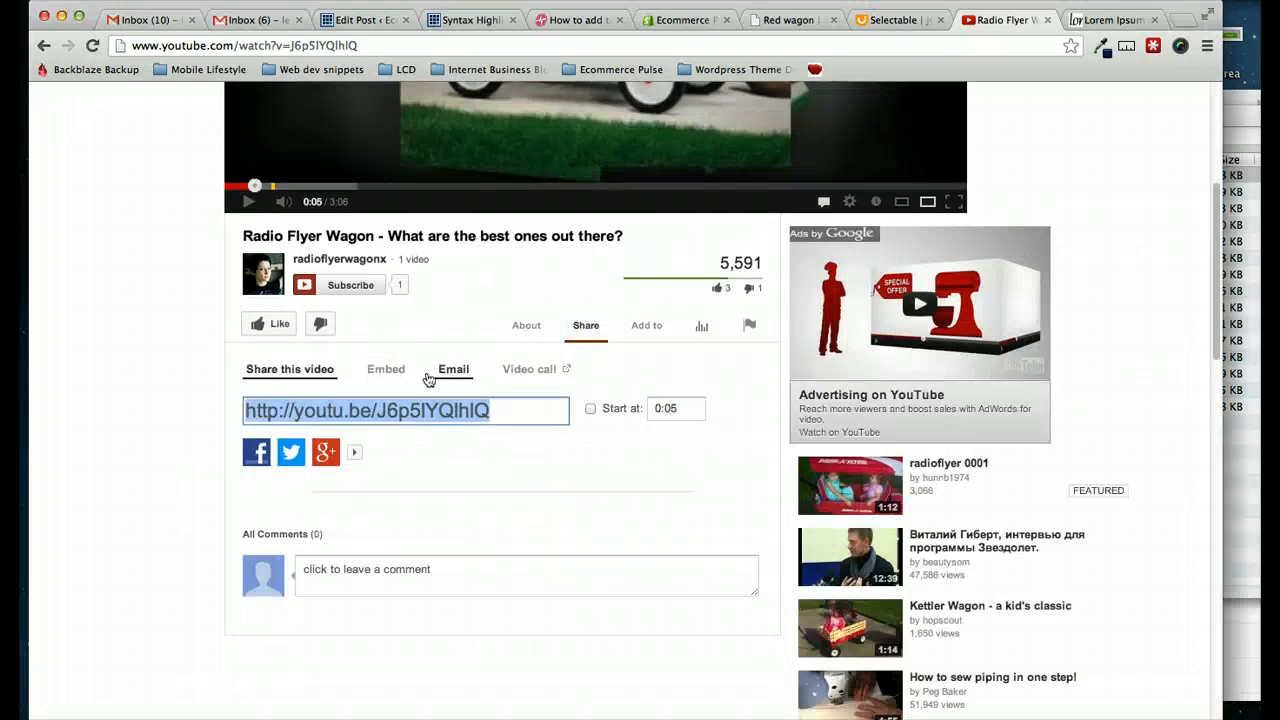
left_click(384, 368)
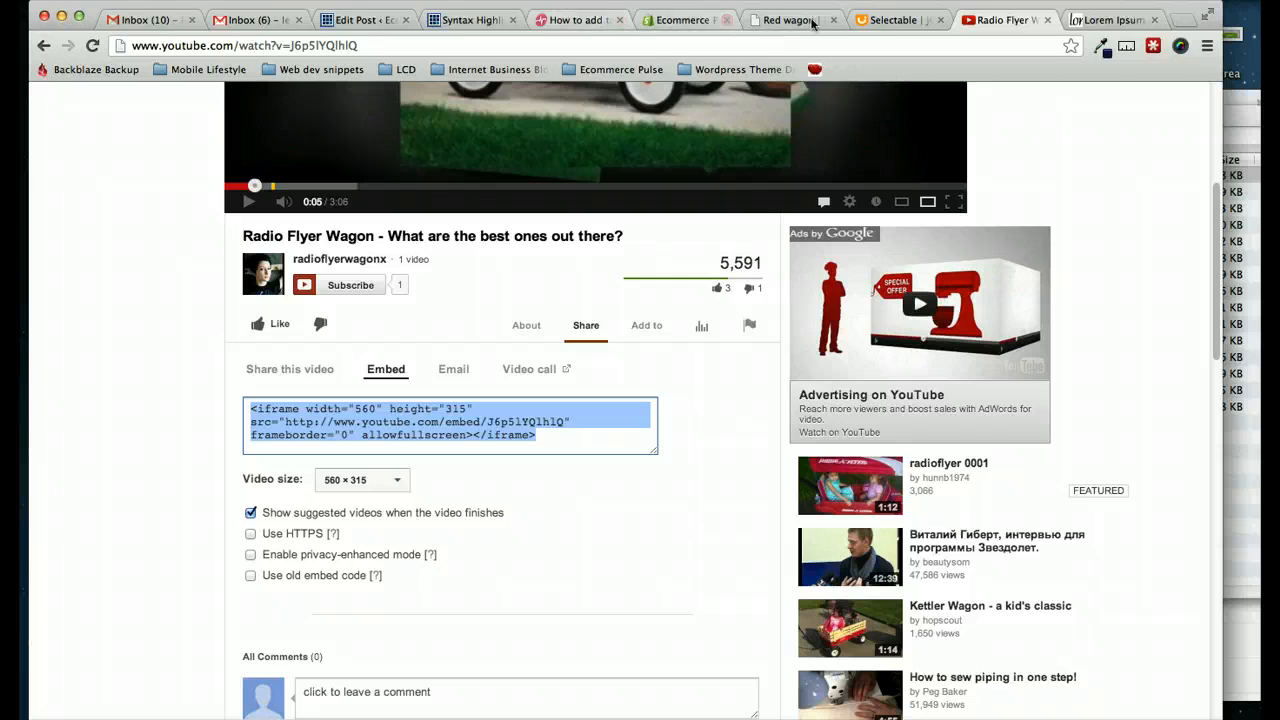
left_click(792, 20)
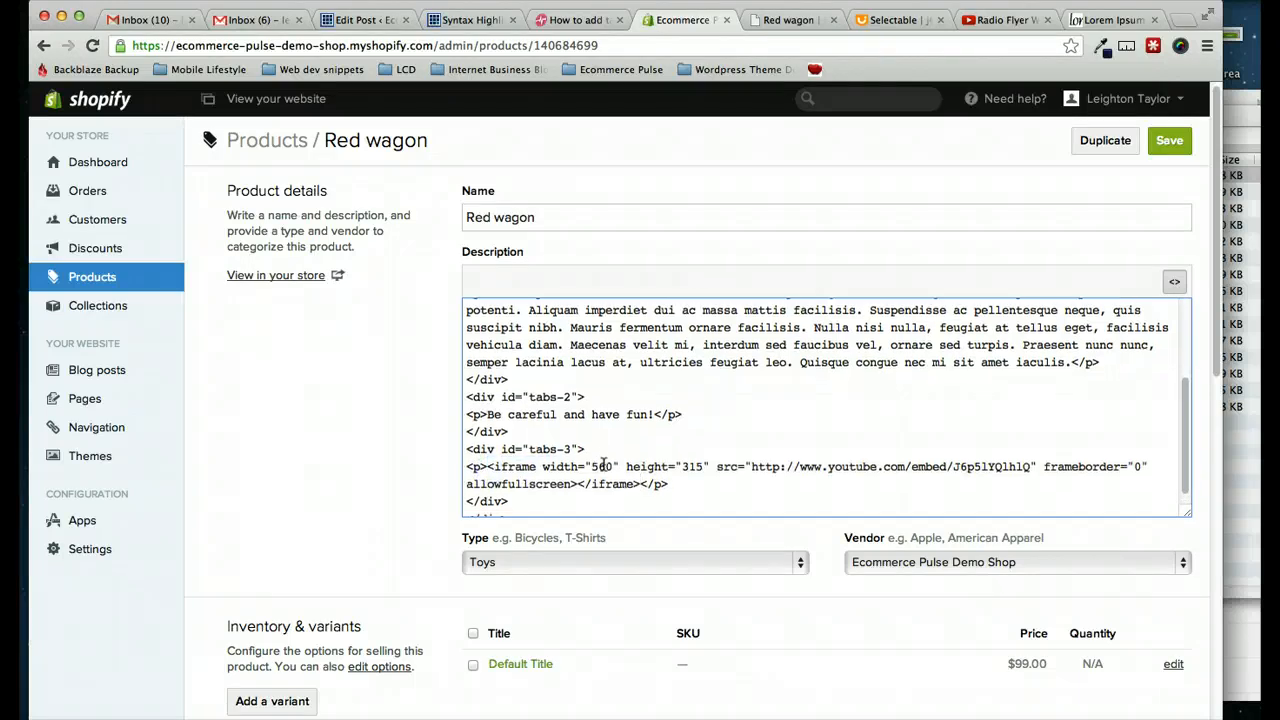
Step: Paste the iframe into tab 3, change its width from 560 to 100% and save the product
scroll("down", 3)
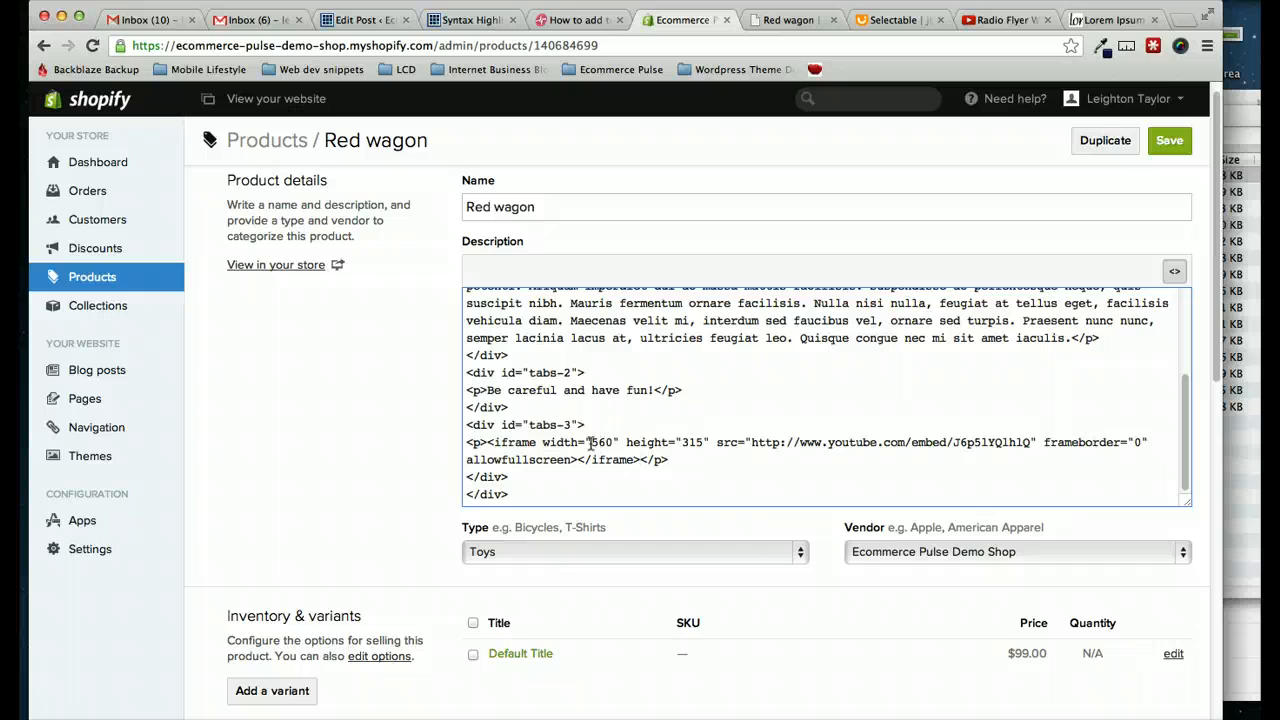
double_click(600, 442)
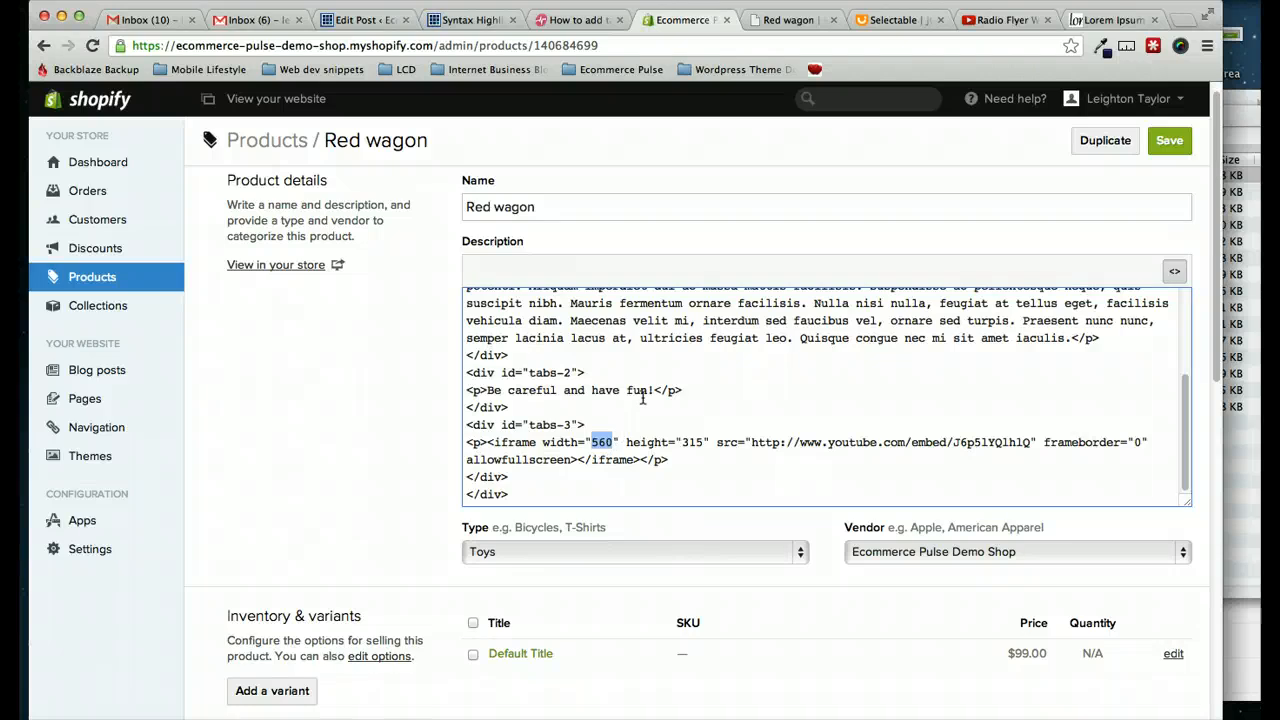
type("1000")
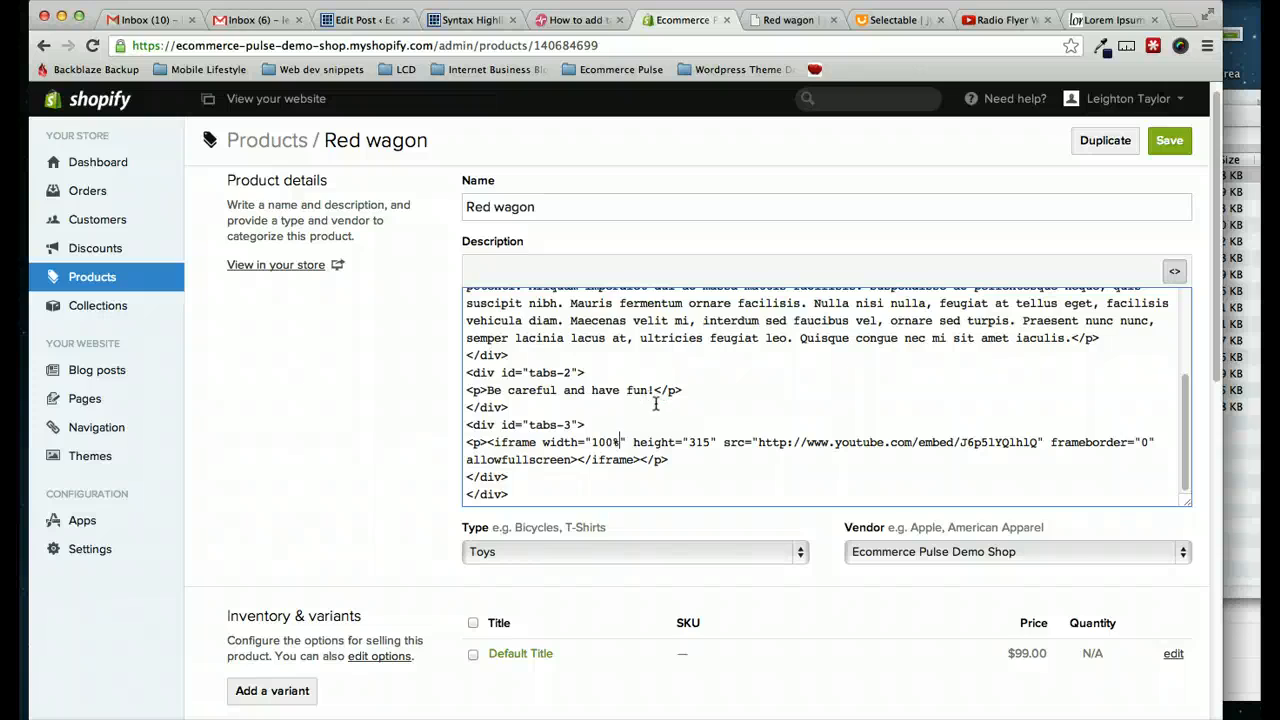
mouse_move(868, 388)
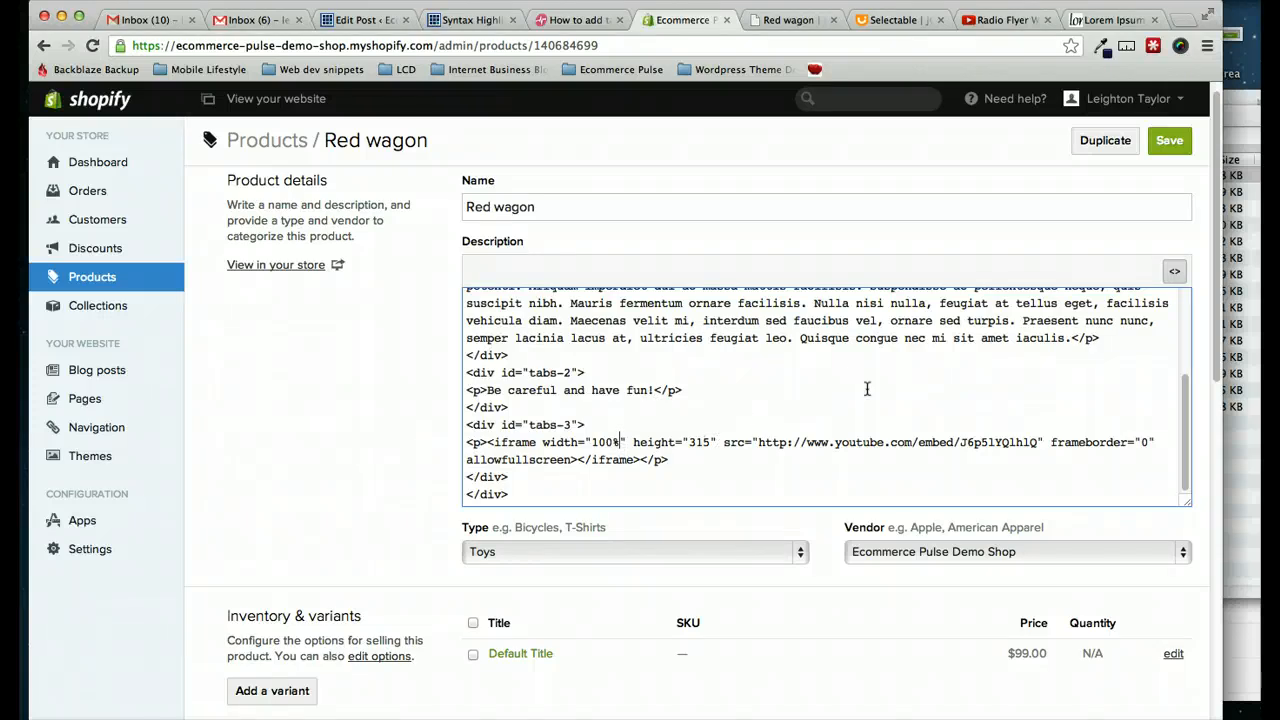
left_click(1168, 140)
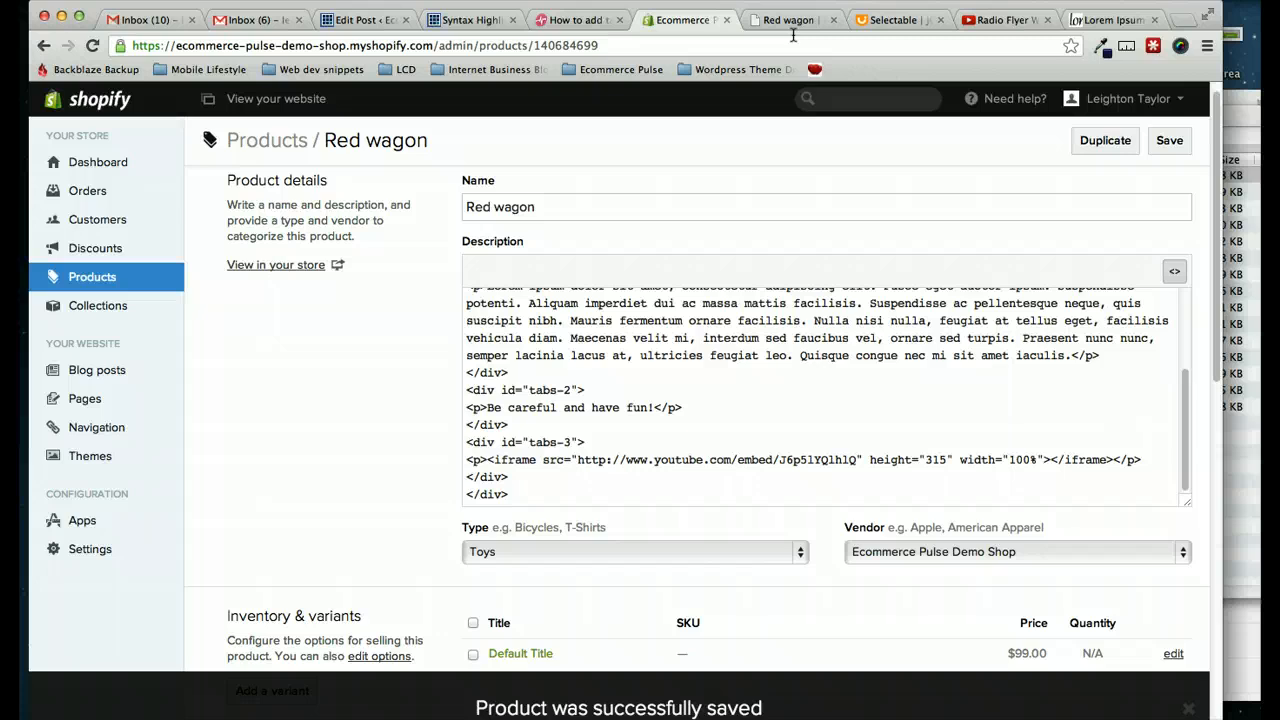
Step: Reload the storefront red wagon page and verify the Instructions and Video tabs, with the embedded video showing
left_click(276, 264)
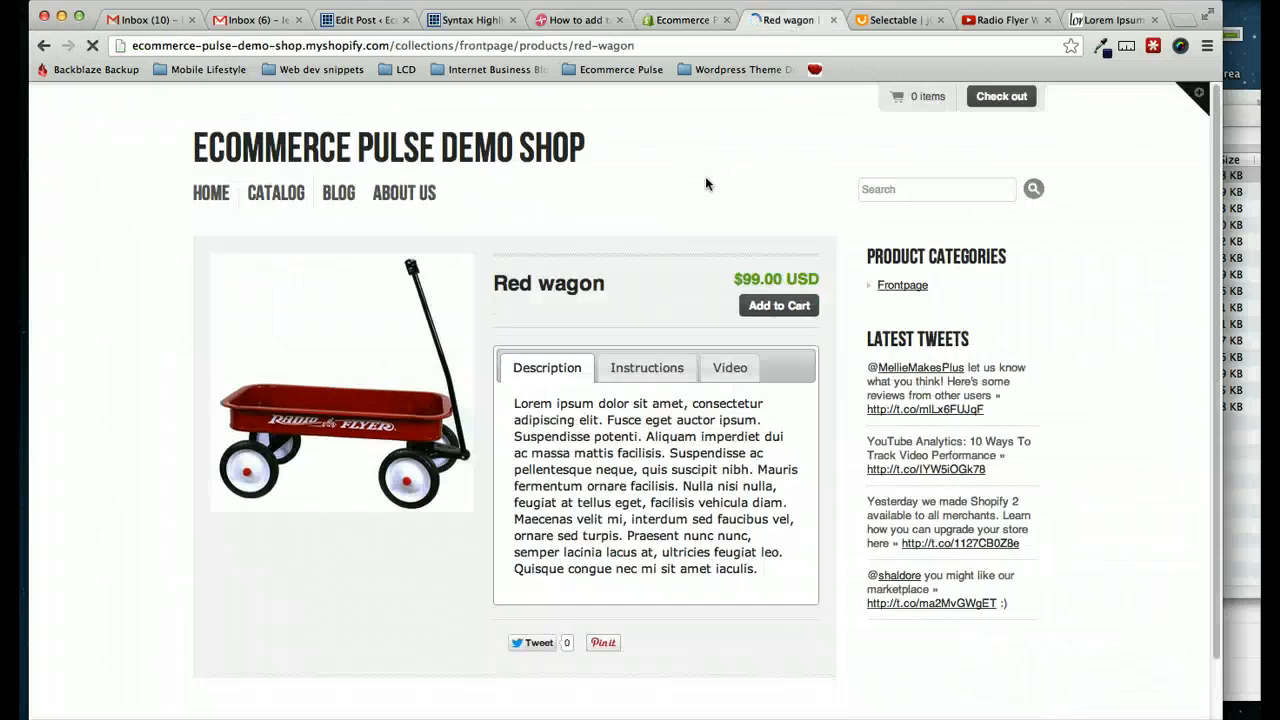
left_click(648, 368)
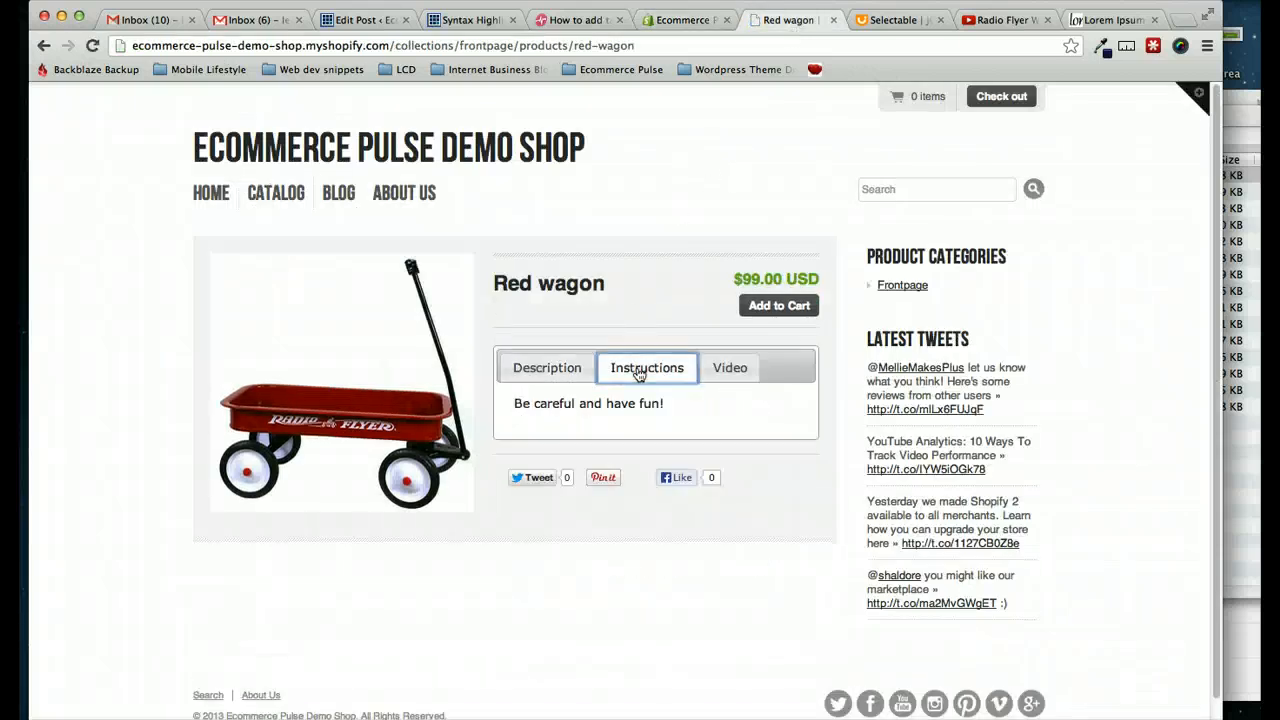
left_click(730, 368)
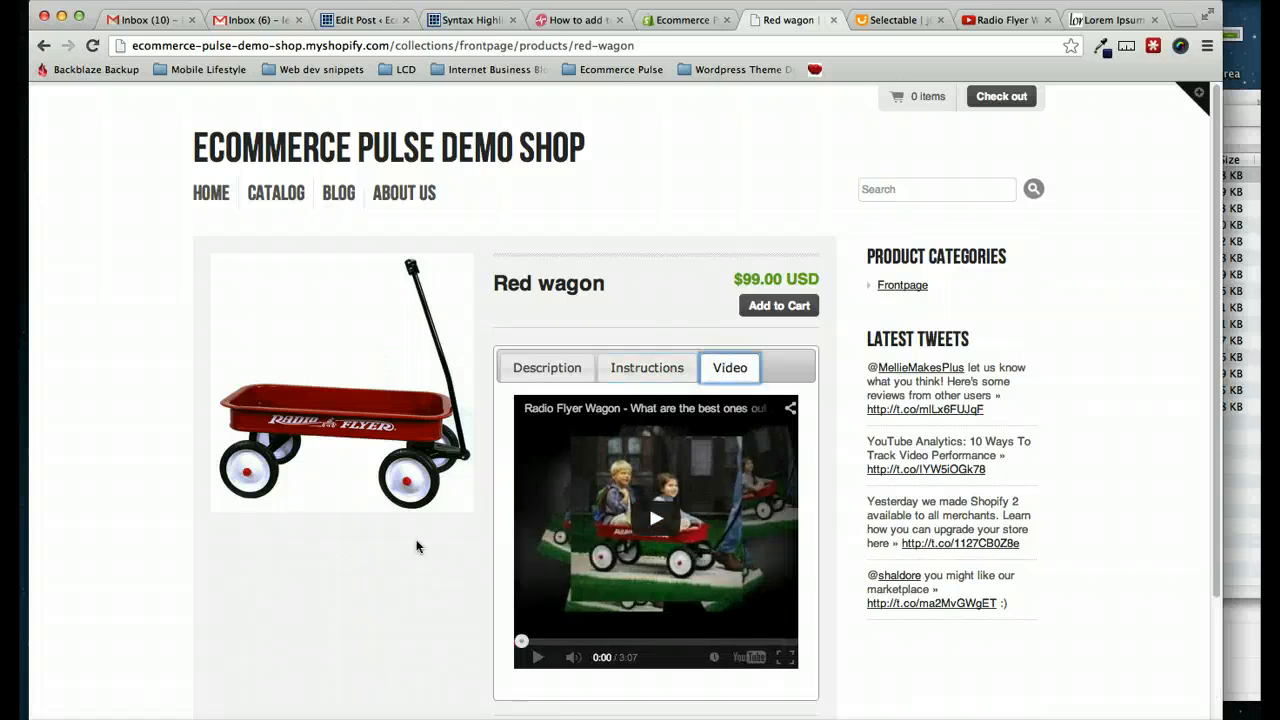
scroll("down", 3)
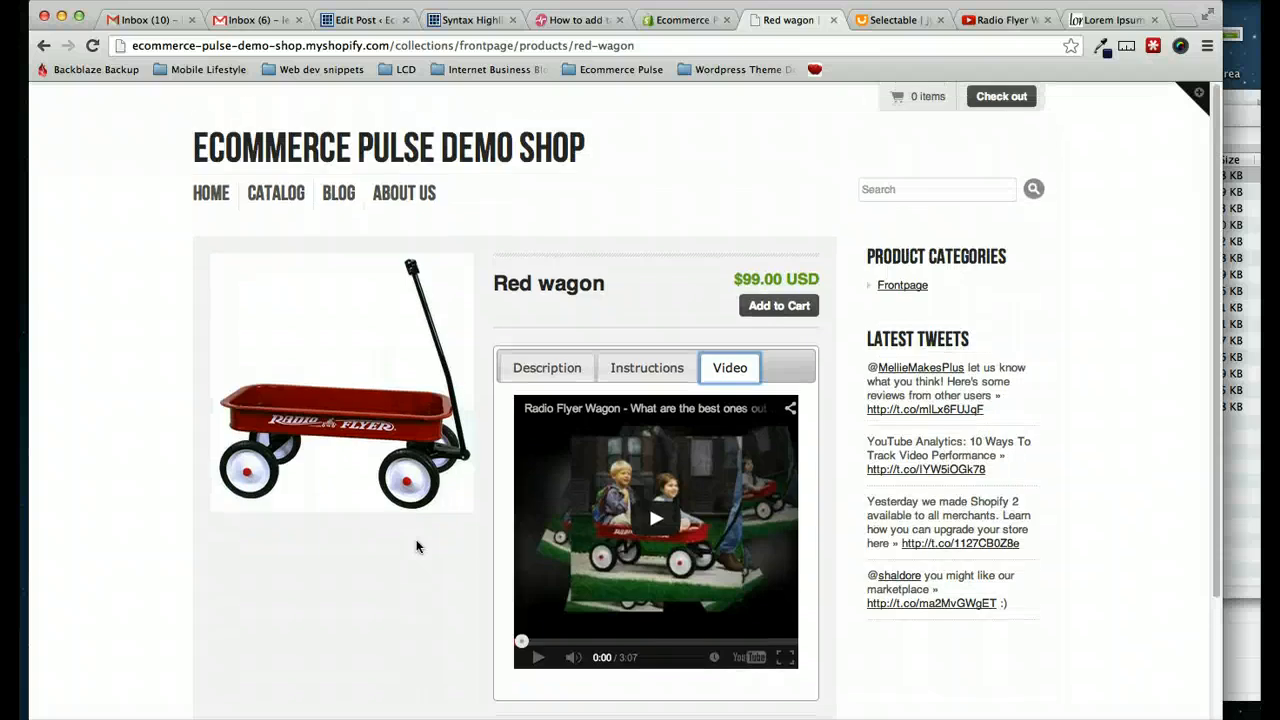
mouse_move(386, 572)
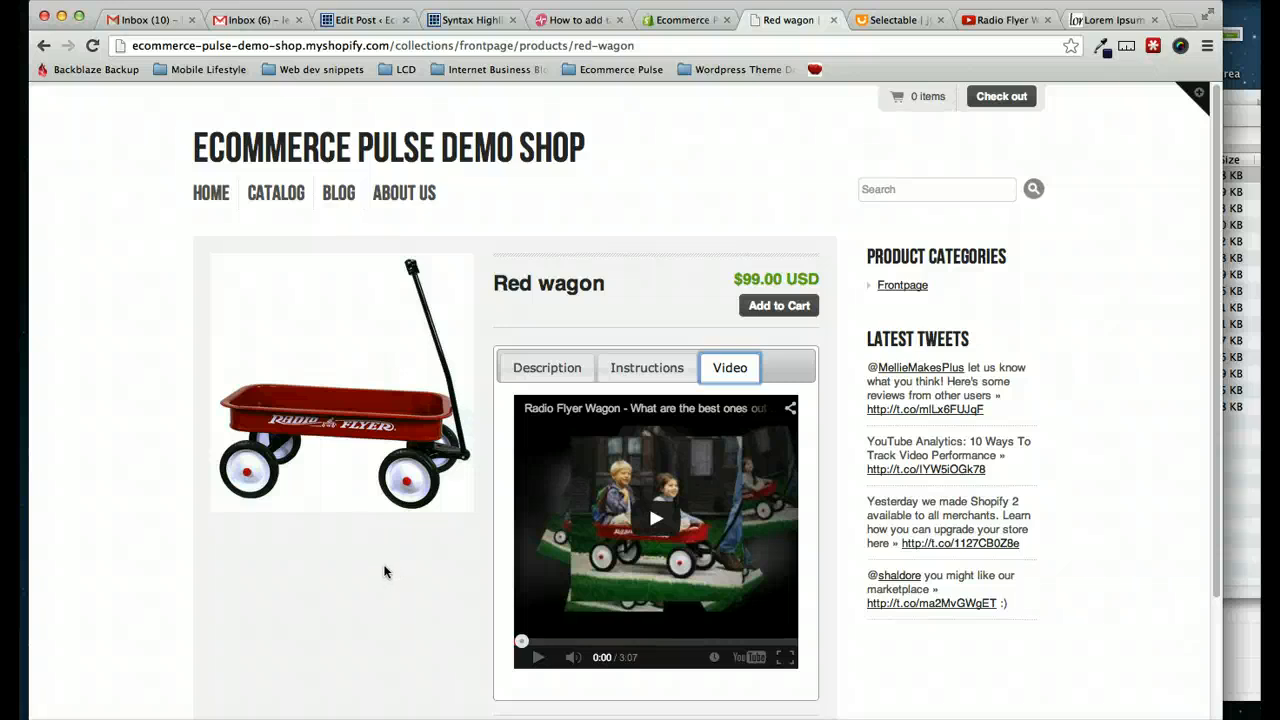
mouse_move(656, 238)
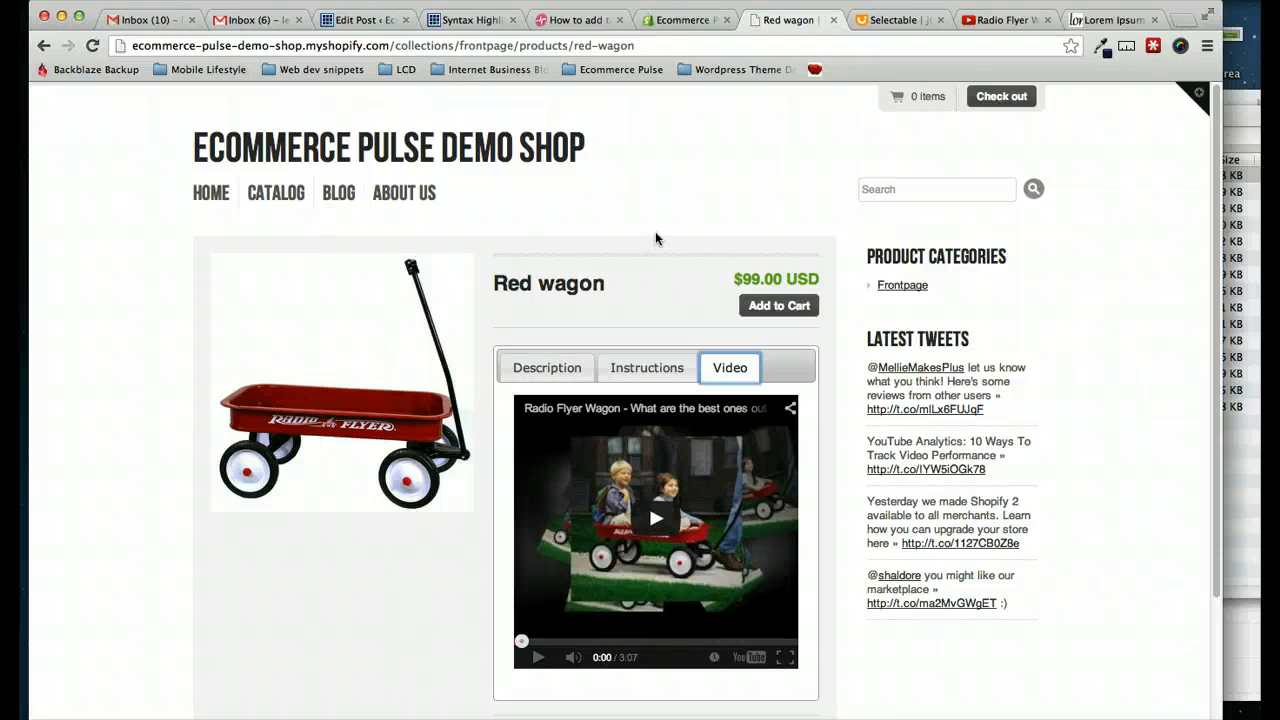